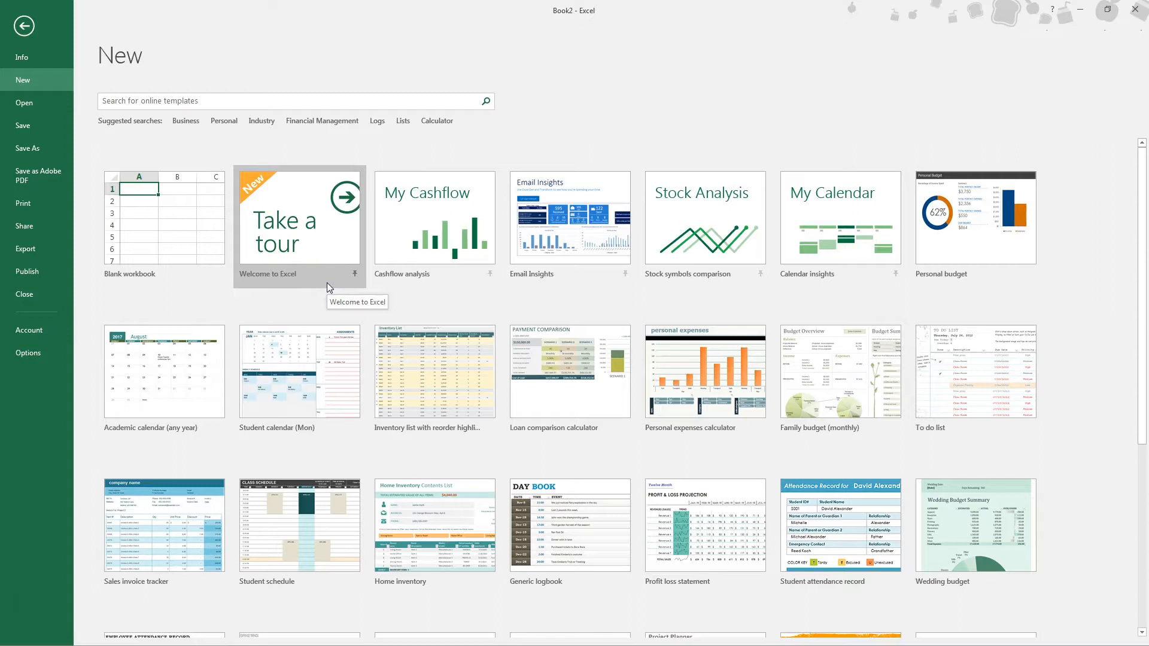
{"action": "mouse_move", "coordinate": [348, 298]}
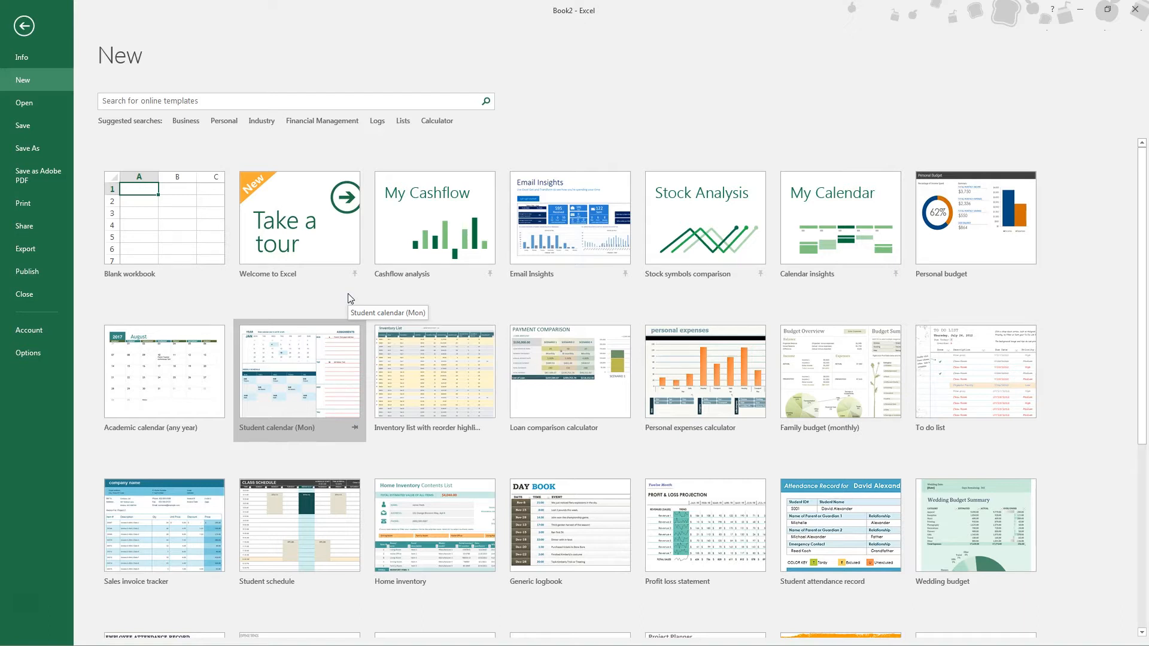
{"action": "mouse_move", "coordinate": [349, 298]}
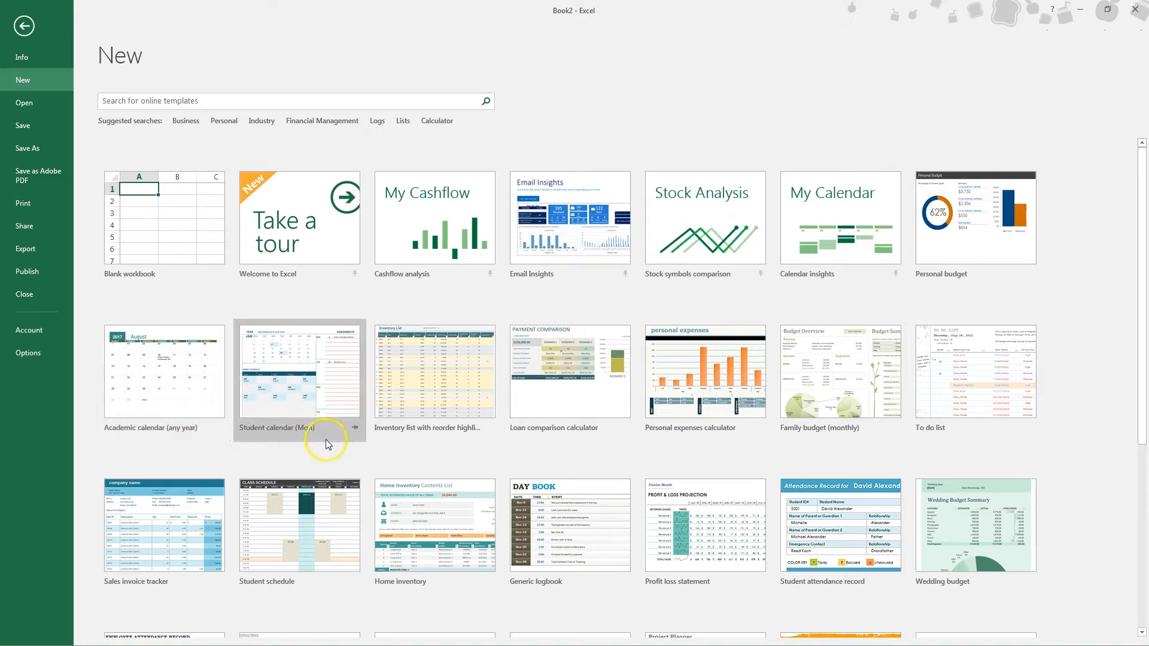
{"action": "mouse_move", "coordinate": [325, 446]}
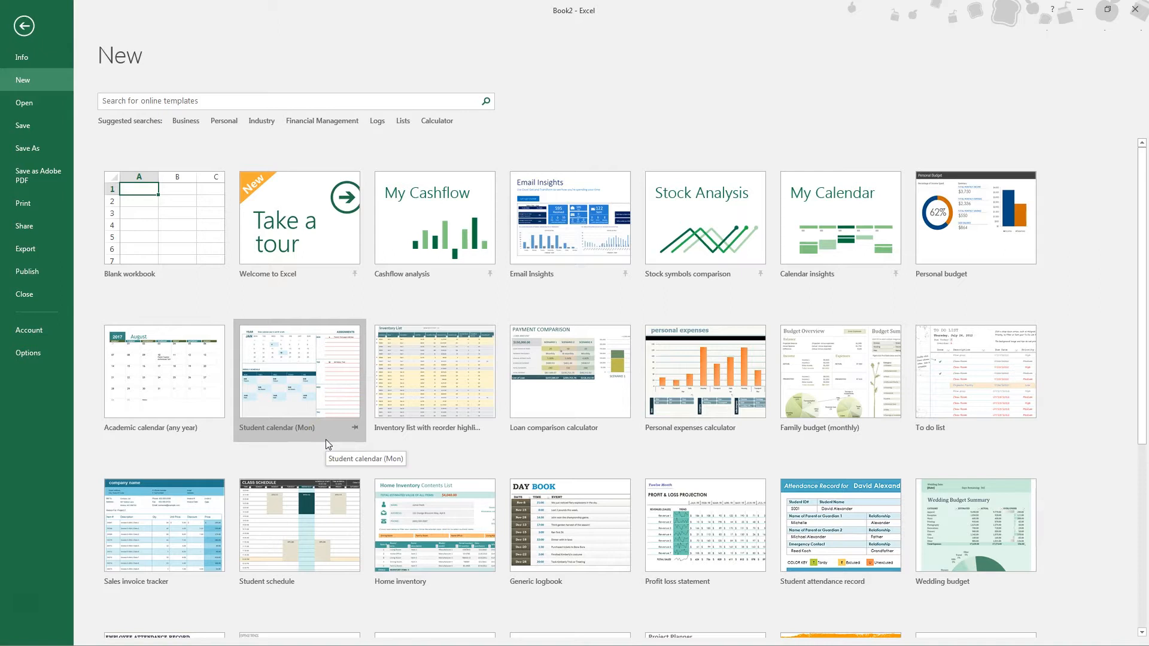
{"action": "mouse_move", "coordinate": [328, 389]}
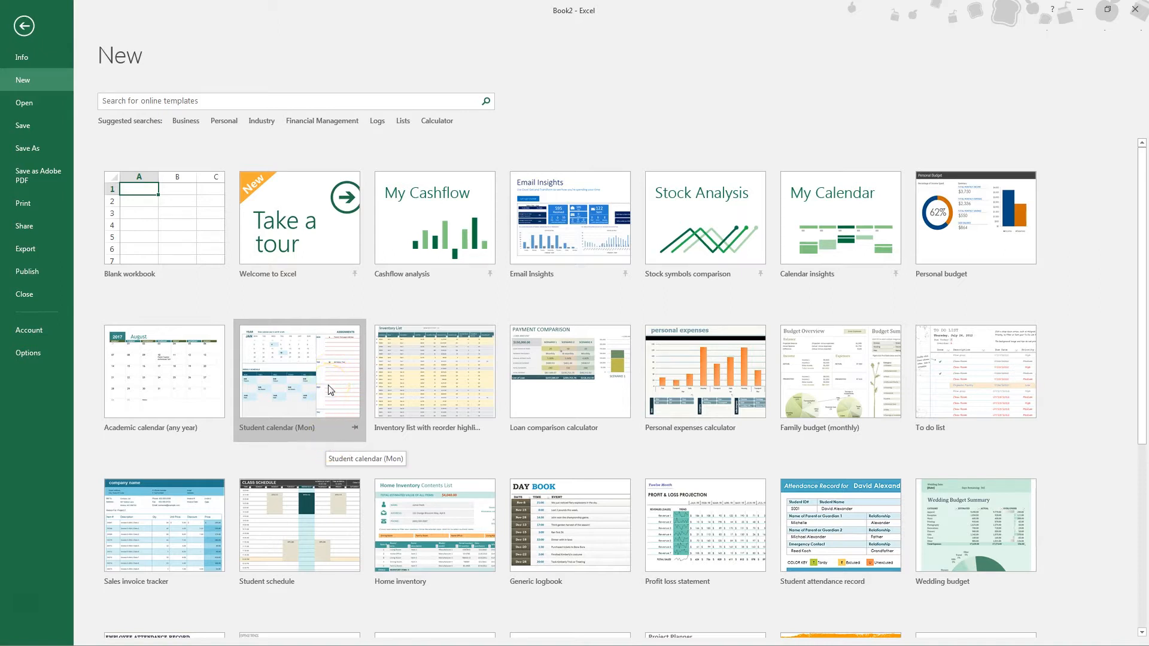
{"action": "mouse_move", "coordinate": [452, 383]}
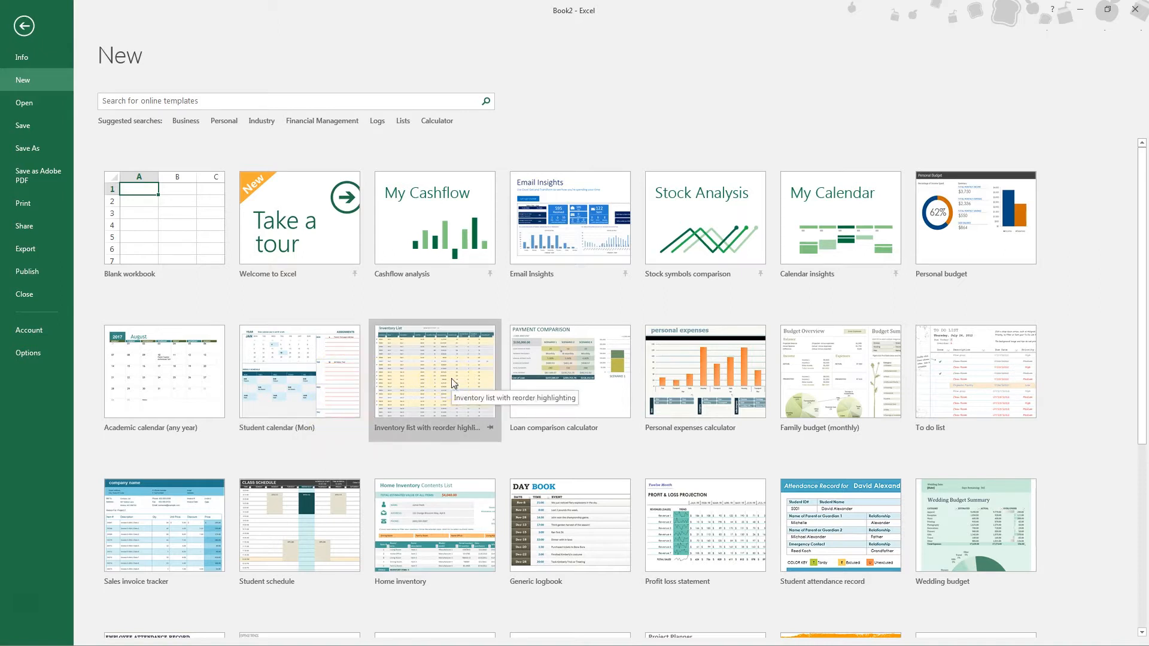
{"action": "mouse_move", "coordinate": [648, 379]}
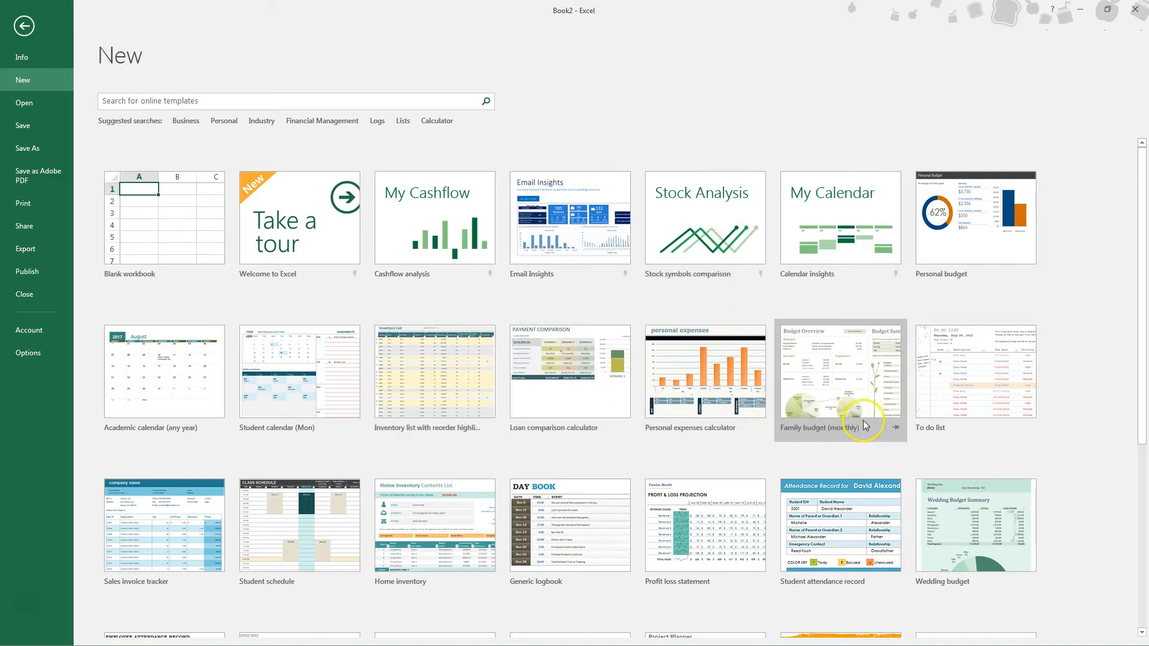
{"action": "mouse_move", "coordinate": [1131, 220]}
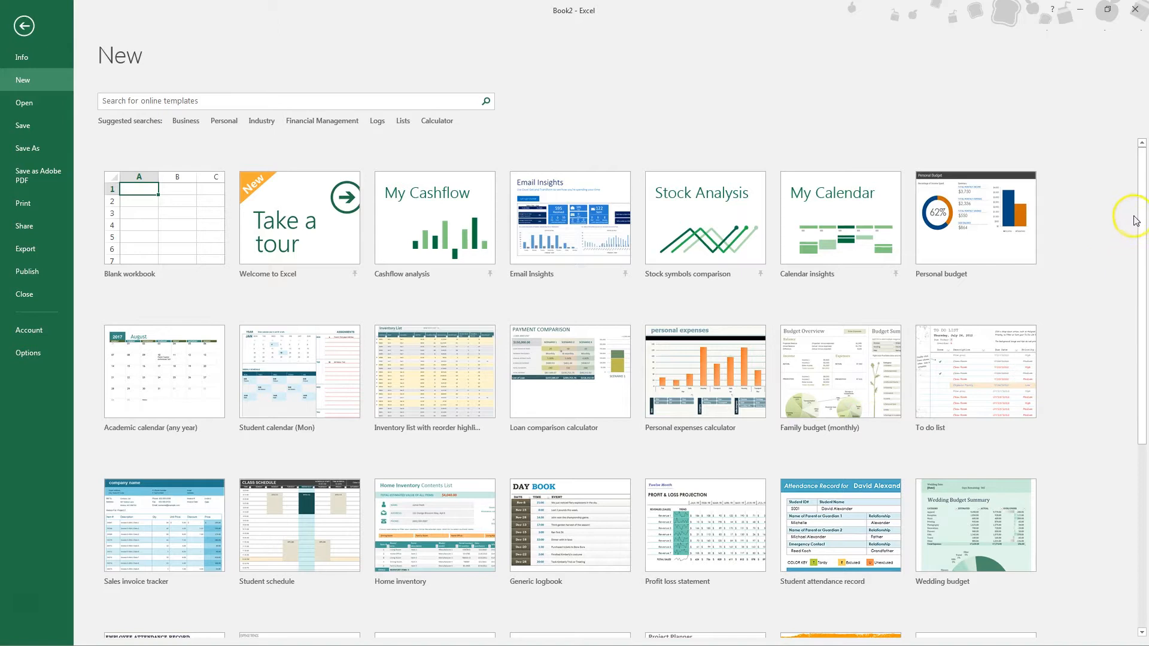
Search the template gallery for 'budget' after browsing the featured templates.
{"action": "scroll", "scroll_direction": "down", "scroll_amount": 3}
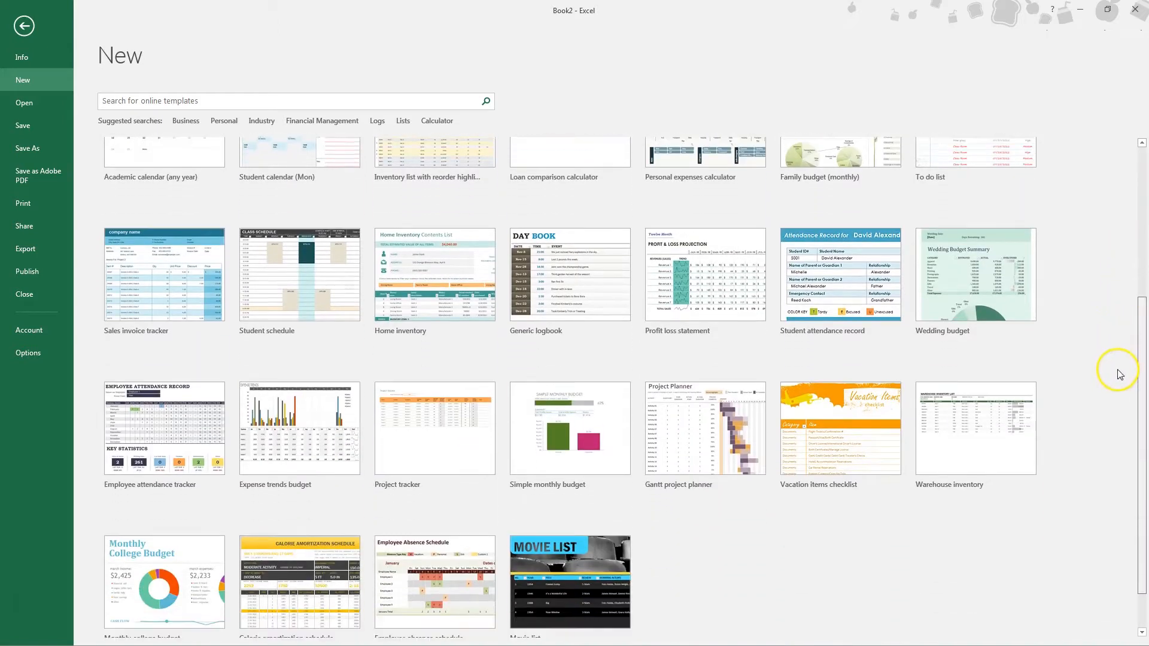
{"action": "scroll", "scroll_direction": "down", "scroll_amount": 3}
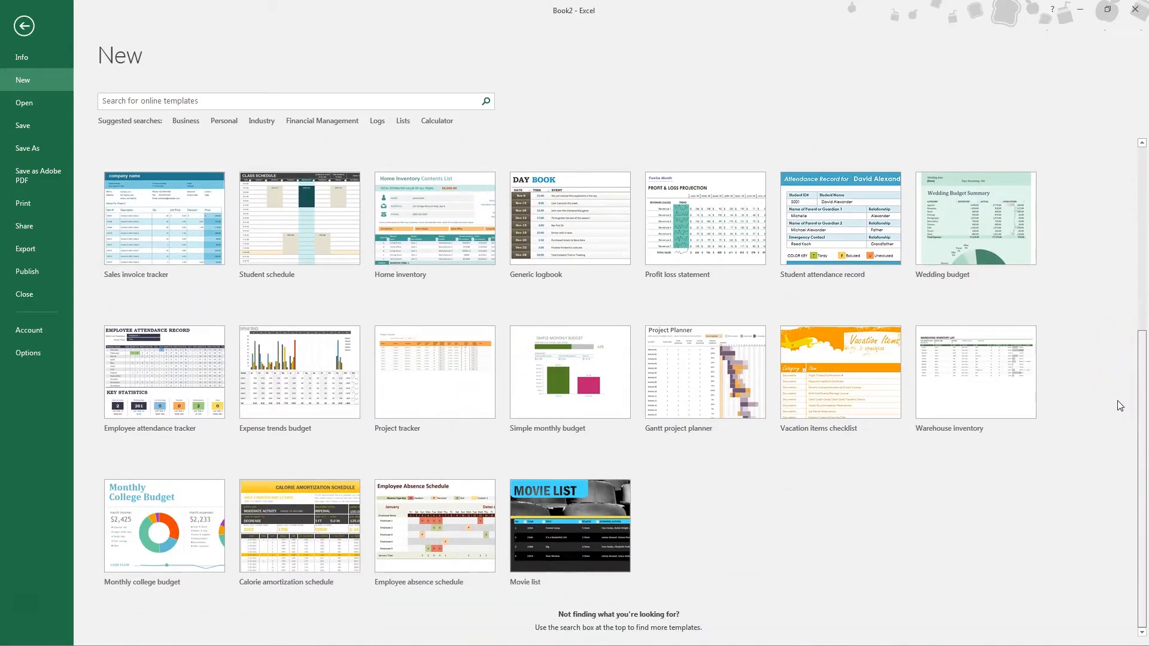
{"action": "scroll", "scroll_direction": "up", "scroll_amount": 3}
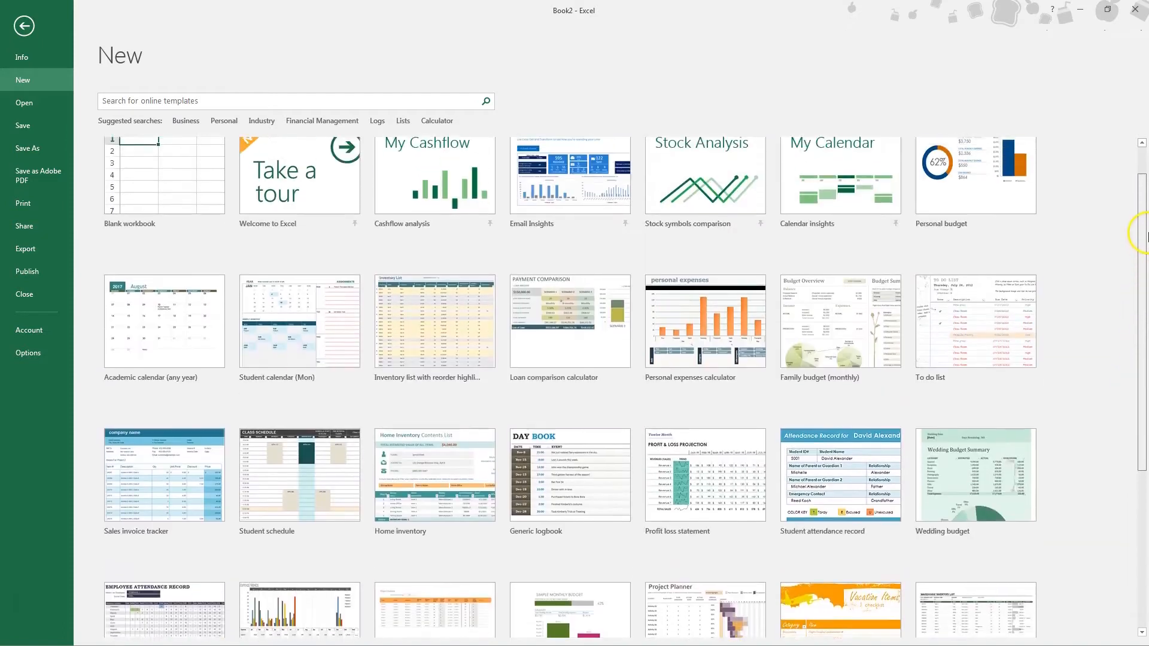
{"action": "scroll", "scroll_direction": "up", "scroll_amount": 3}
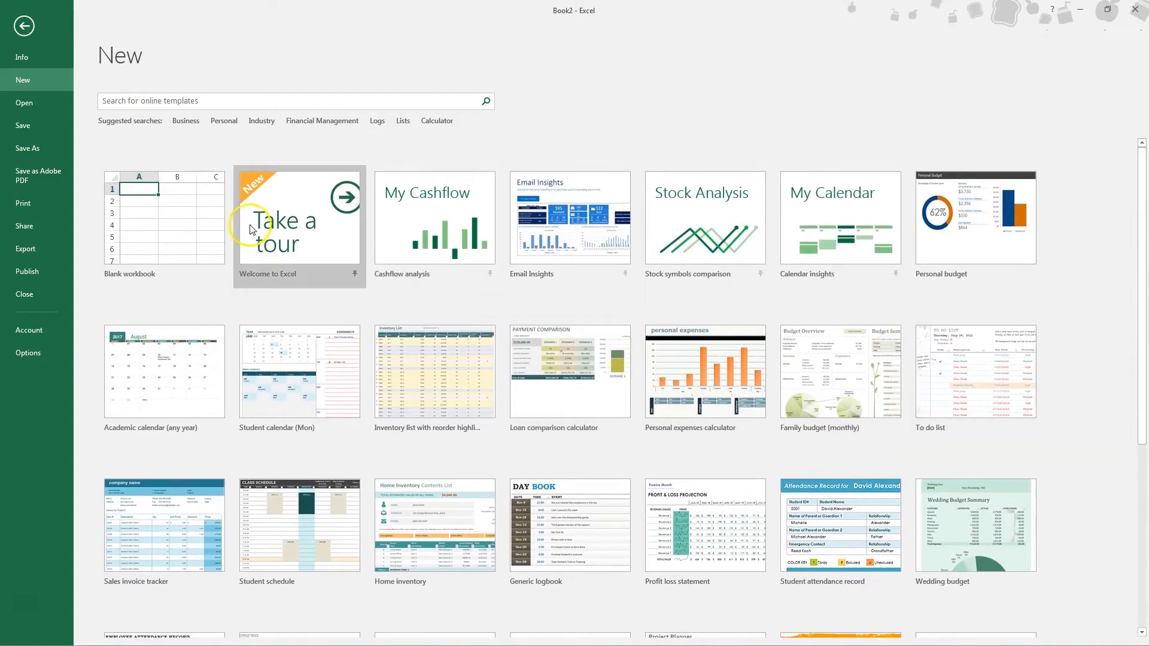
{"action": "mouse_move", "coordinate": [218, 101]}
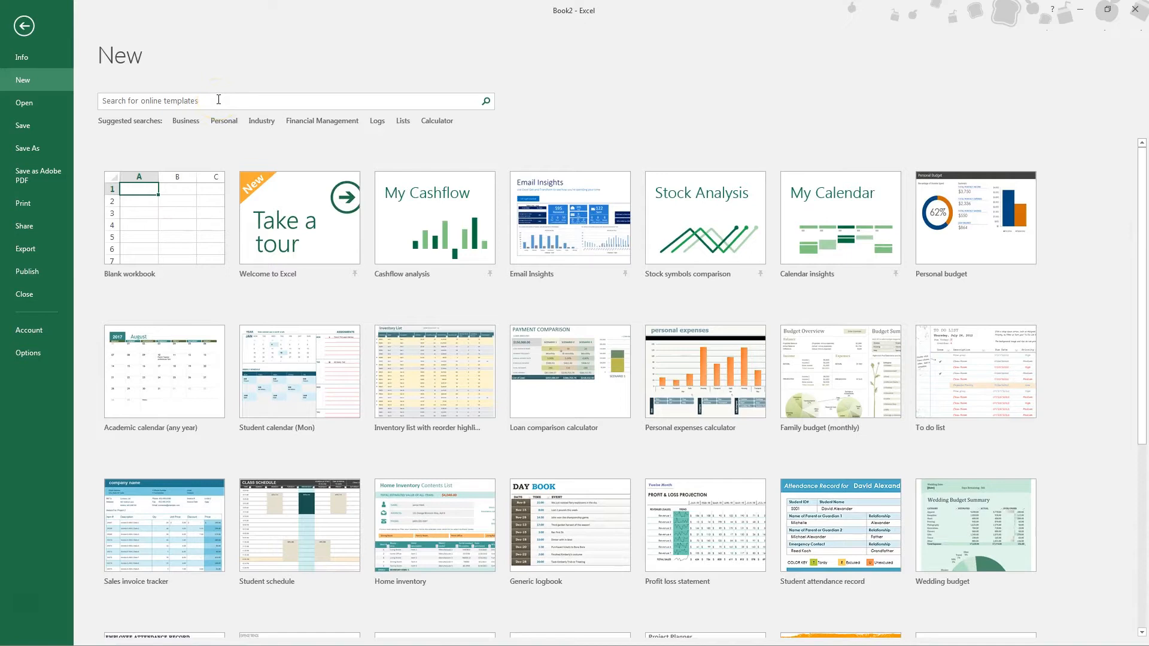
{"action": "type", "text": "budget"}
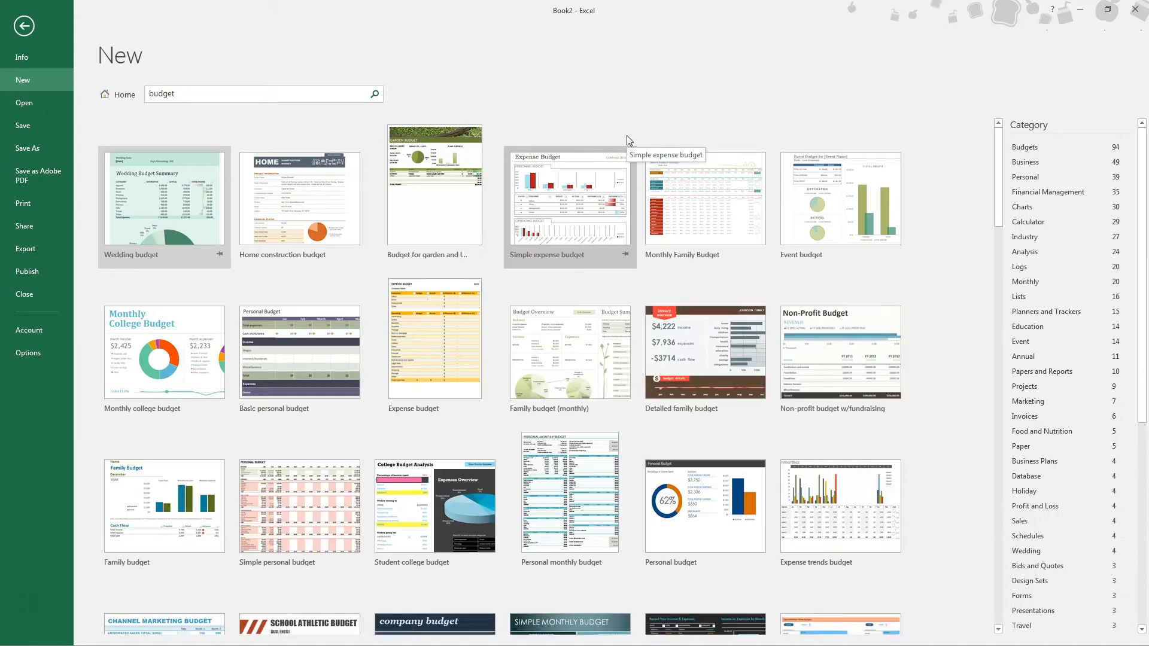
{"action": "mouse_move", "coordinate": [841, 201]}
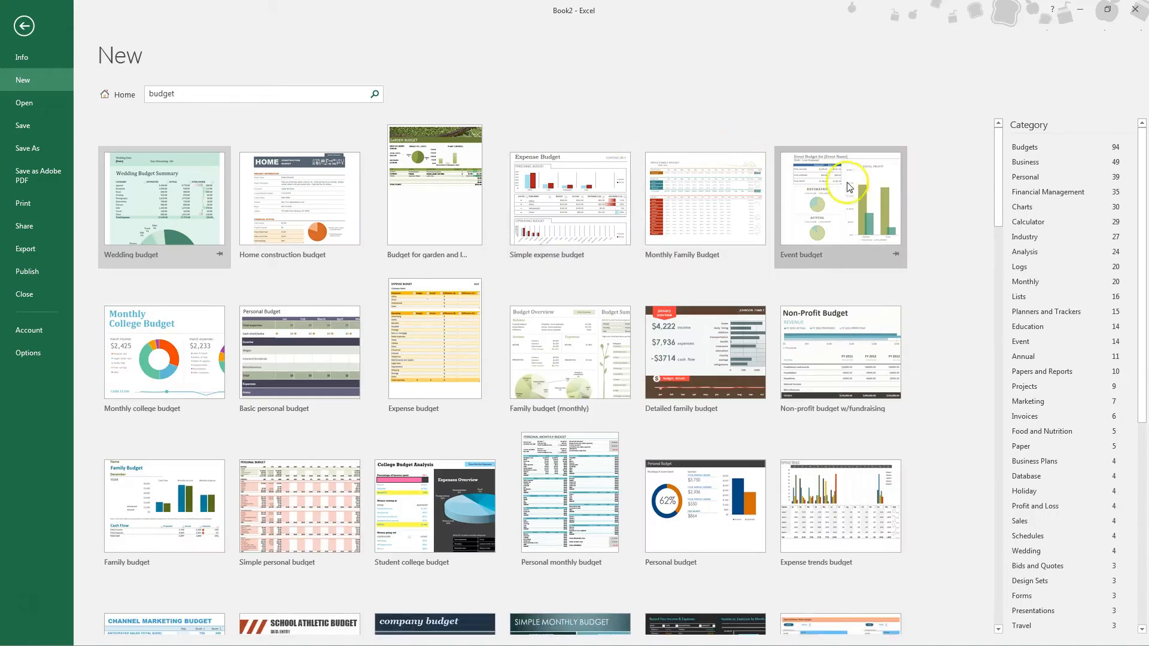
{"action": "mouse_move", "coordinate": [994, 195]}
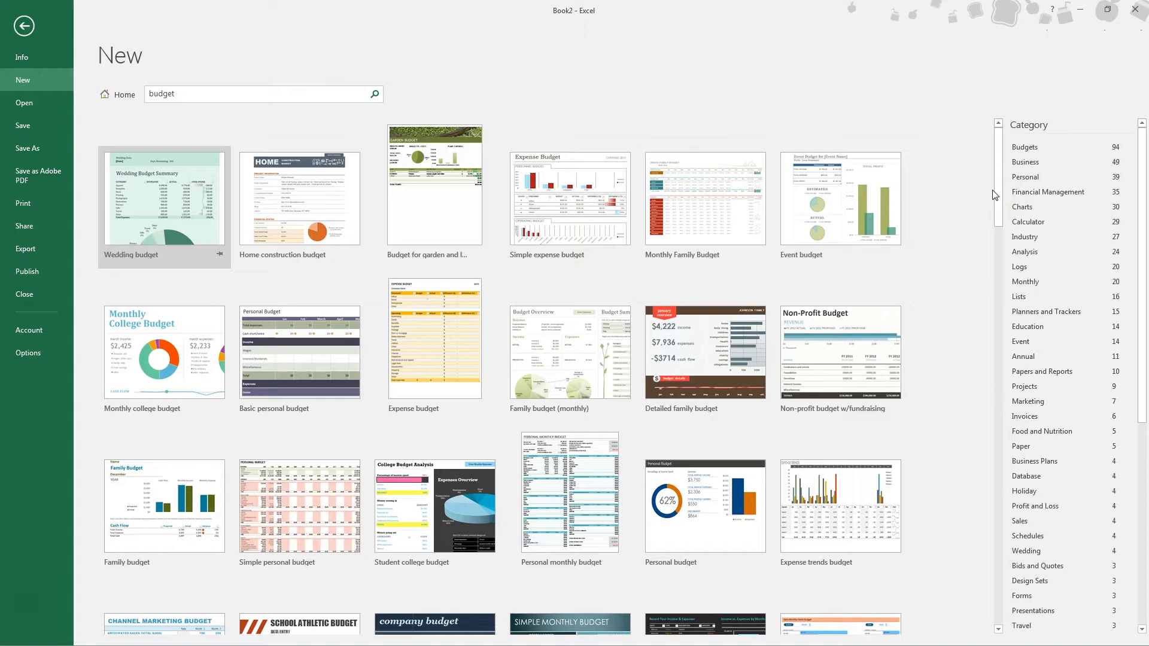
Preview the Personal budget template from the search results.
{"action": "scroll", "scroll_direction": "down", "scroll_amount": 3}
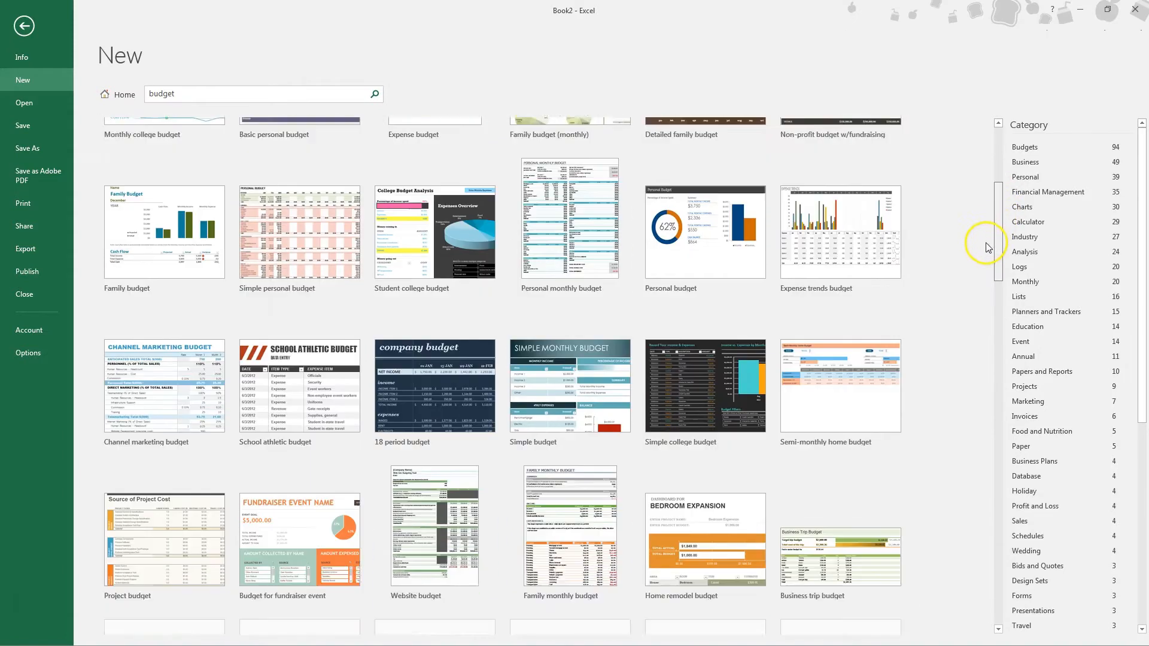
{"action": "scroll", "scroll_direction": "down", "scroll_amount": 3}
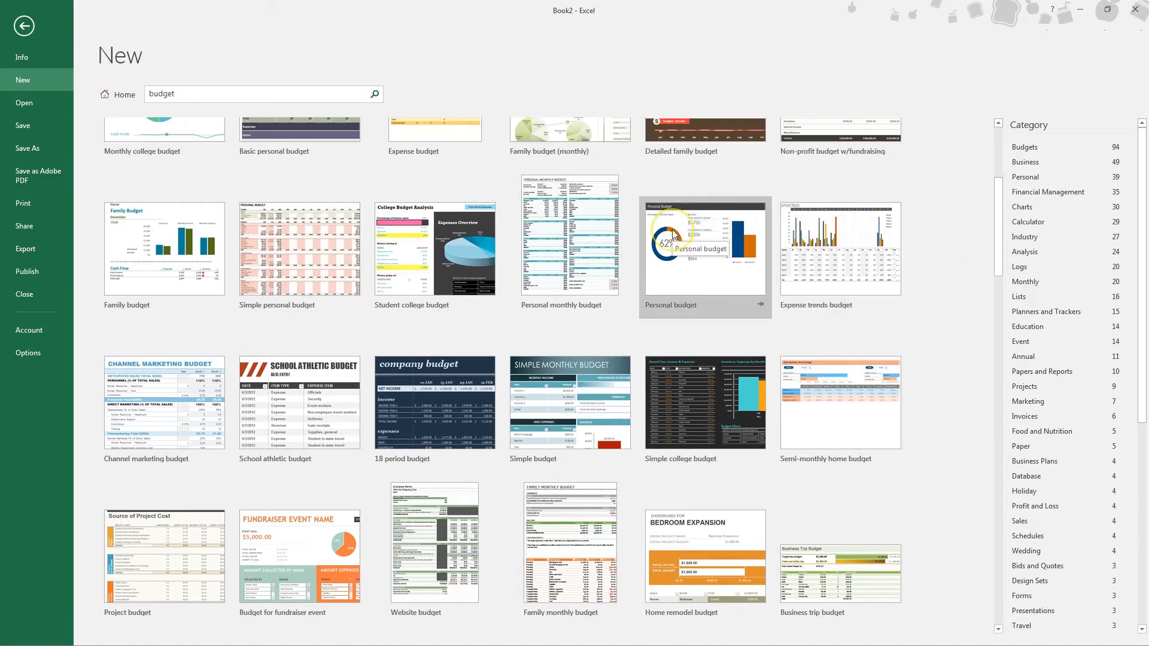
{"action": "left_click", "coordinate": [704, 249]}
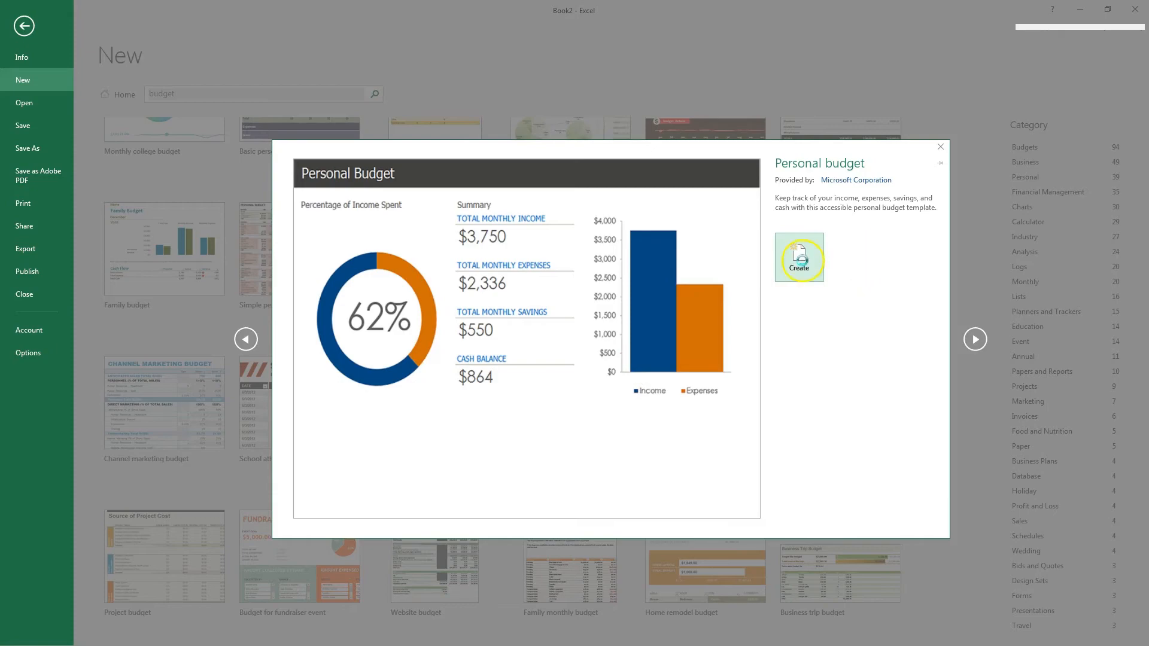
Create the Personal budget workbook and visit its Monthly Income, Monthly Expenses and Summary sheets.
{"action": "left_click", "coordinate": [798, 258]}
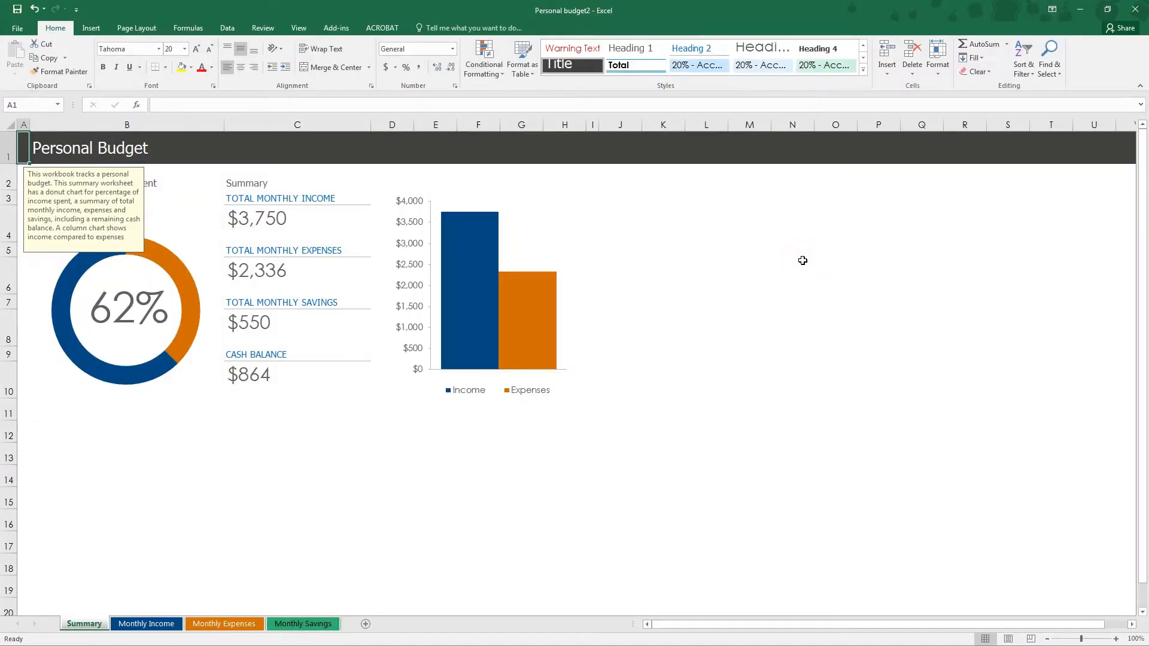
{"action": "mouse_move", "coordinate": [126, 241]}
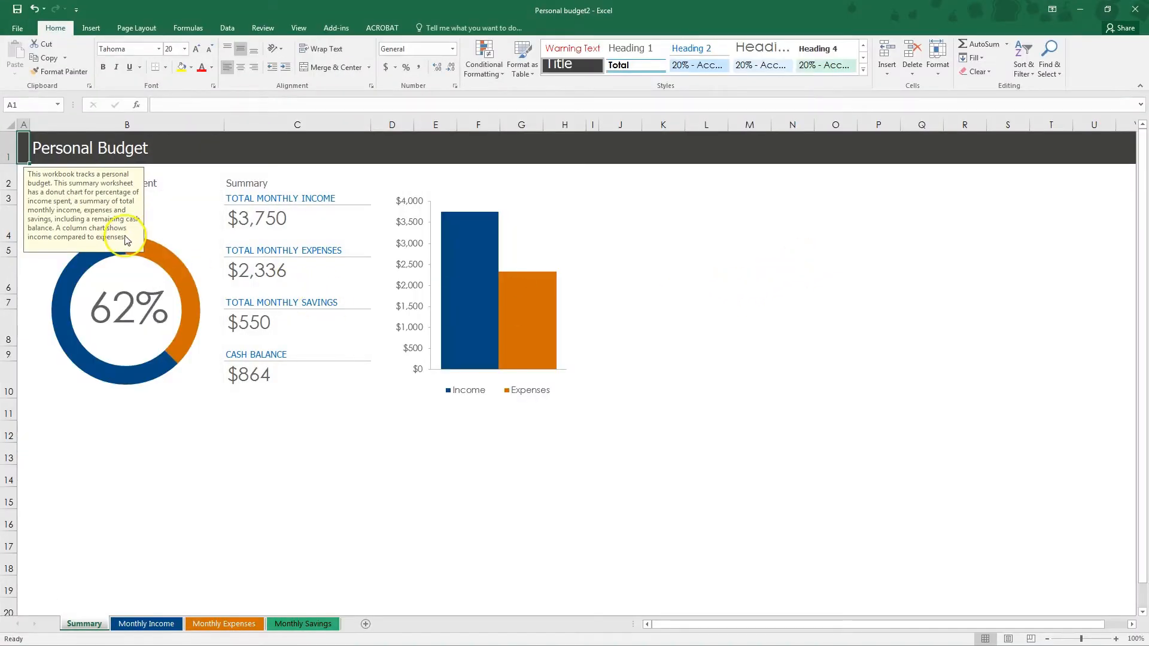
{"action": "mouse_move", "coordinate": [114, 249]}
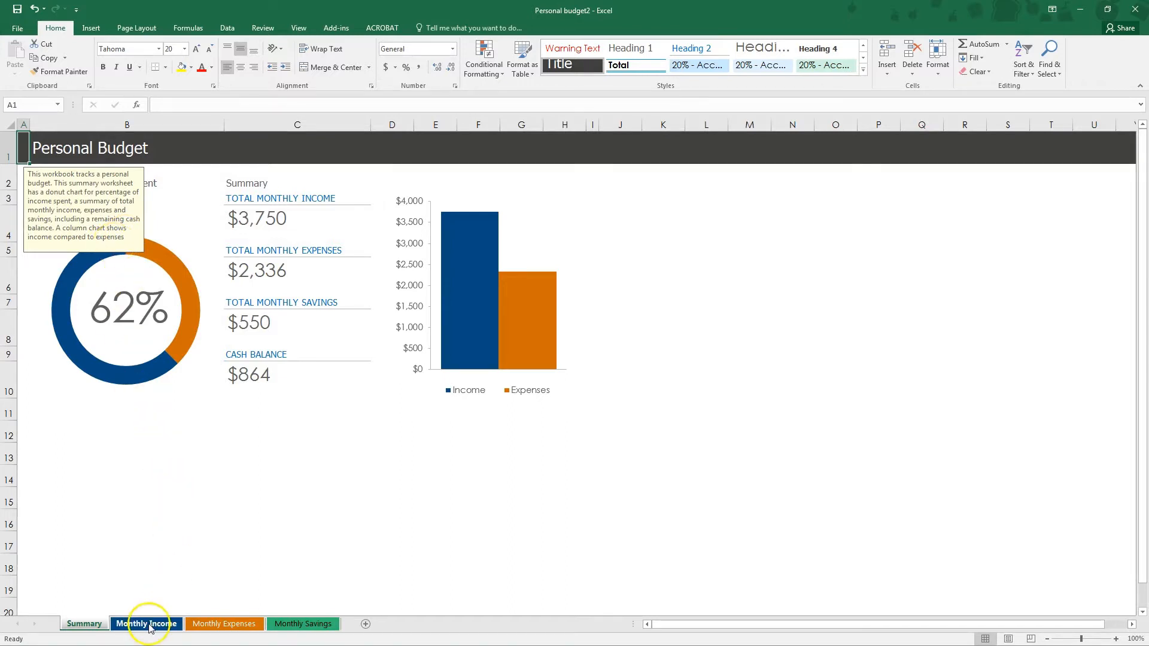
{"action": "left_click", "coordinate": [146, 623]}
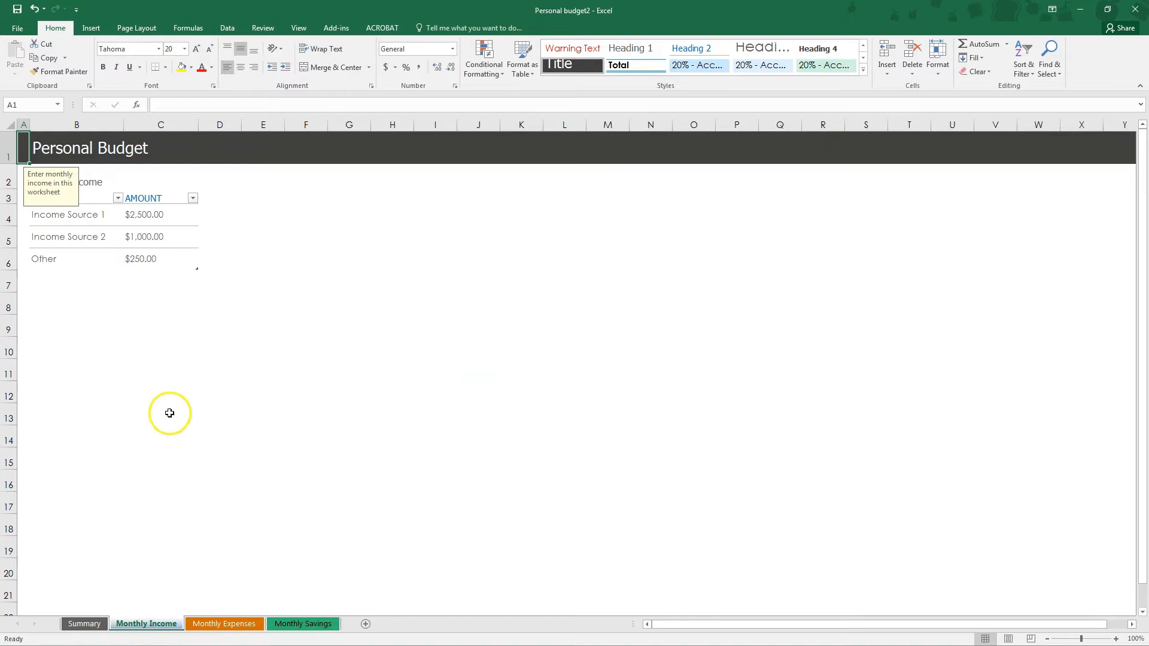
{"action": "mouse_move", "coordinate": [223, 624]}
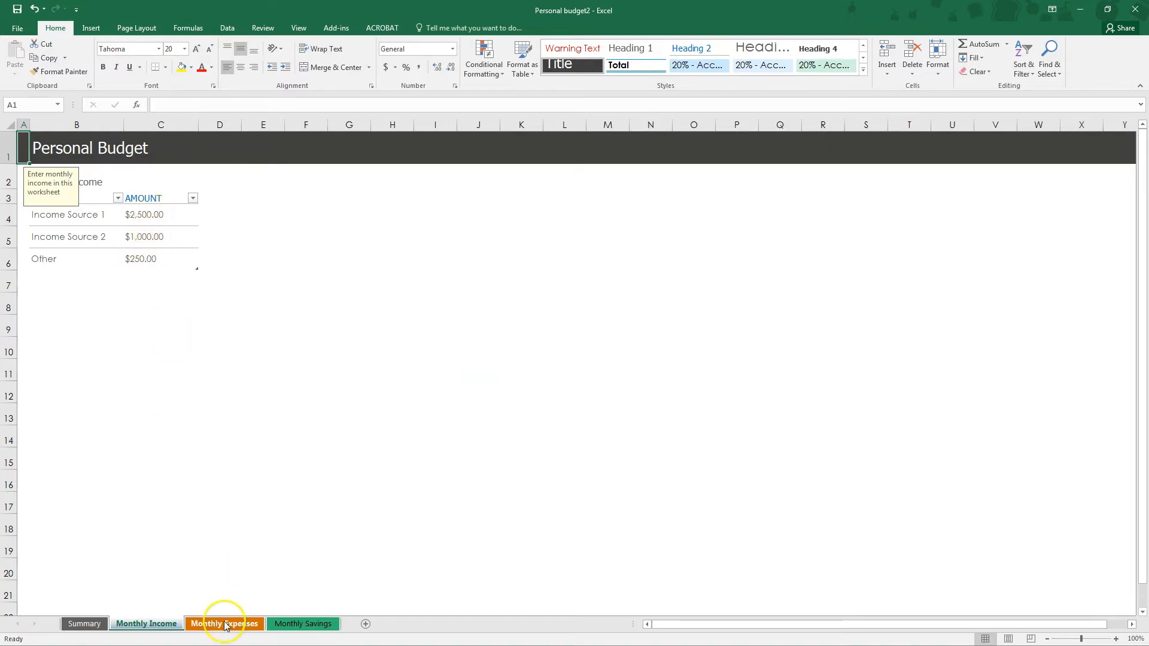
{"action": "left_click", "coordinate": [224, 623]}
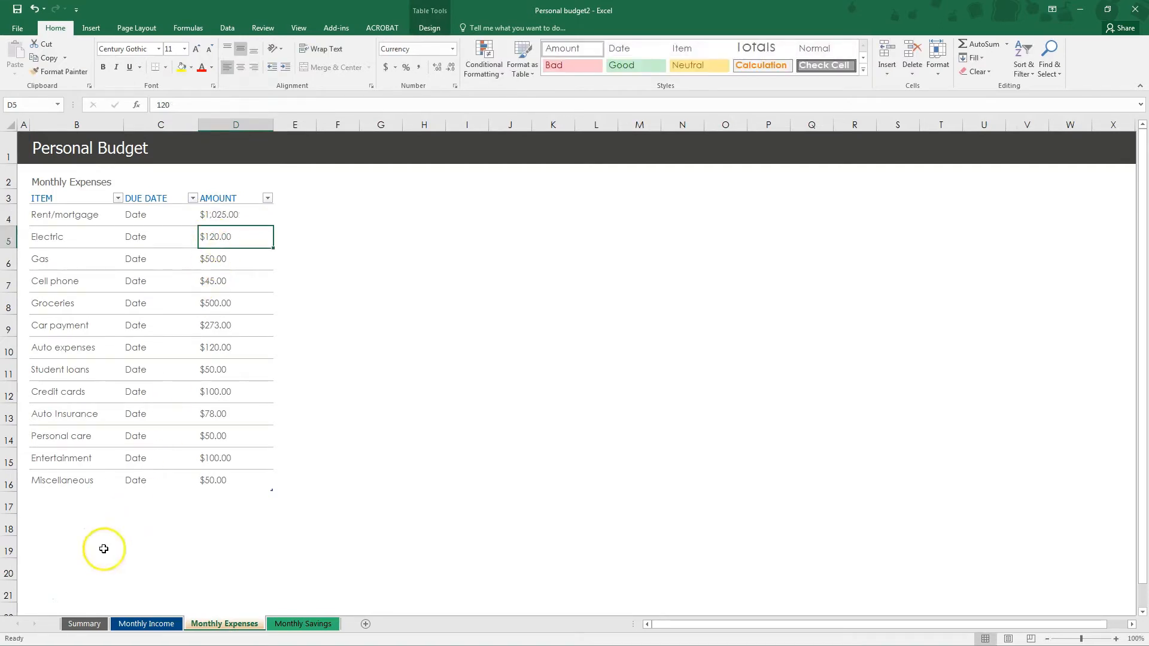
{"action": "left_click", "coordinate": [84, 623]}
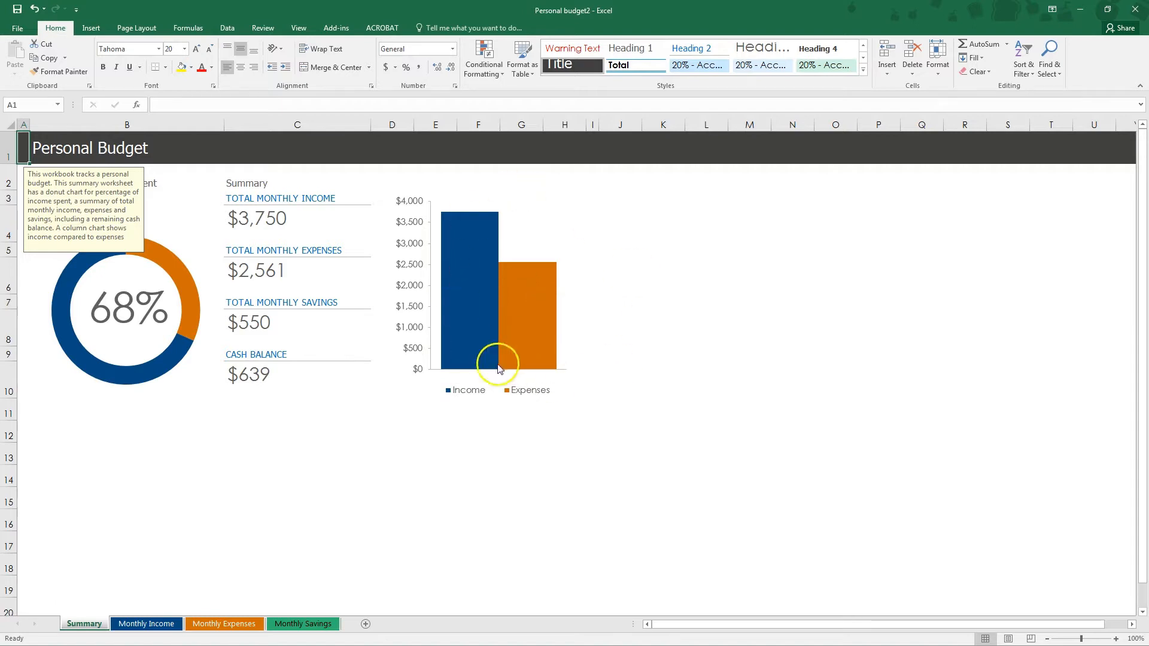
{"action": "mouse_move", "coordinate": [523, 401]}
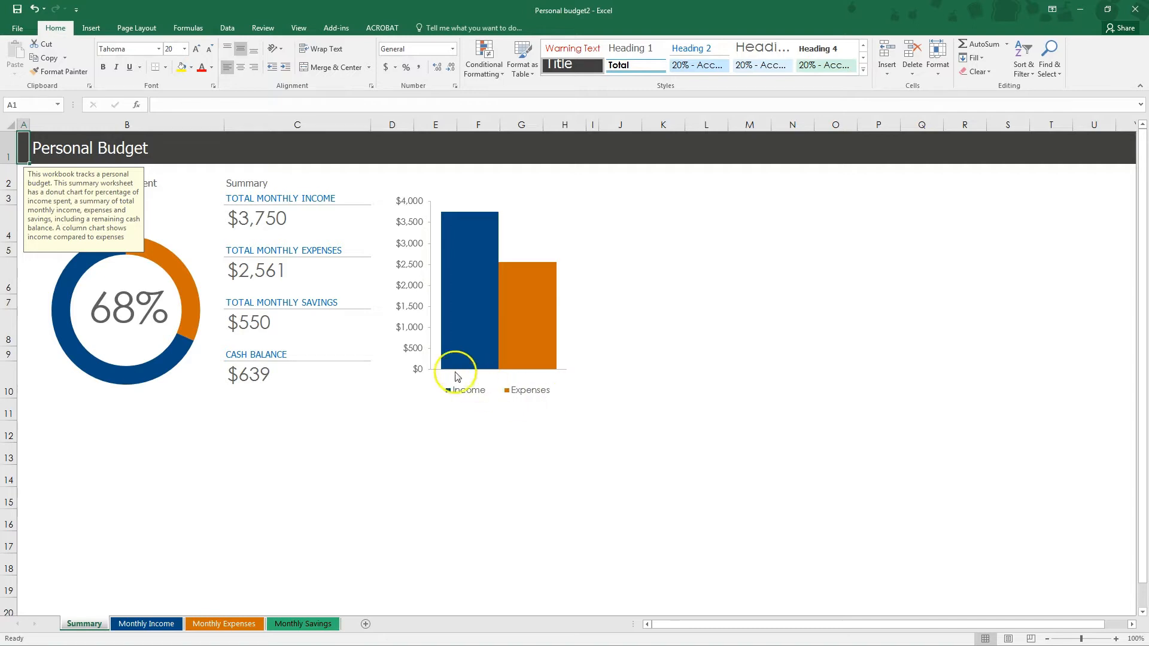
{"action": "mouse_move", "coordinate": [598, 397]}
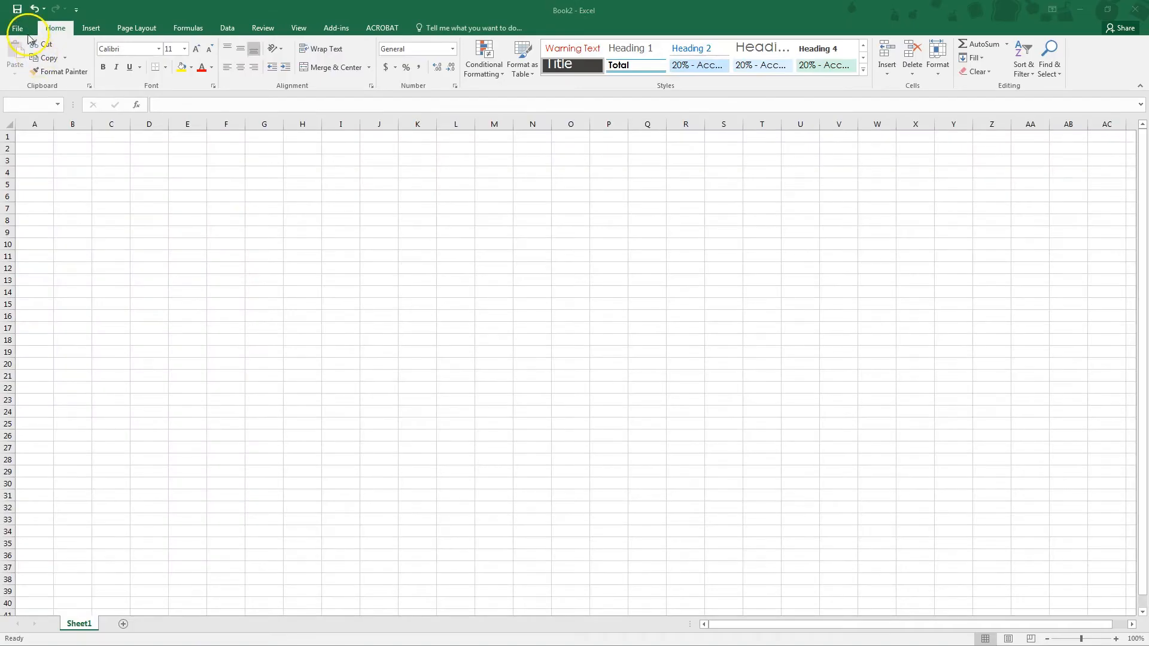
Start a new blank workbook (Book3) and bring up the Insert commands for tables, pictures and charts.
{"action": "key", "text": "ctrl+n"}
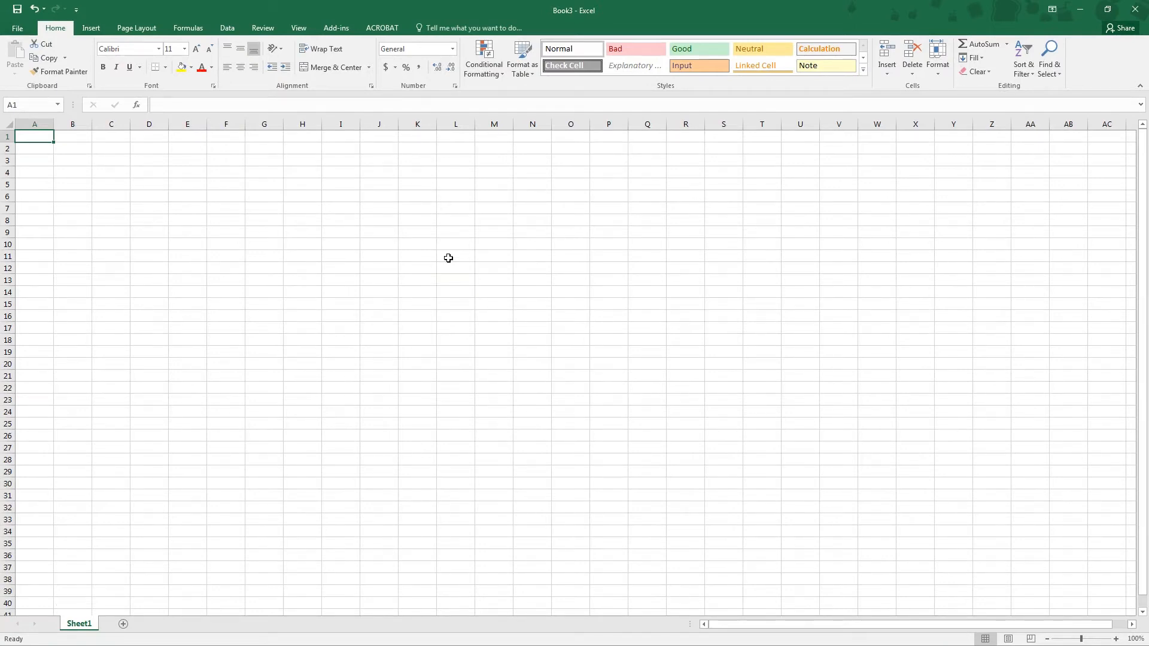
{"action": "mouse_move", "coordinate": [218, 324]}
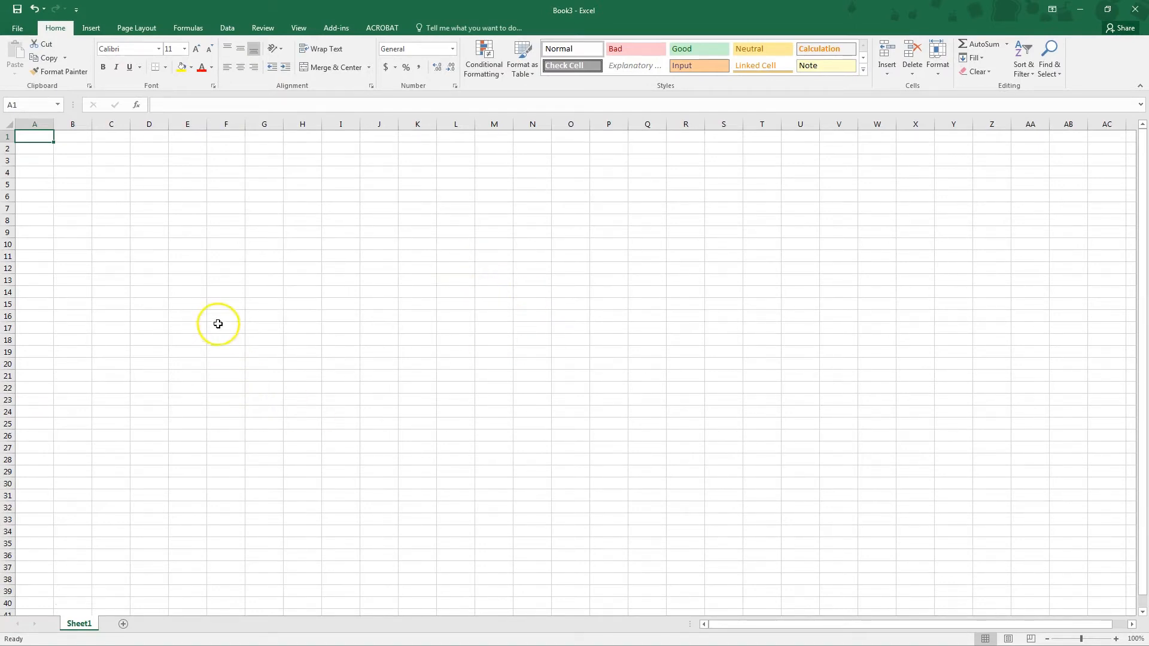
{"action": "mouse_move", "coordinate": [211, 305]}
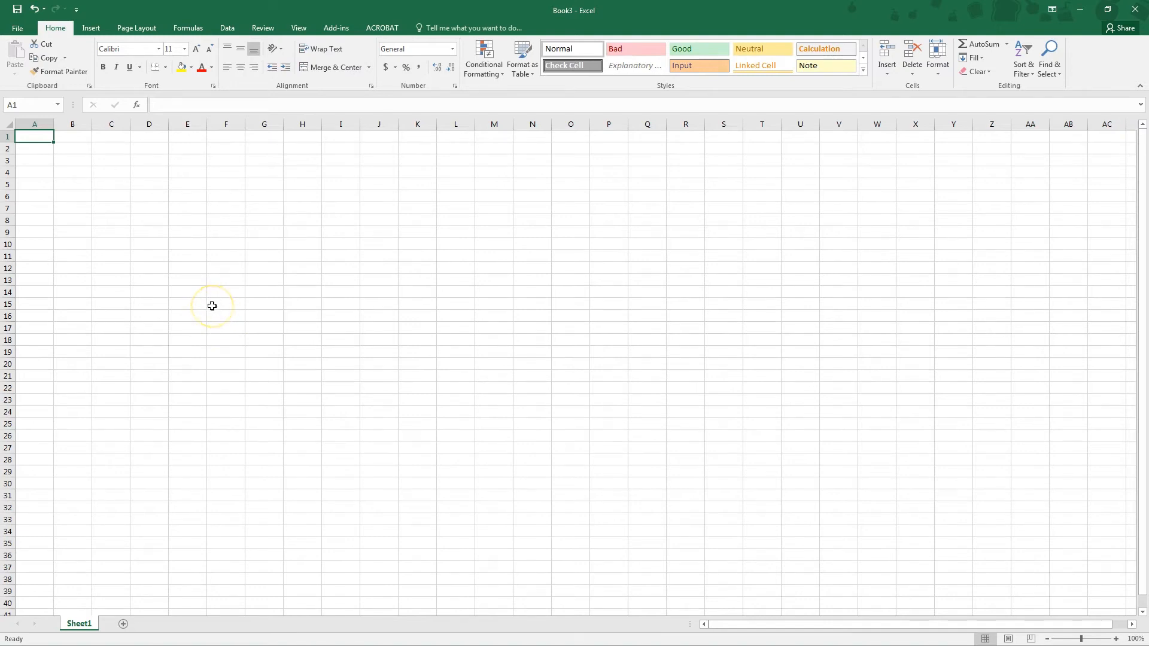
{"action": "mouse_move", "coordinate": [87, 89]}
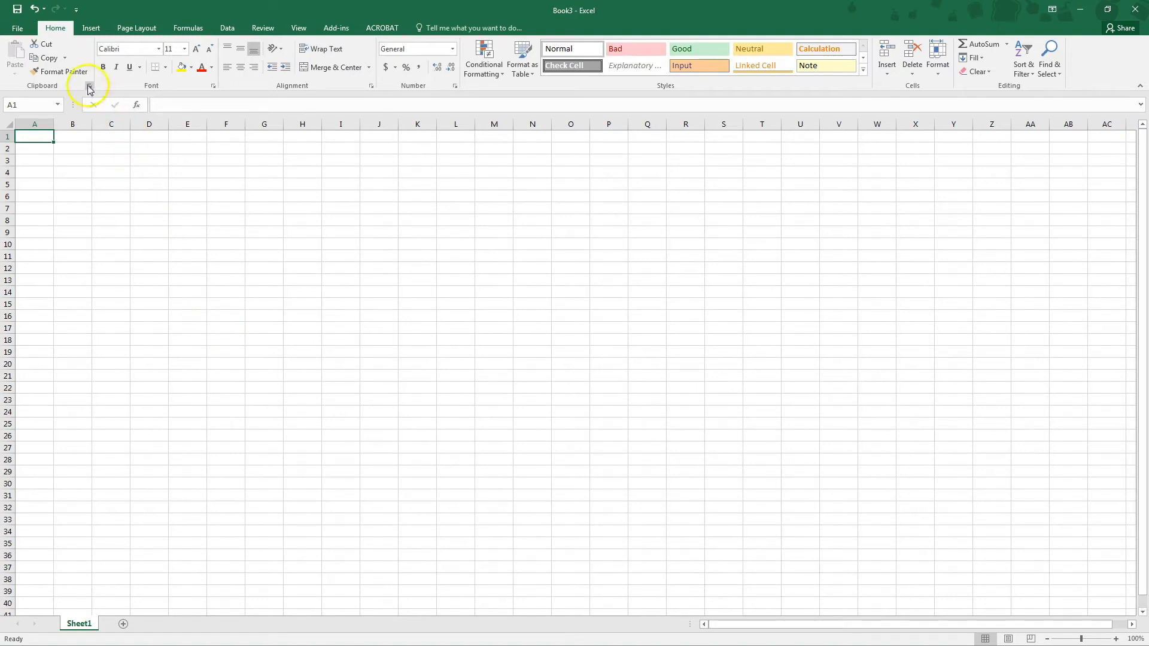
{"action": "mouse_move", "coordinate": [319, 92]}
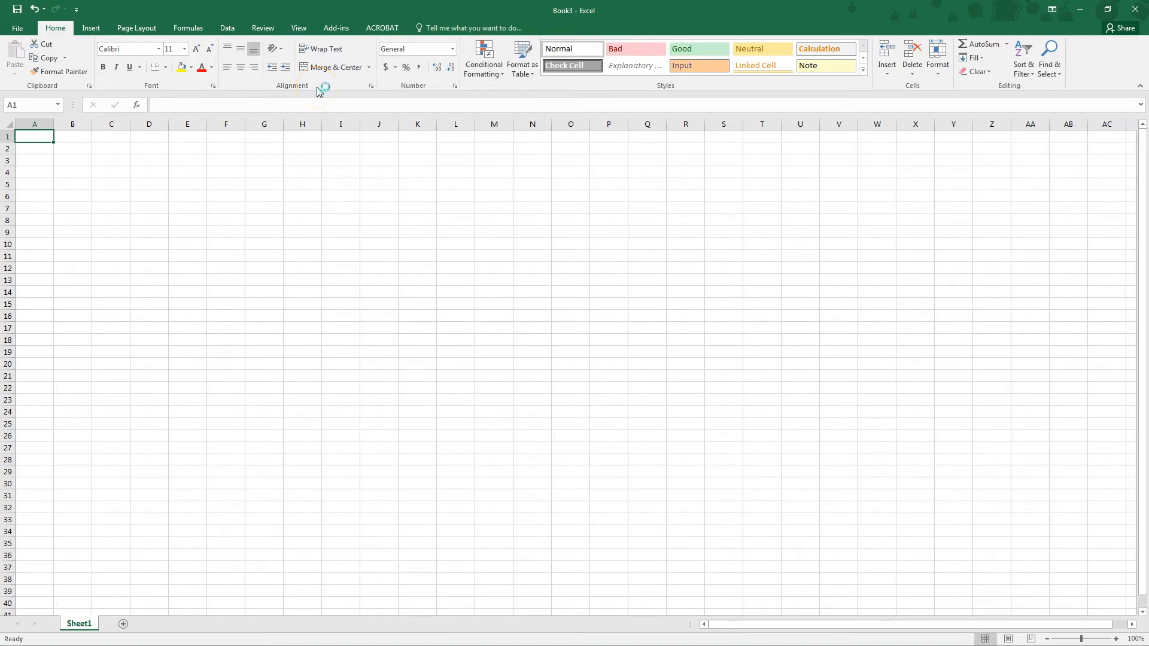
{"action": "mouse_move", "coordinate": [334, 93]}
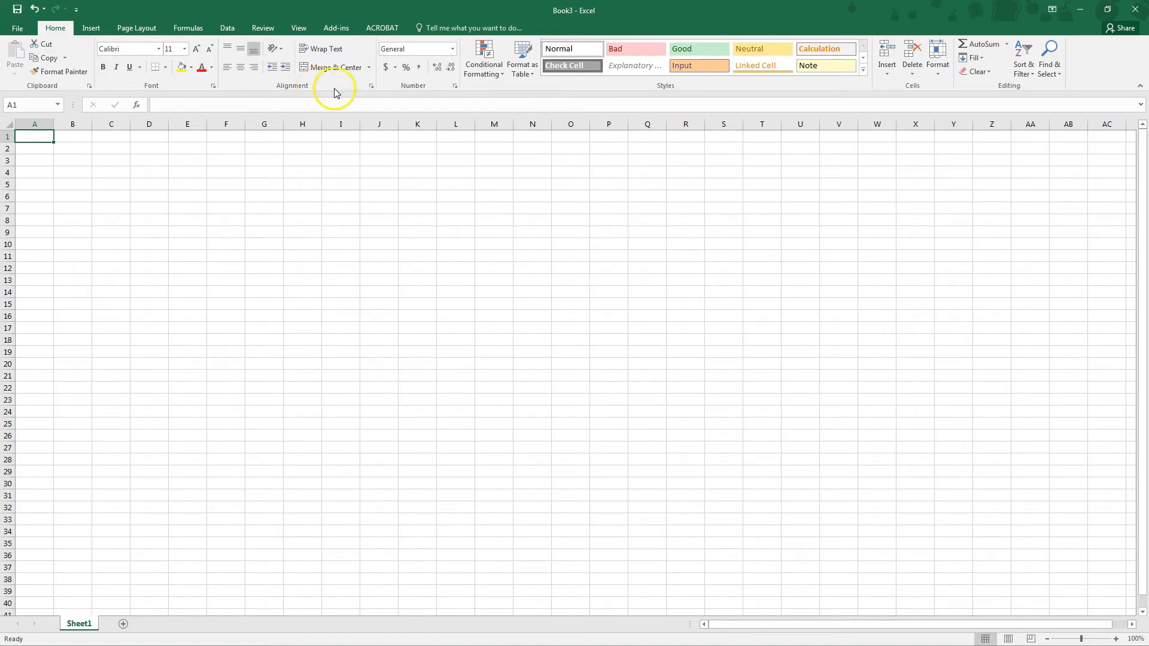
{"action": "mouse_move", "coordinate": [863, 71]}
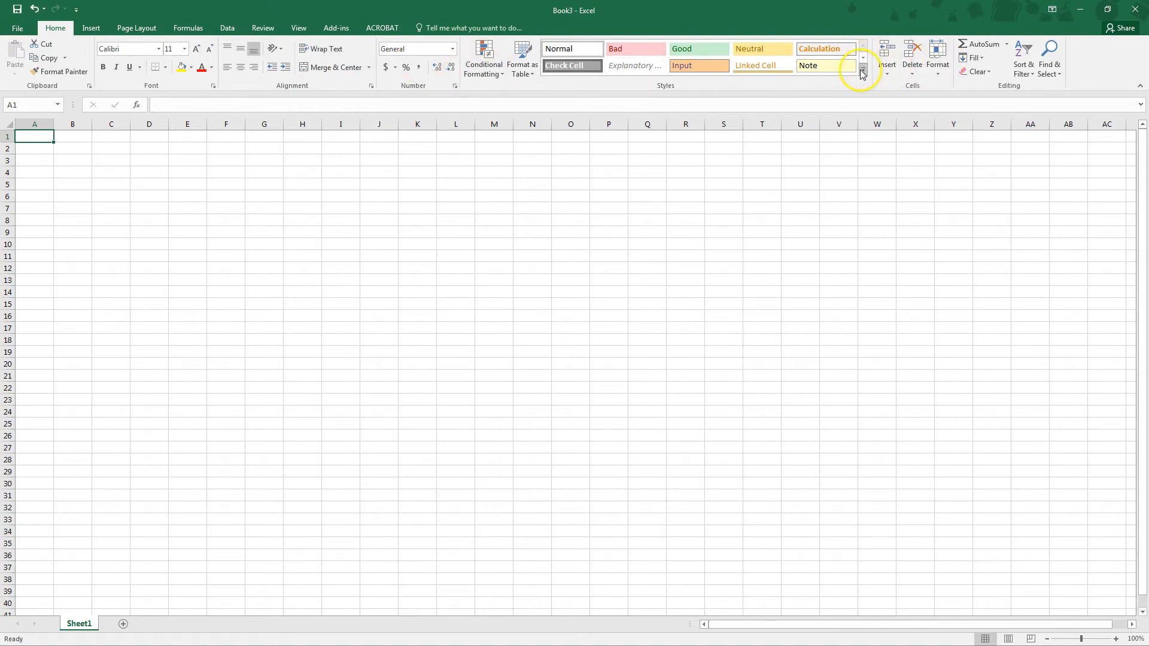
{"action": "mouse_move", "coordinate": [313, 93]}
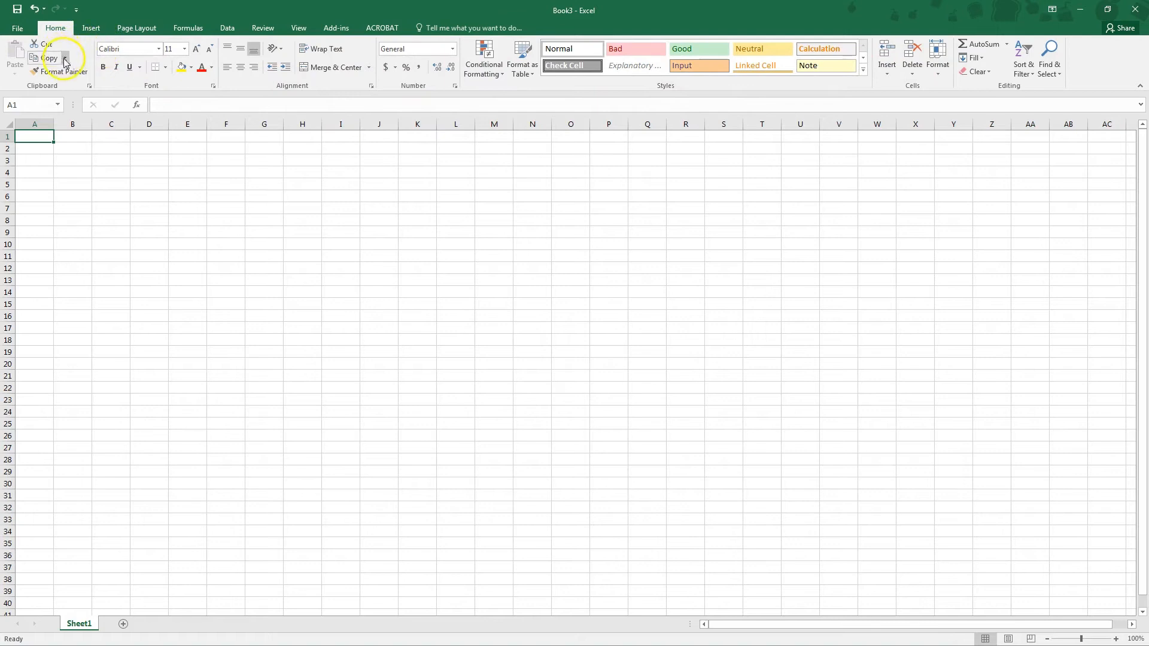
{"action": "left_click", "coordinate": [91, 28]}
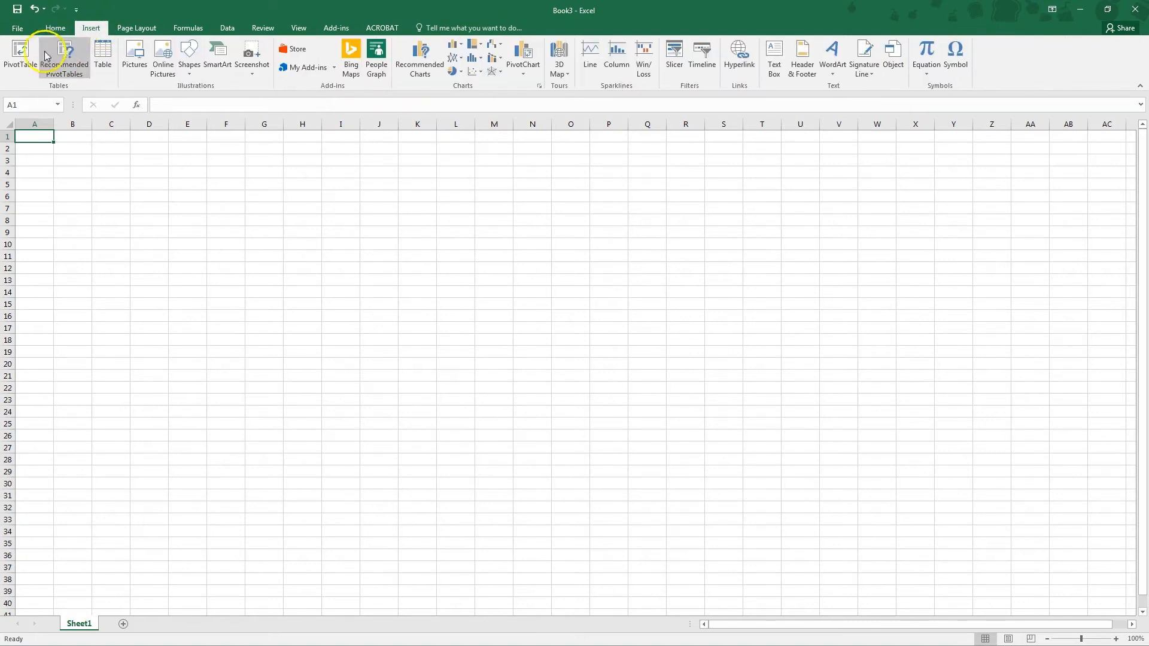
{"action": "mouse_move", "coordinate": [94, 86]}
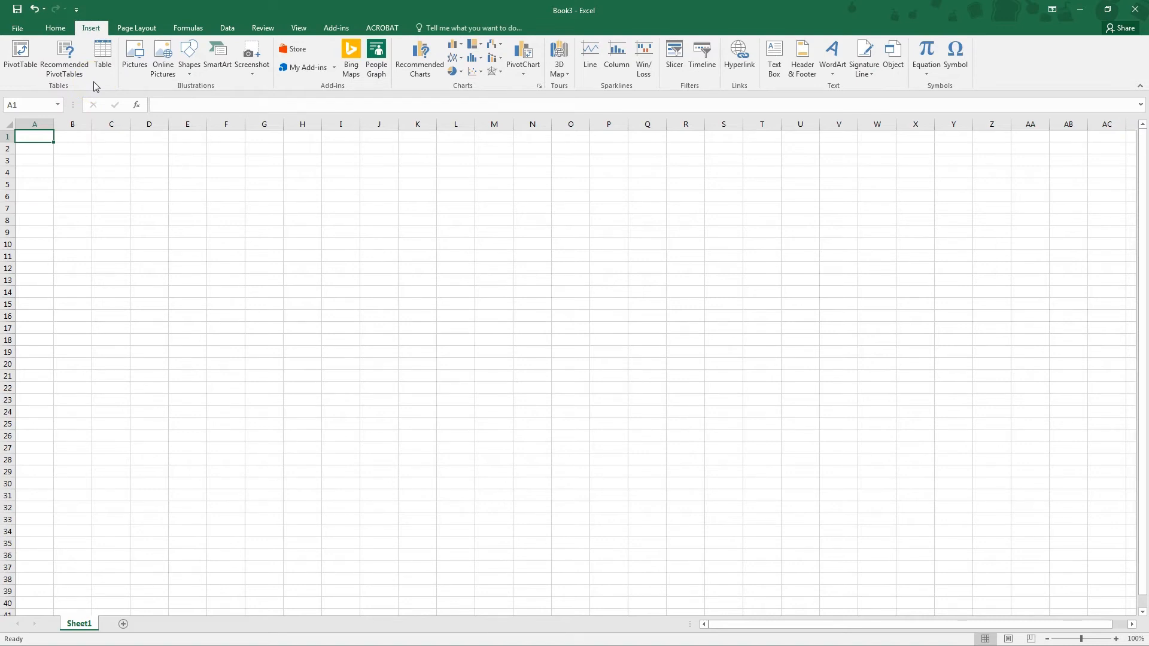
{"action": "mouse_move", "coordinate": [134, 87]}
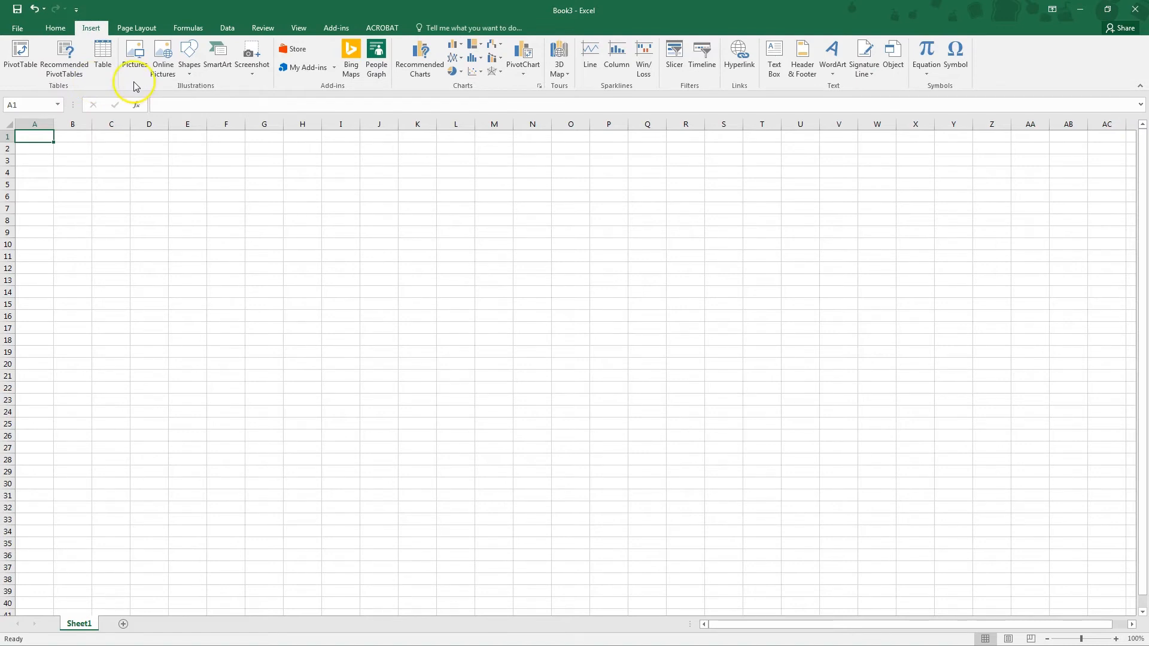
{"action": "mouse_move", "coordinate": [190, 55]}
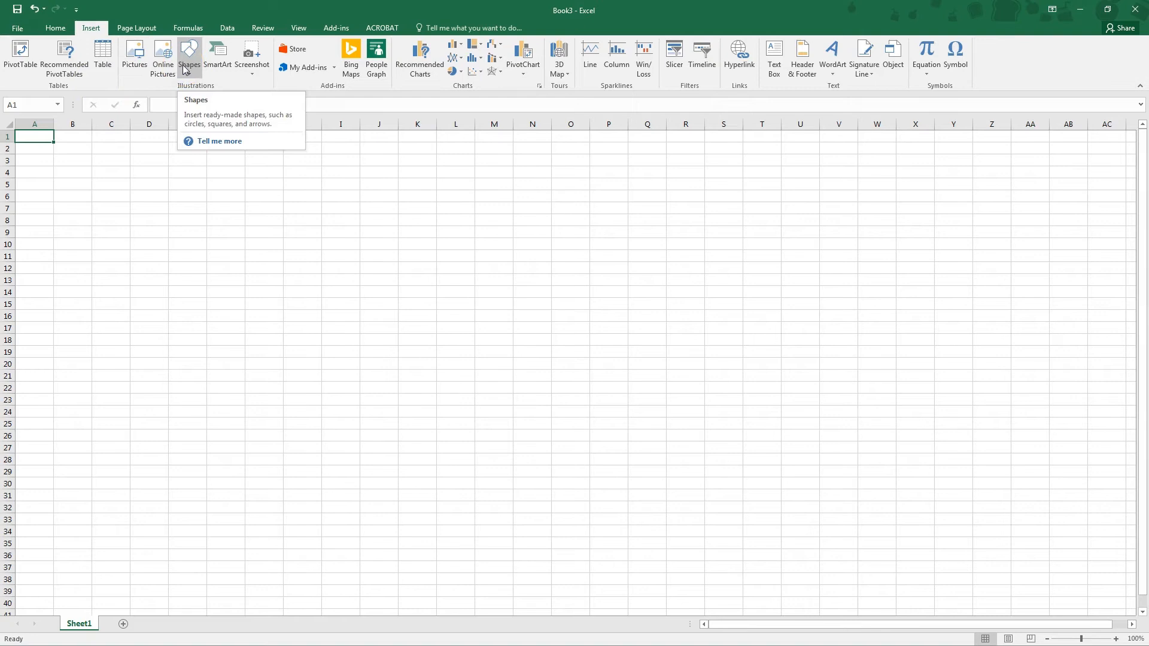
{"action": "mouse_move", "coordinate": [473, 73]}
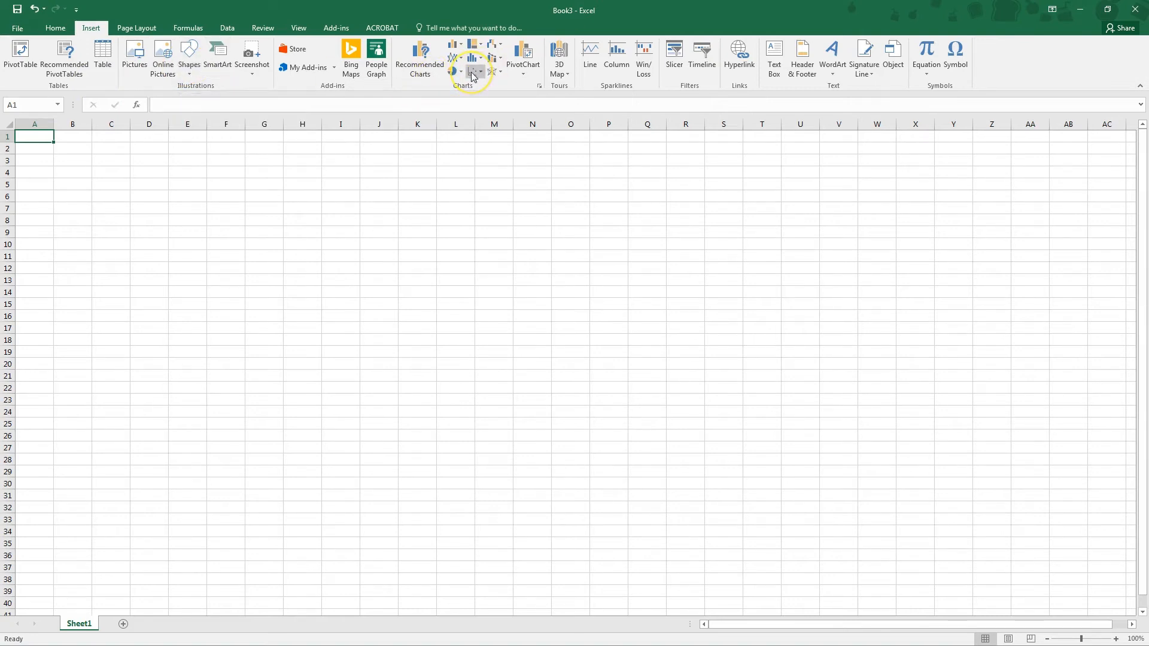
{"action": "mouse_move", "coordinate": [473, 71]}
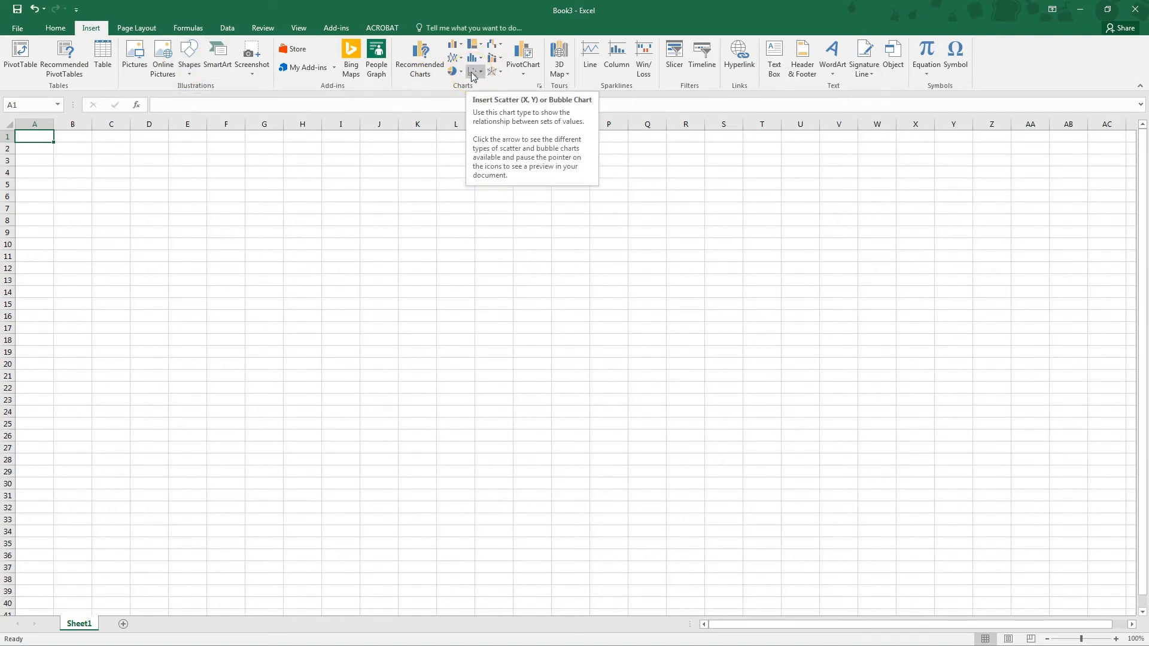
{"action": "mouse_move", "coordinate": [774, 58]}
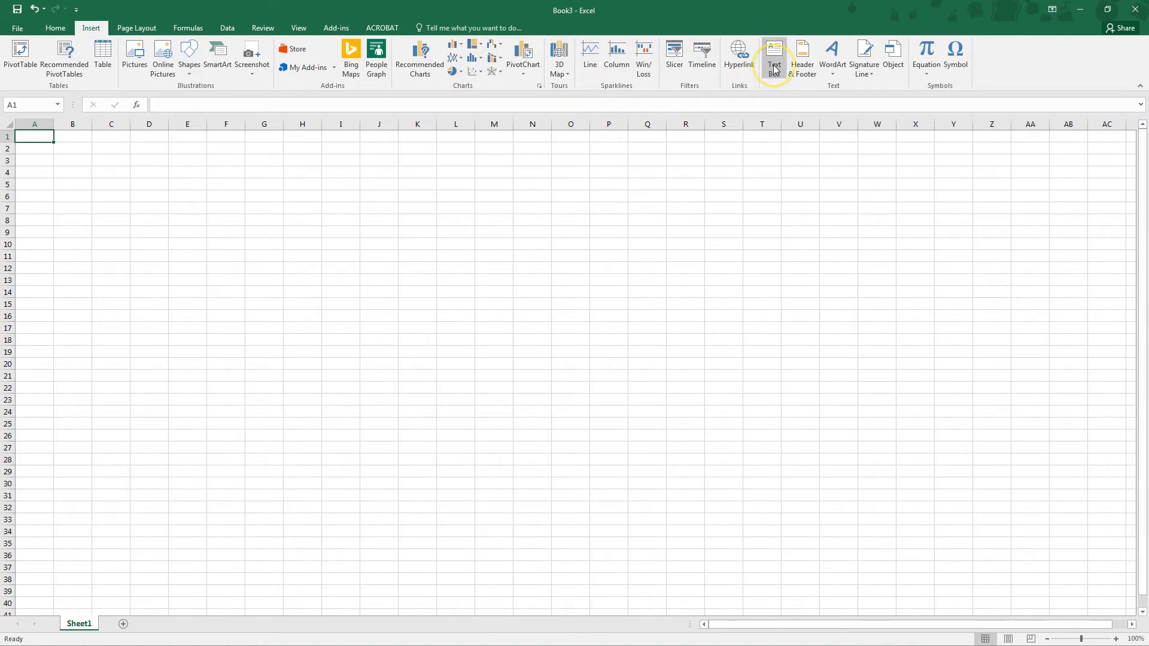
{"action": "mouse_move", "coordinate": [832, 58]}
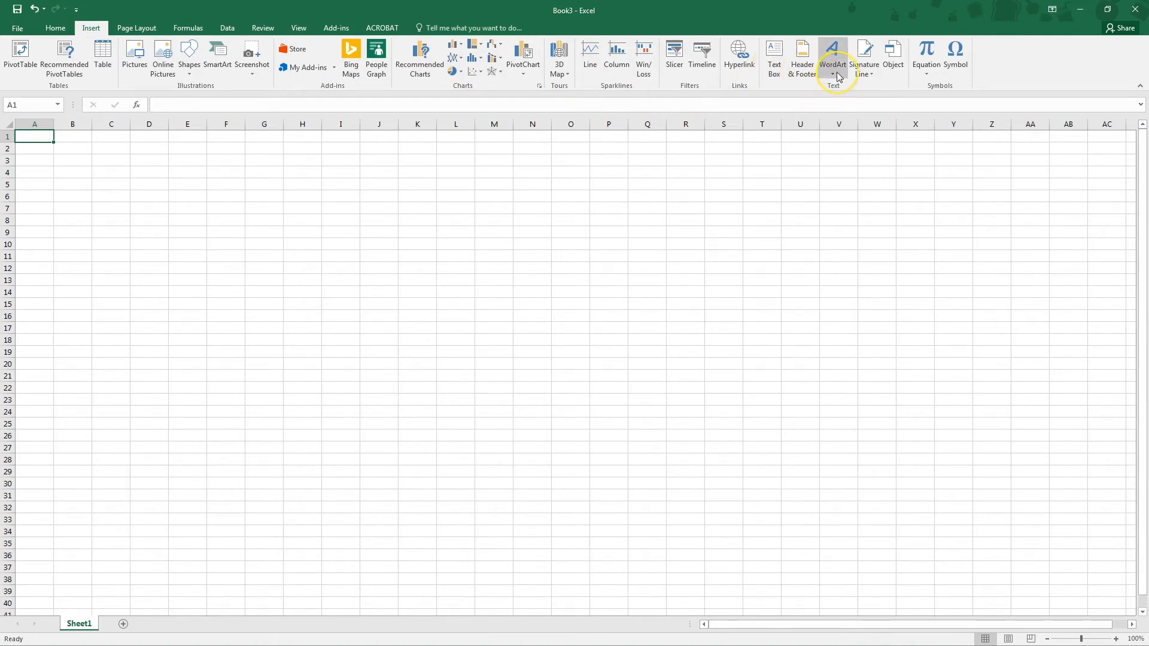
{"action": "mouse_move", "coordinate": [925, 59]}
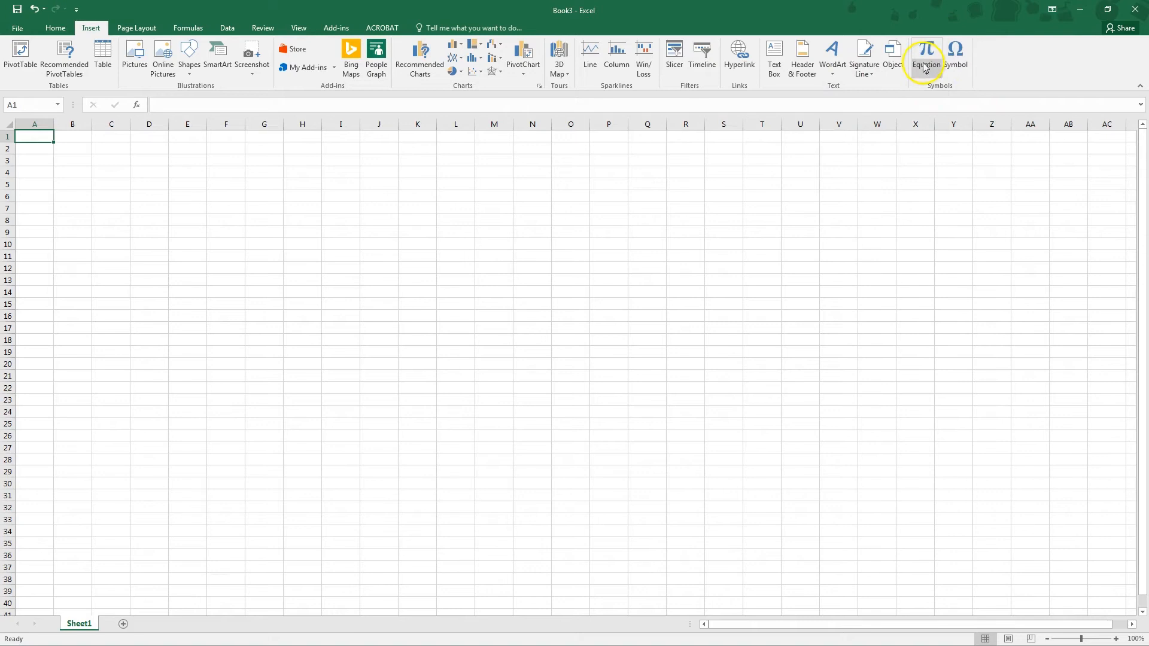
{"action": "left_click", "coordinate": [925, 57]}
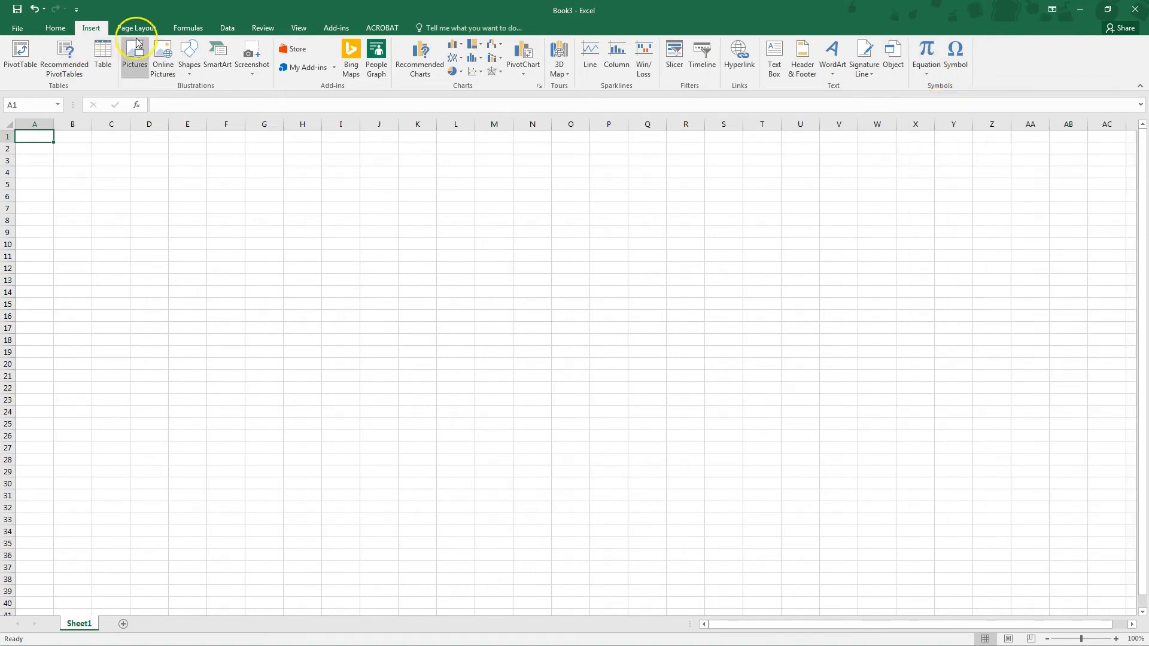
Browse the Page Layout commands and Themes gallery, then show the Formulas function library.
{"action": "left_click", "coordinate": [136, 28]}
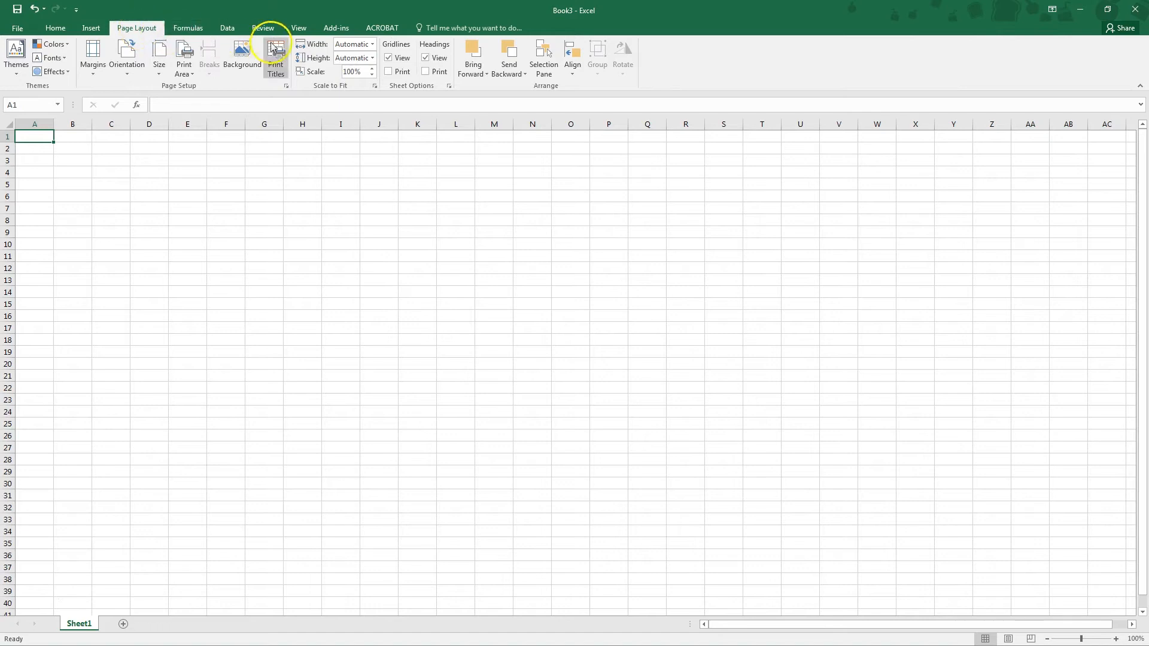
{"action": "mouse_move", "coordinate": [61, 76]}
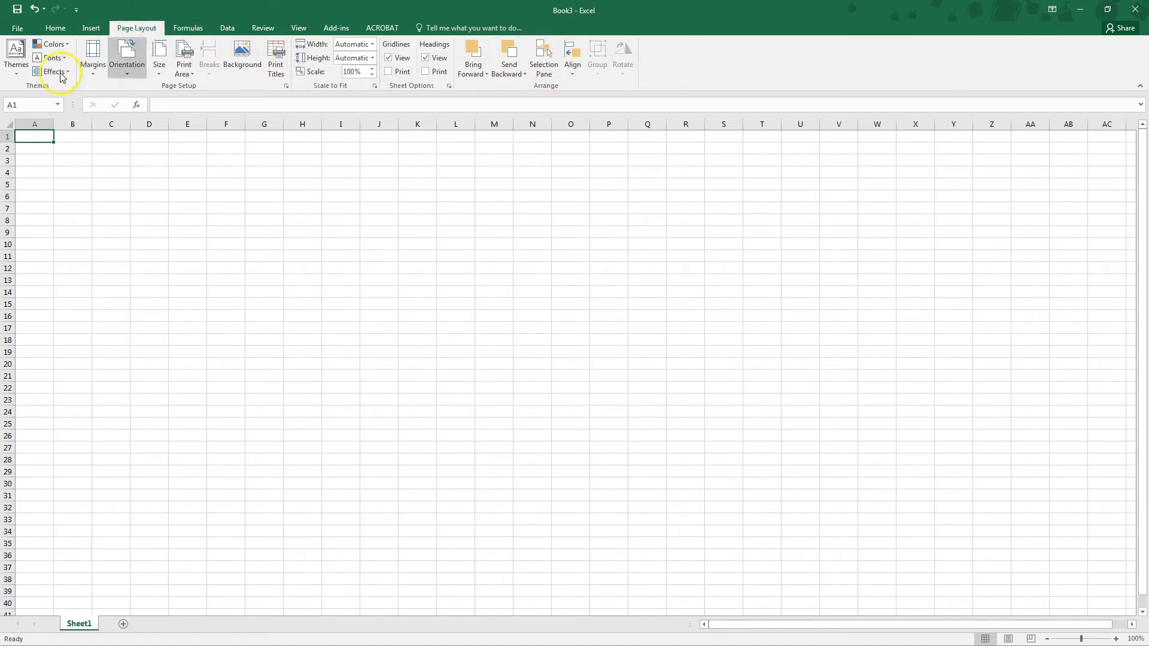
{"action": "mouse_move", "coordinate": [92, 58]}
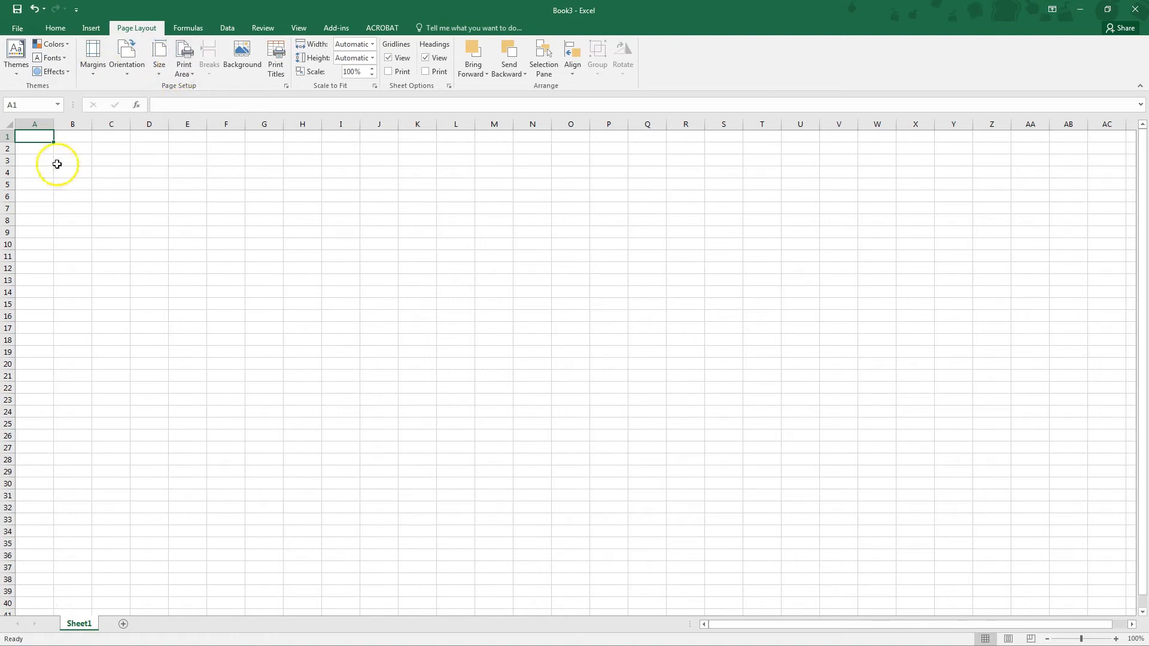
{"action": "left_click", "coordinate": [183, 59]}
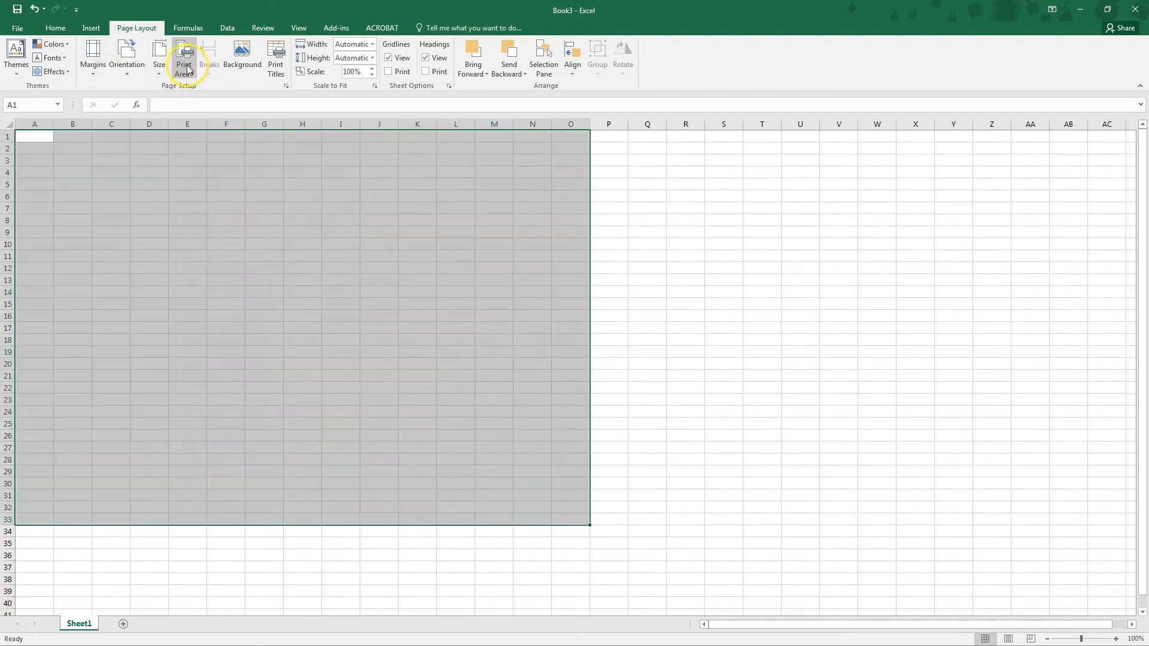
{"action": "left_click", "coordinate": [15, 55]}
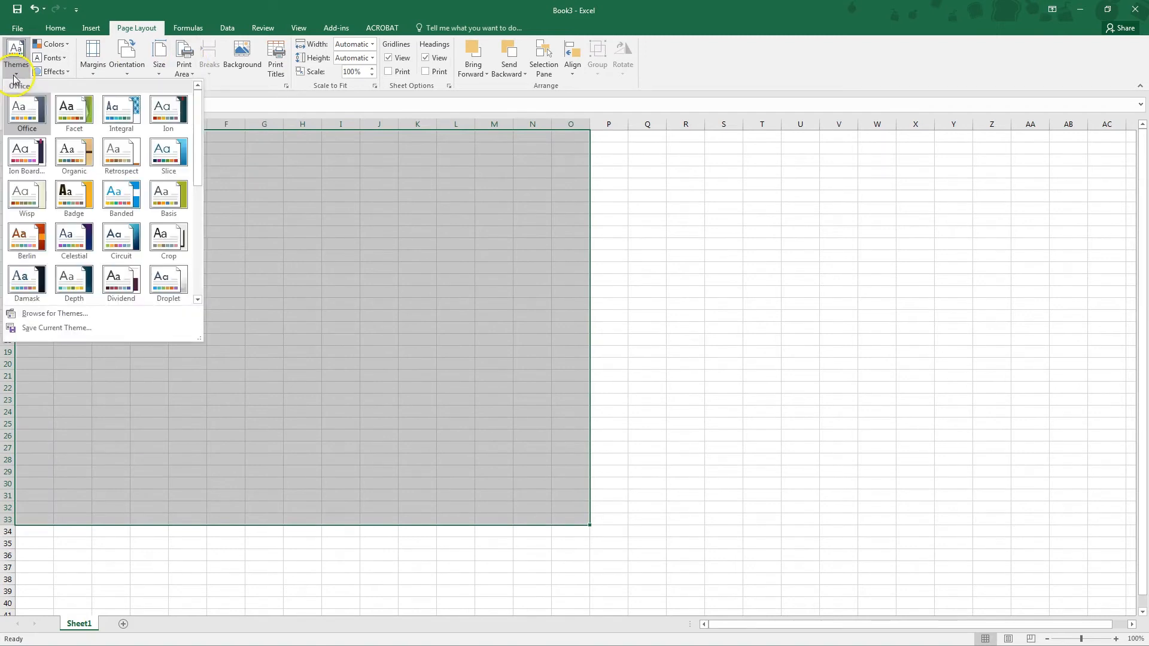
{"action": "mouse_move", "coordinate": [7, 113]}
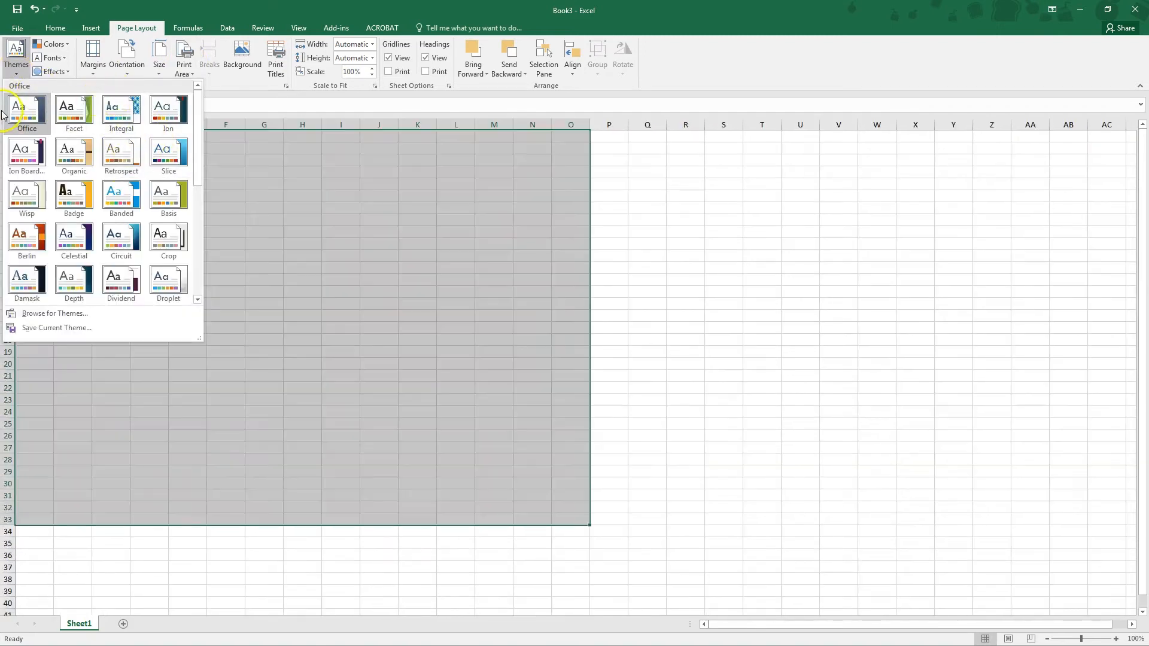
{"action": "left_click", "coordinate": [188, 28]}
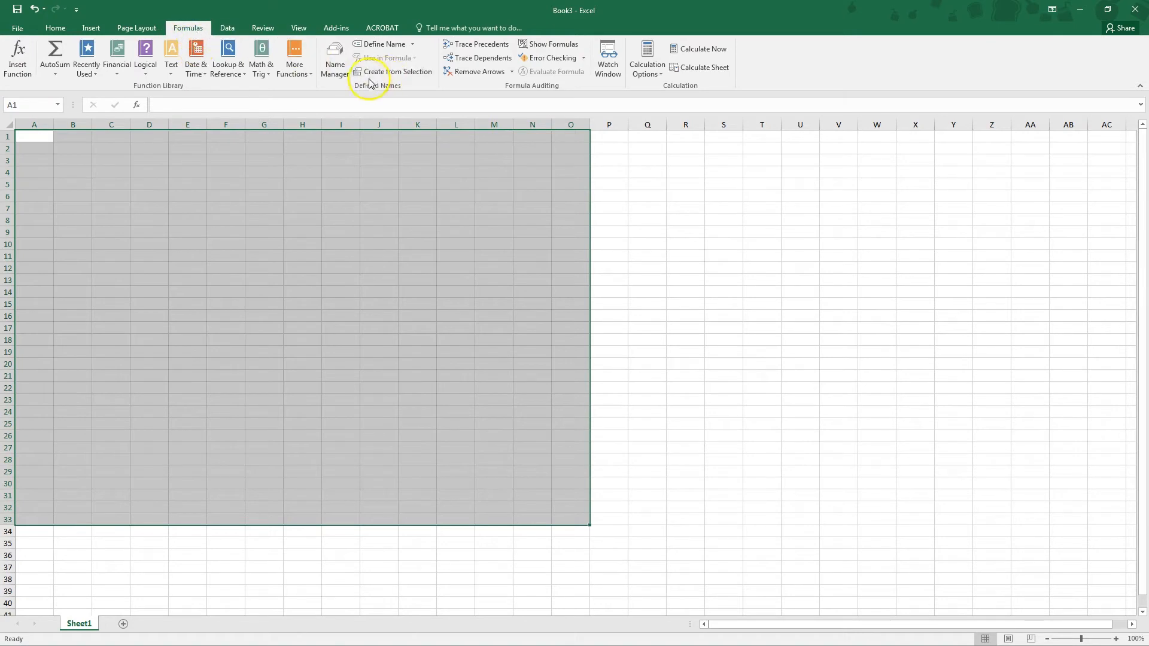
{"action": "left_click", "coordinate": [340, 147]}
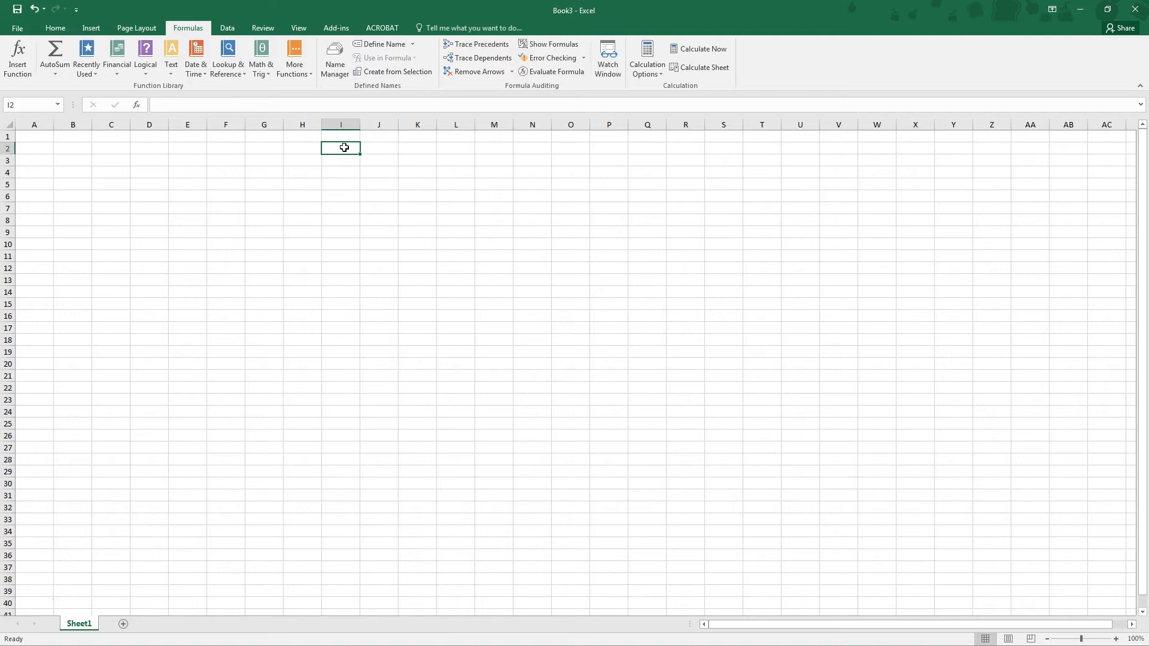
{"action": "mouse_move", "coordinate": [190, 97]}
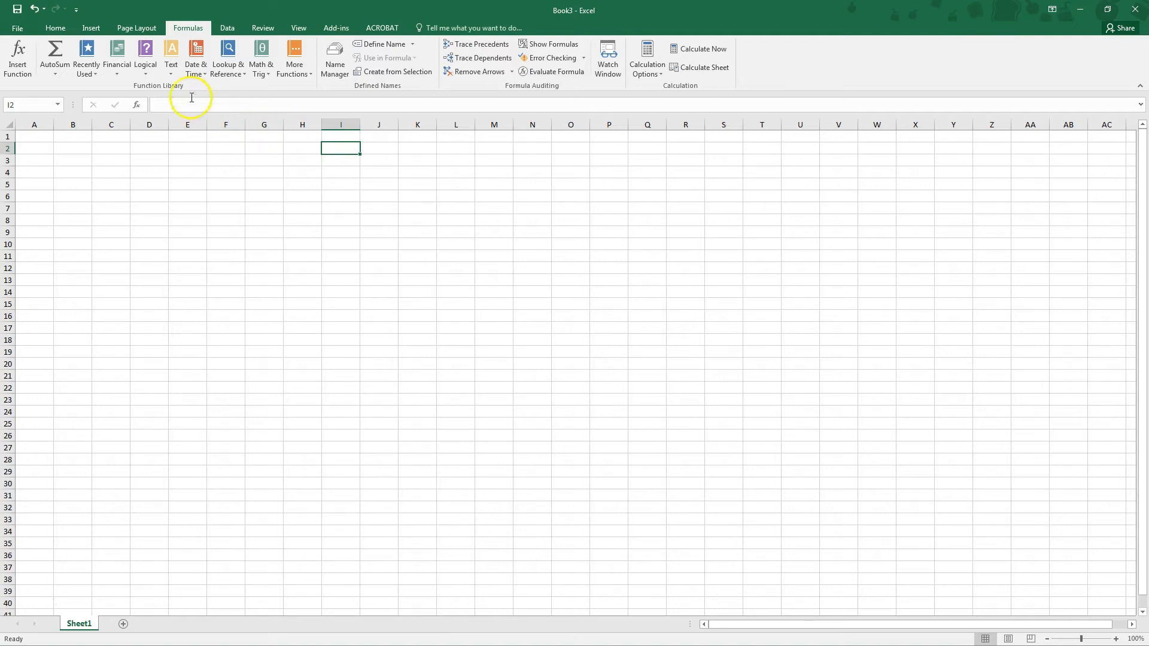
{"action": "left_click", "coordinate": [195, 58]}
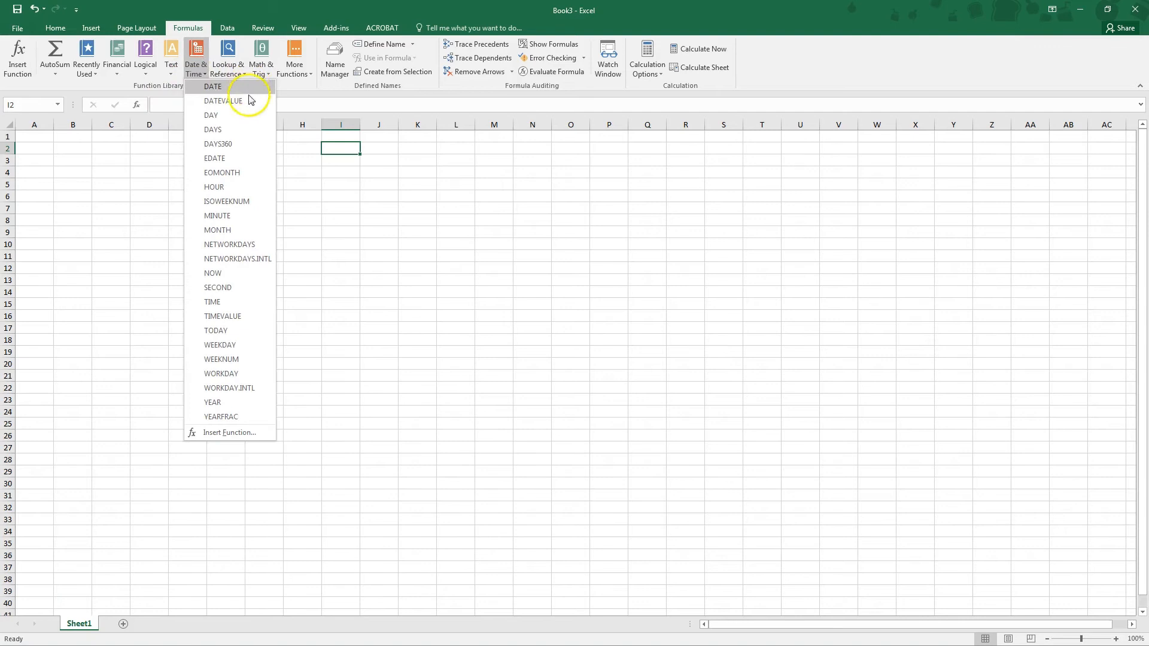
{"action": "mouse_move", "coordinate": [220, 373]}
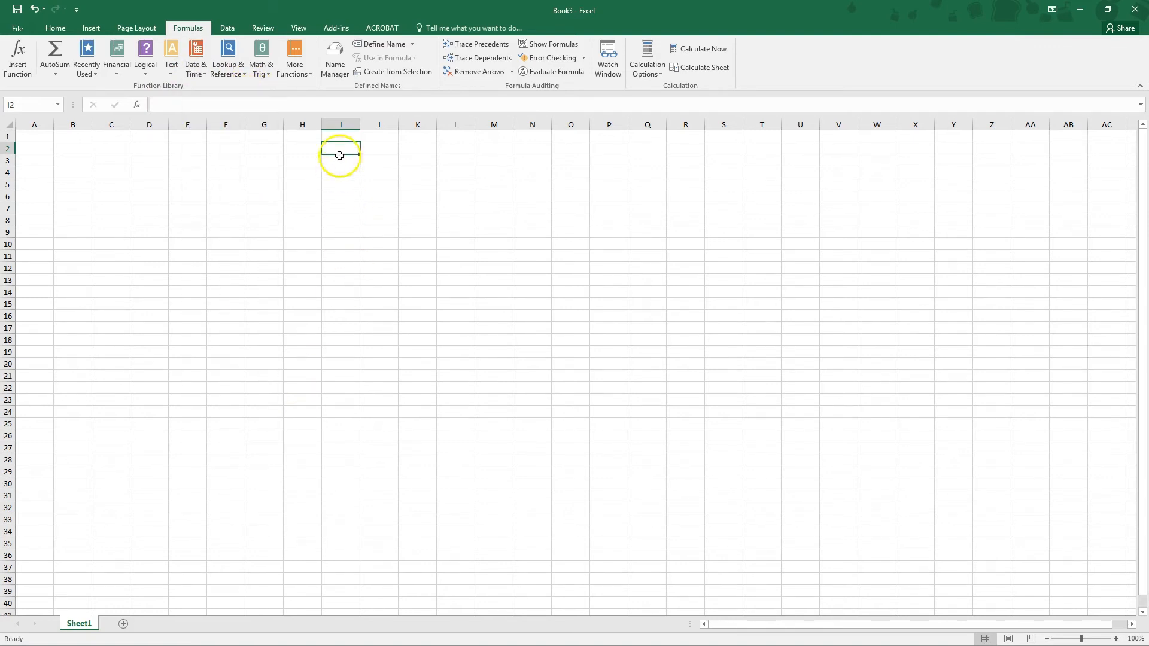
{"action": "mouse_move", "coordinate": [341, 148]}
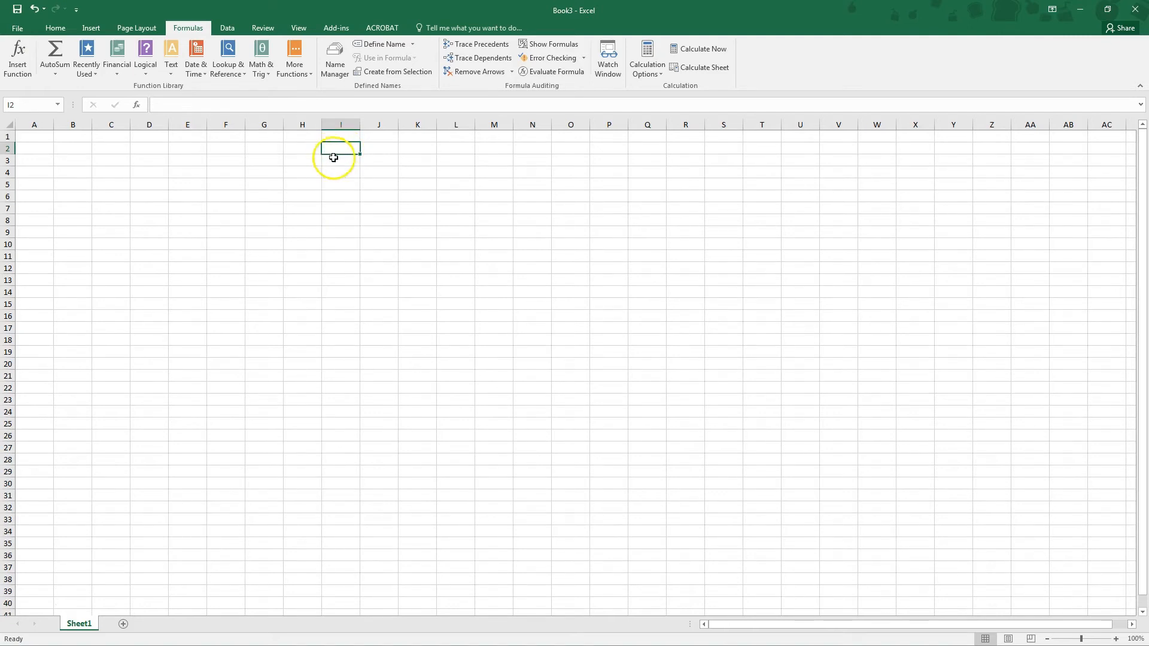
{"action": "mouse_move", "coordinate": [265, 95]}
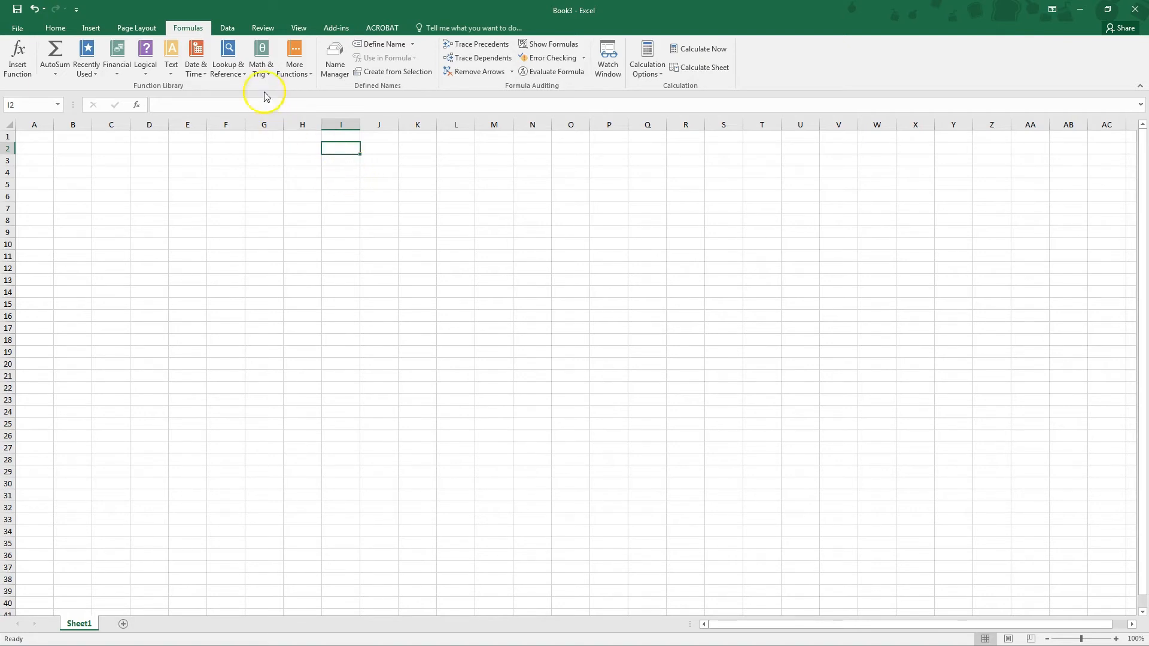
Look at the Data tools, then the Review proofing and protection commands.
{"action": "left_click", "coordinate": [226, 28]}
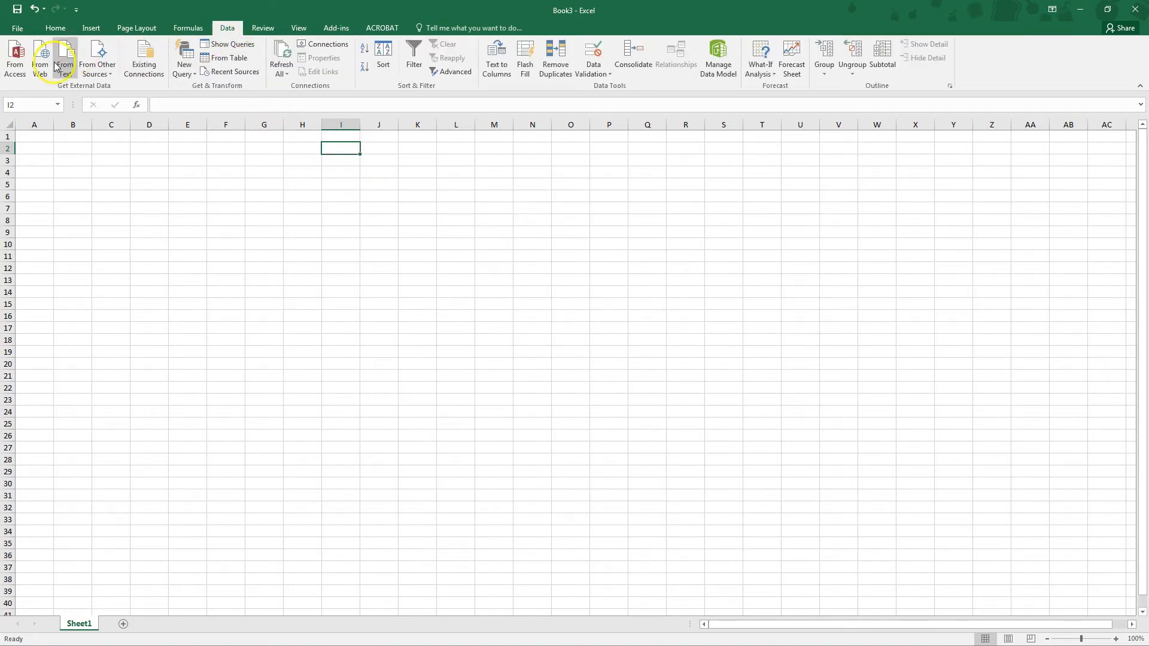
{"action": "mouse_move", "coordinate": [533, 93]}
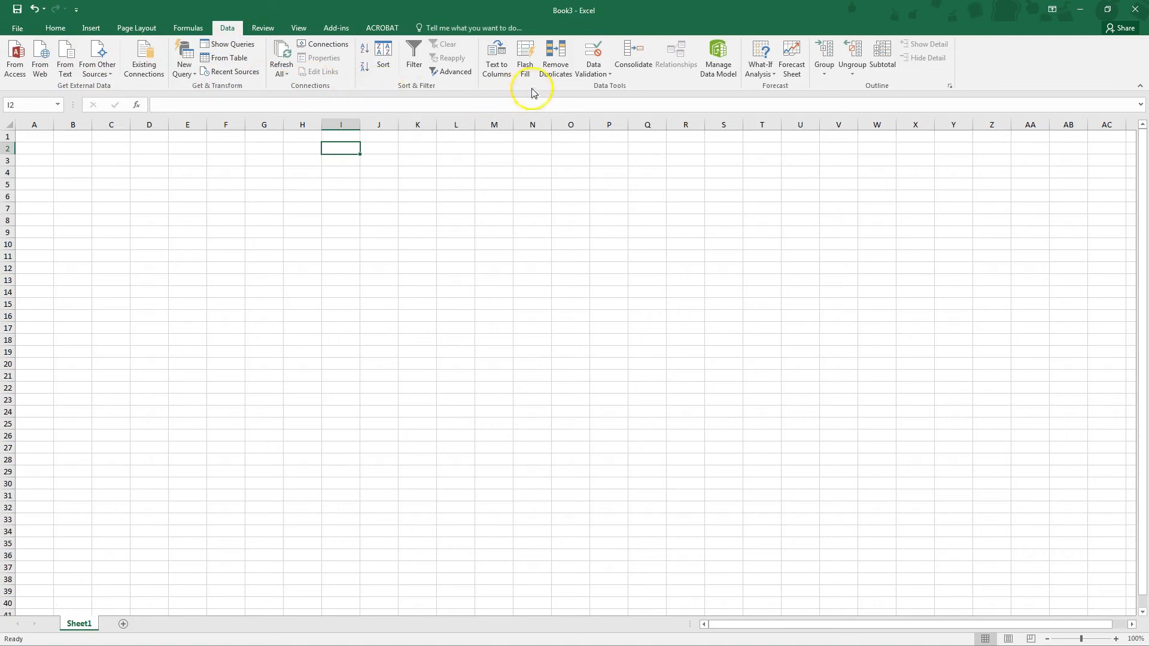
{"action": "mouse_move", "coordinate": [564, 92]}
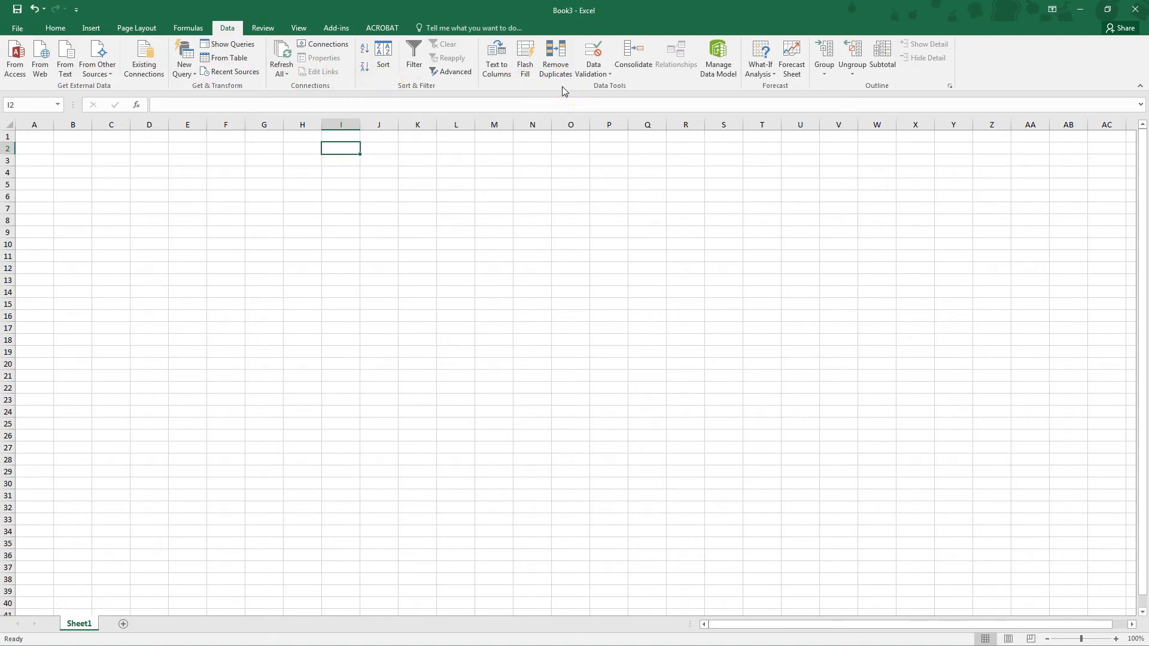
{"action": "mouse_move", "coordinate": [413, 59]}
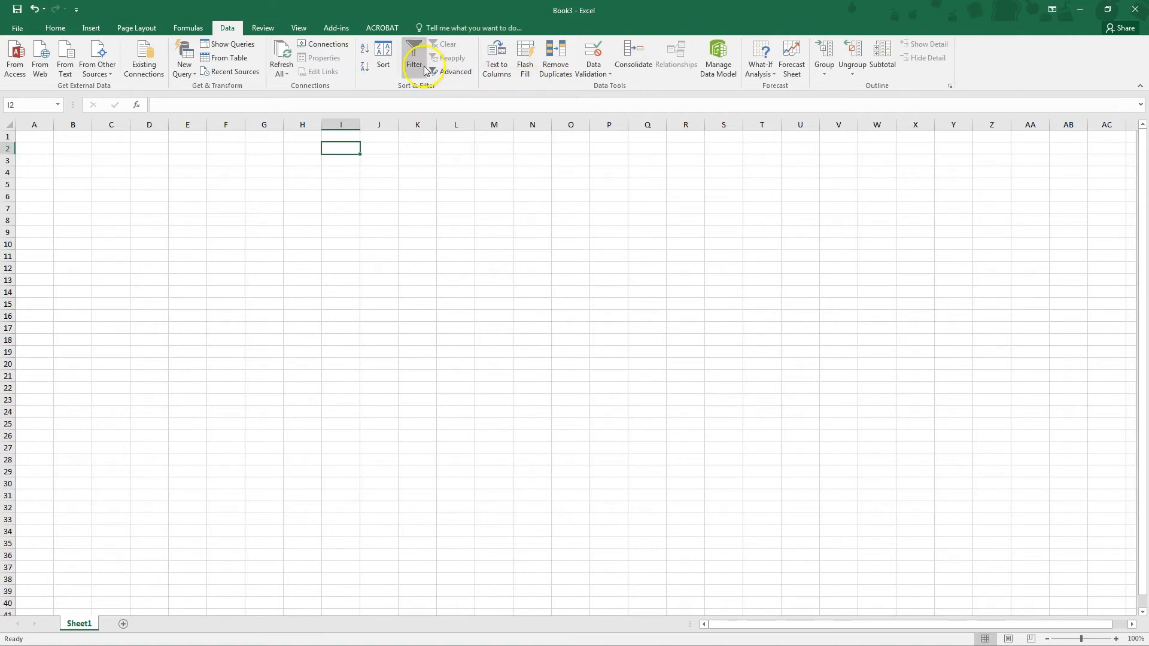
{"action": "left_click", "coordinate": [262, 27]}
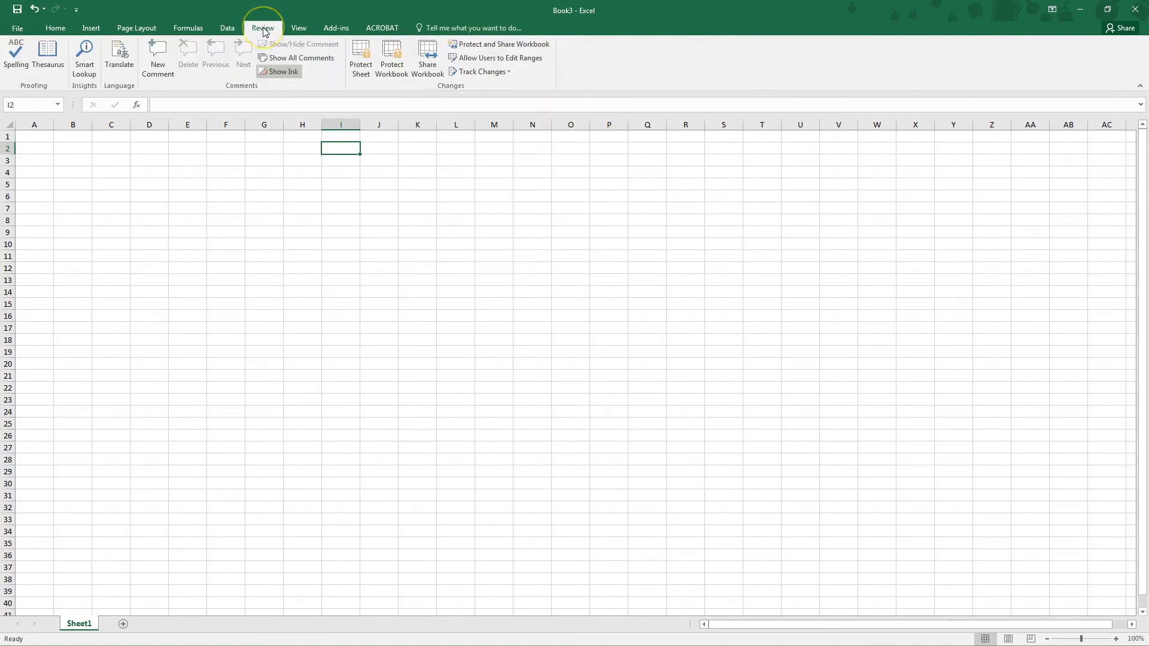
{"action": "mouse_move", "coordinate": [288, 101]}
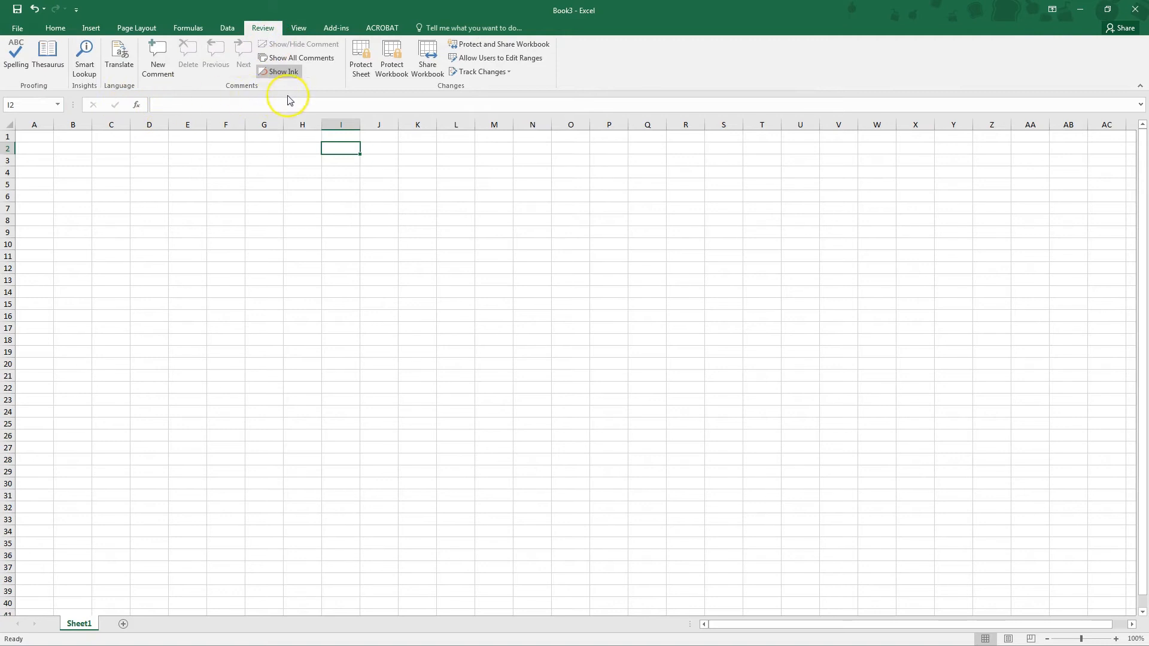
{"action": "mouse_move", "coordinate": [302, 116]}
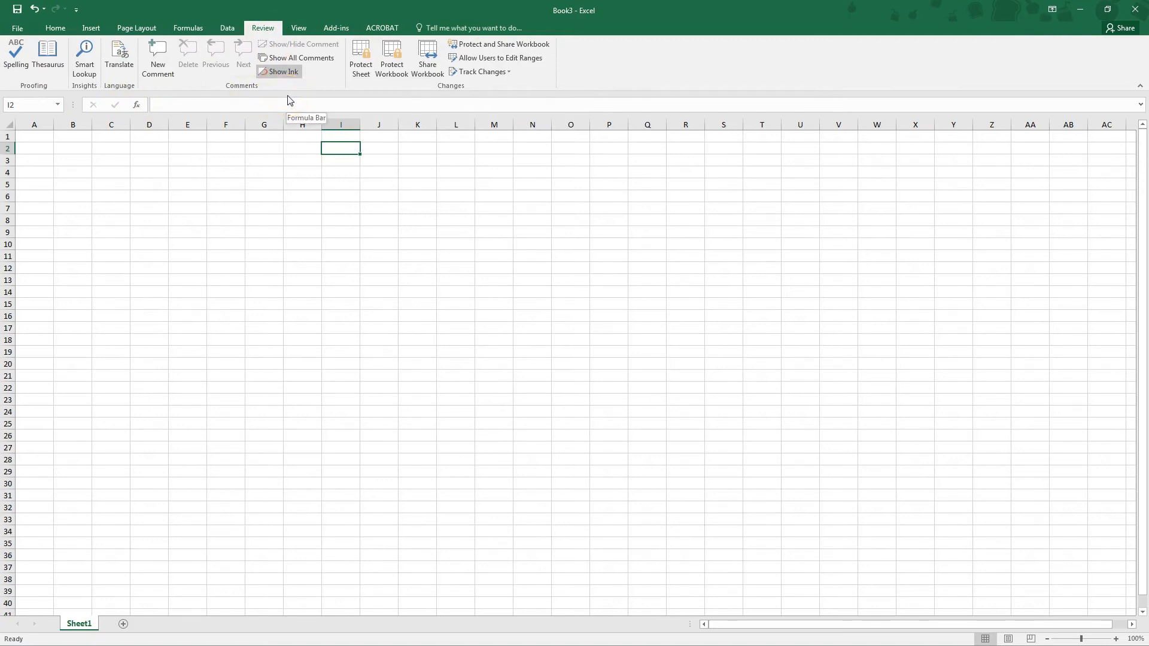
{"action": "mouse_move", "coordinate": [360, 58]}
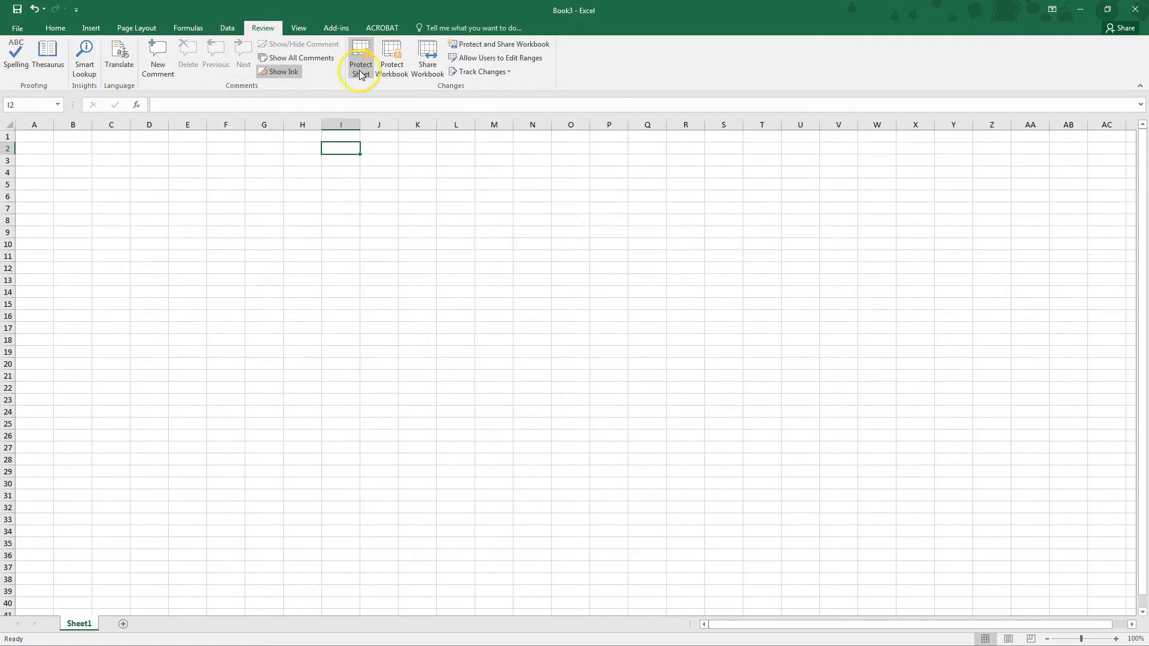
{"action": "mouse_move", "coordinate": [360, 59]}
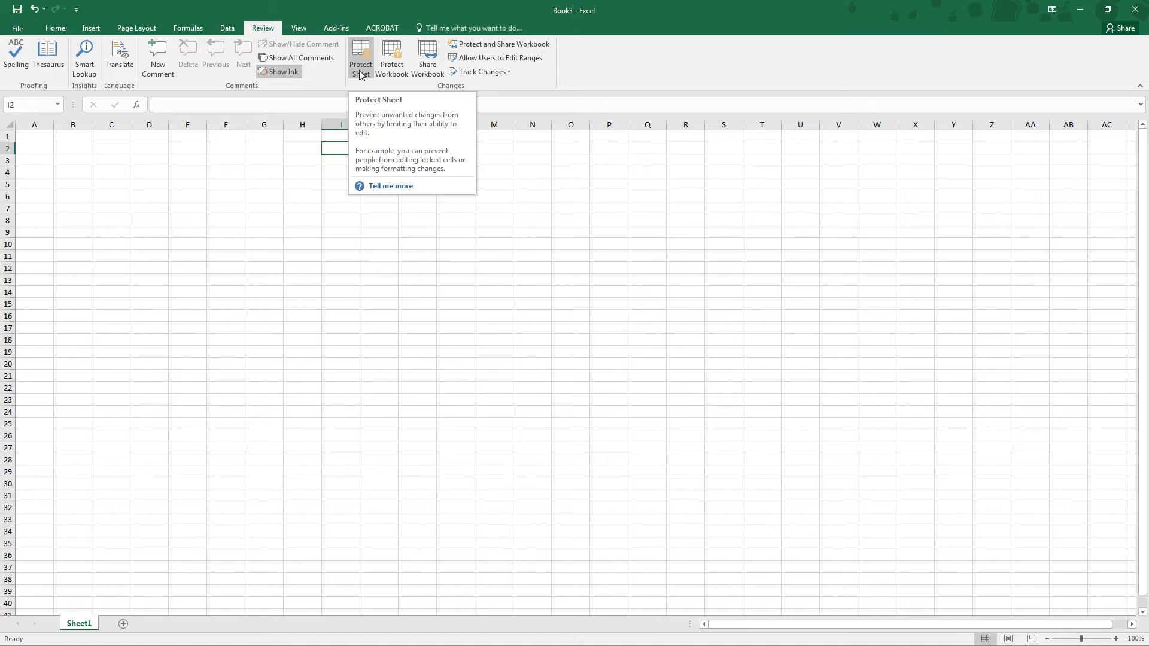
{"action": "mouse_move", "coordinate": [298, 57]}
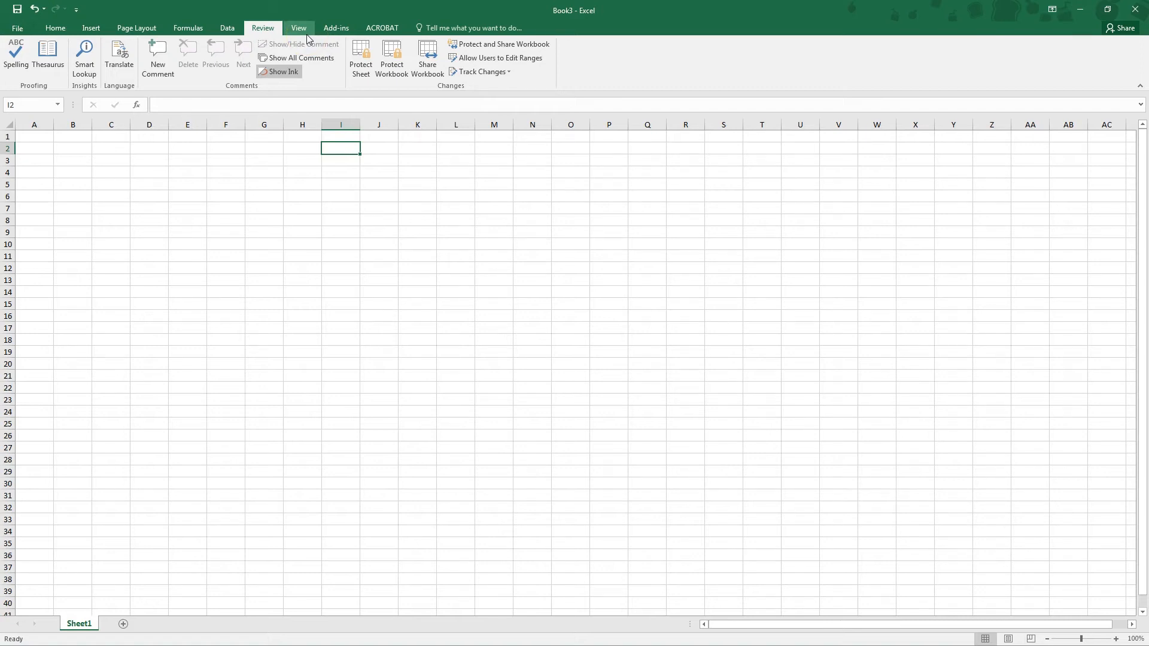
Look at the View window options, then the Add-ins custom toolbars.
{"action": "left_click", "coordinate": [298, 27]}
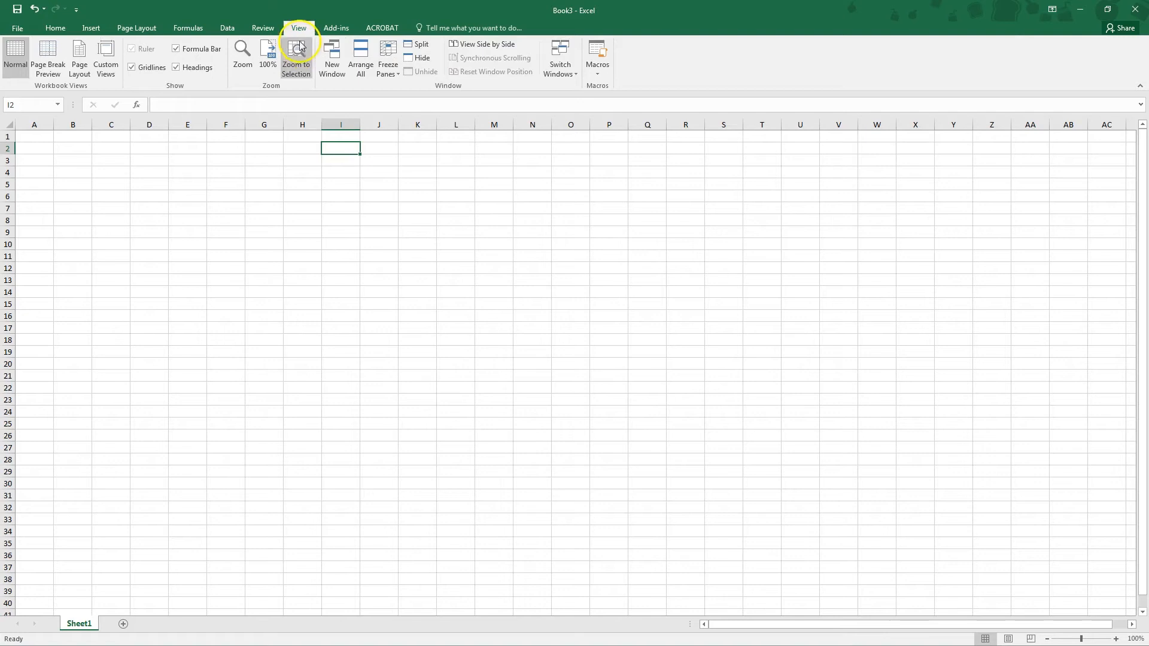
{"action": "mouse_move", "coordinate": [482, 44]}
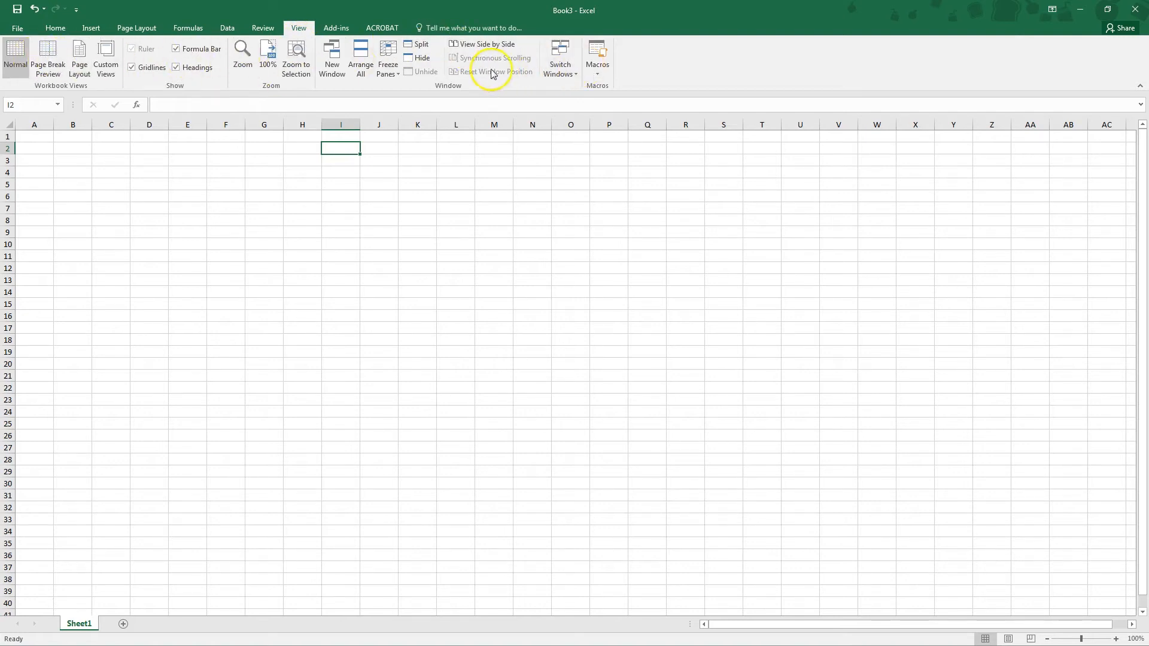
{"action": "left_click", "coordinate": [335, 28]}
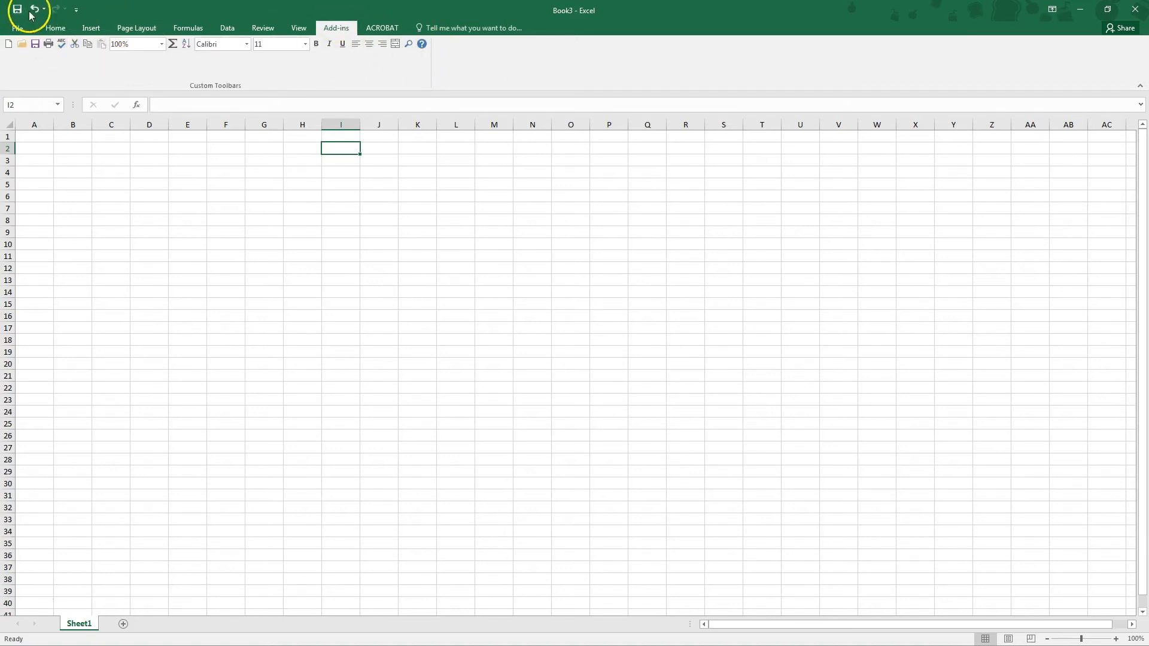
Return to the Home formatting commands and make B2 the active cell for the number column.
{"action": "left_click", "coordinate": [53, 28]}
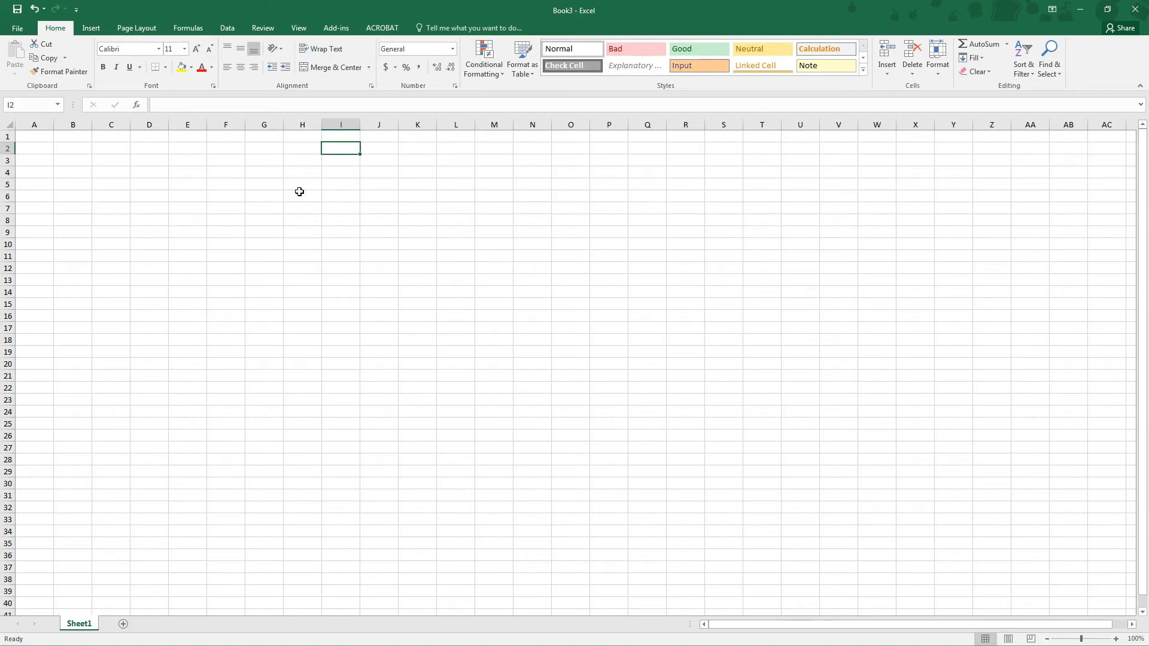
{"action": "left_click", "coordinate": [301, 195]}
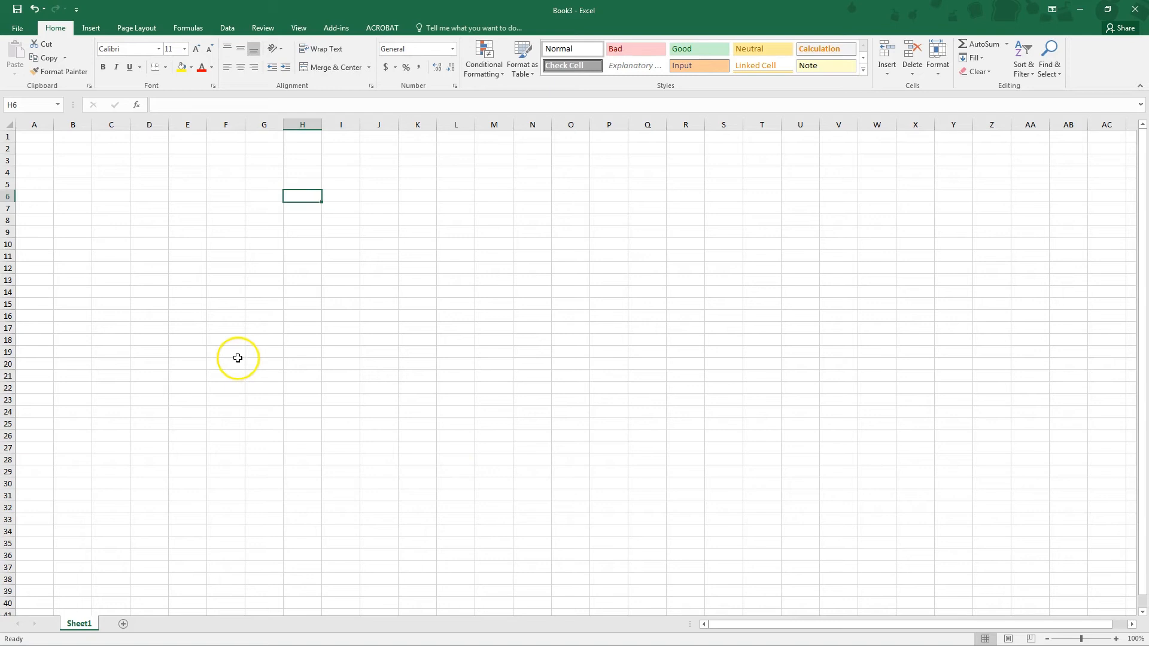
{"action": "mouse_move", "coordinate": [89, 159]}
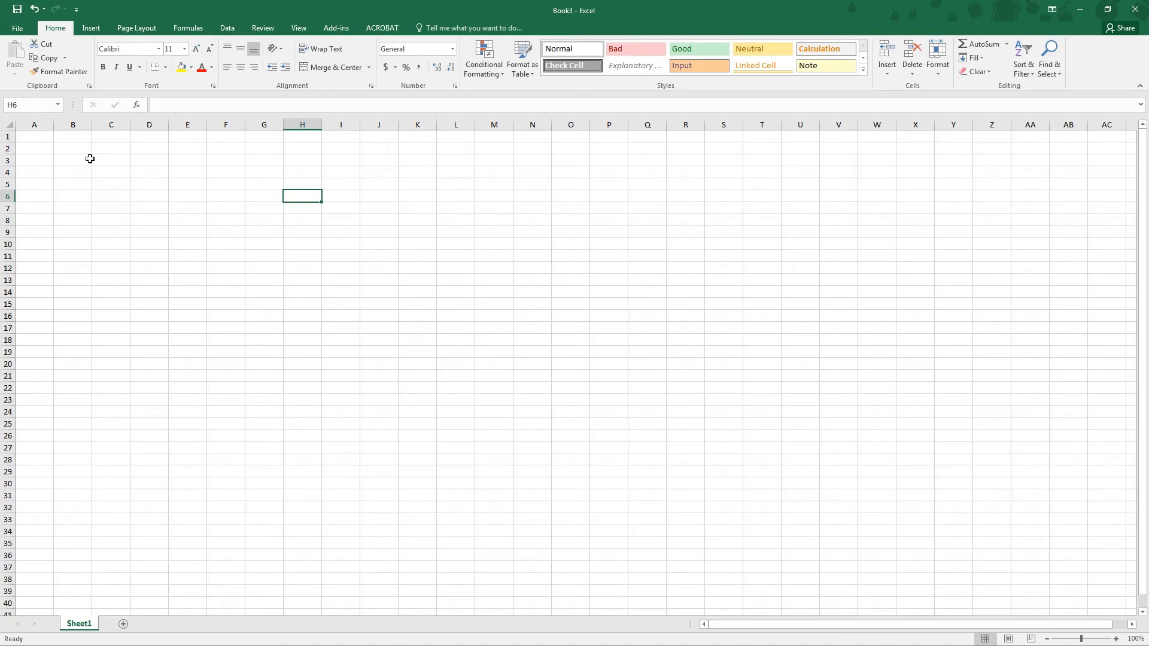
{"action": "mouse_move", "coordinate": [88, 148]}
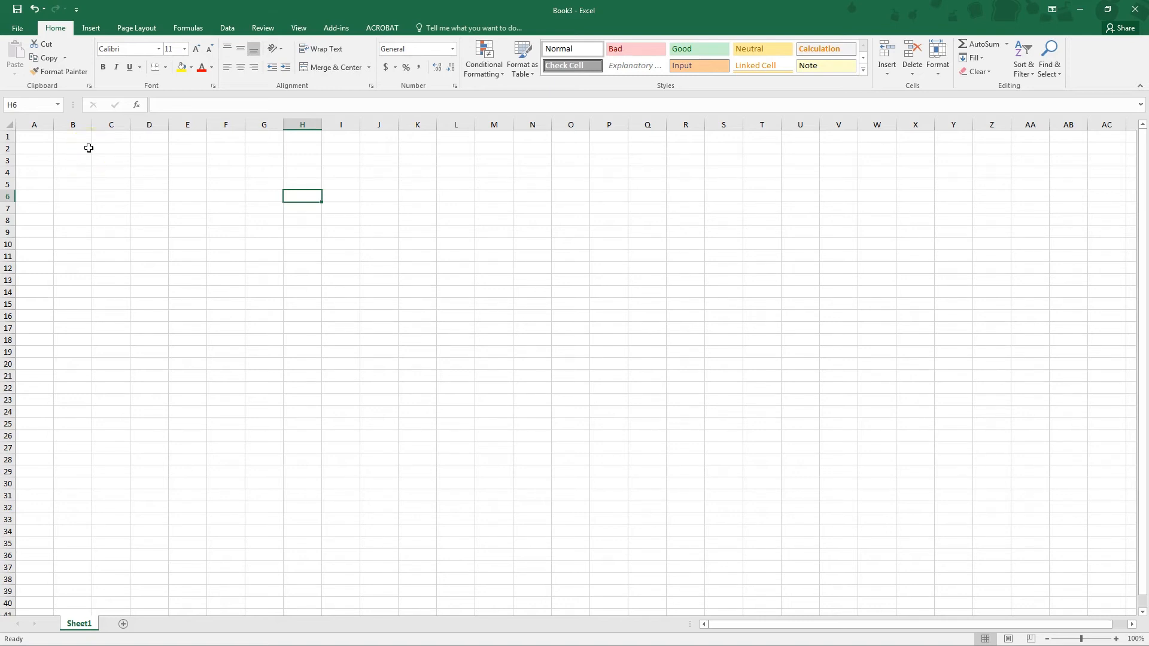
{"action": "left_click", "coordinate": [73, 149]}
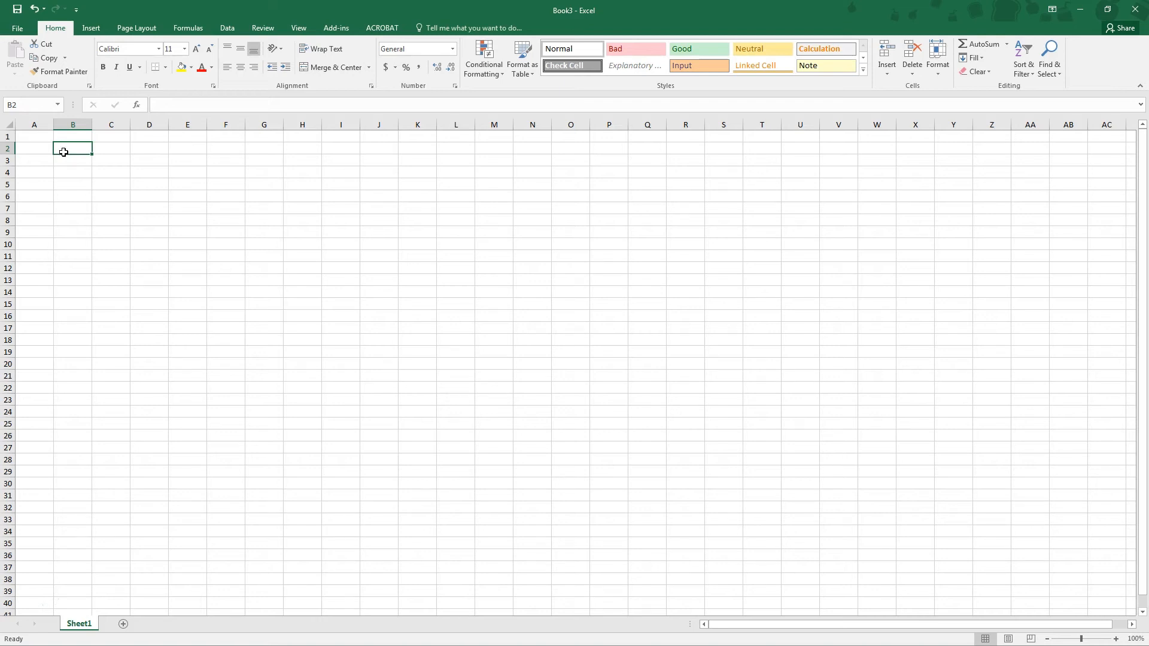
Enter the column of thirteen numbers from 12.5 down to 52.314 into B2:B14.
{"action": "type", "text": "12."}
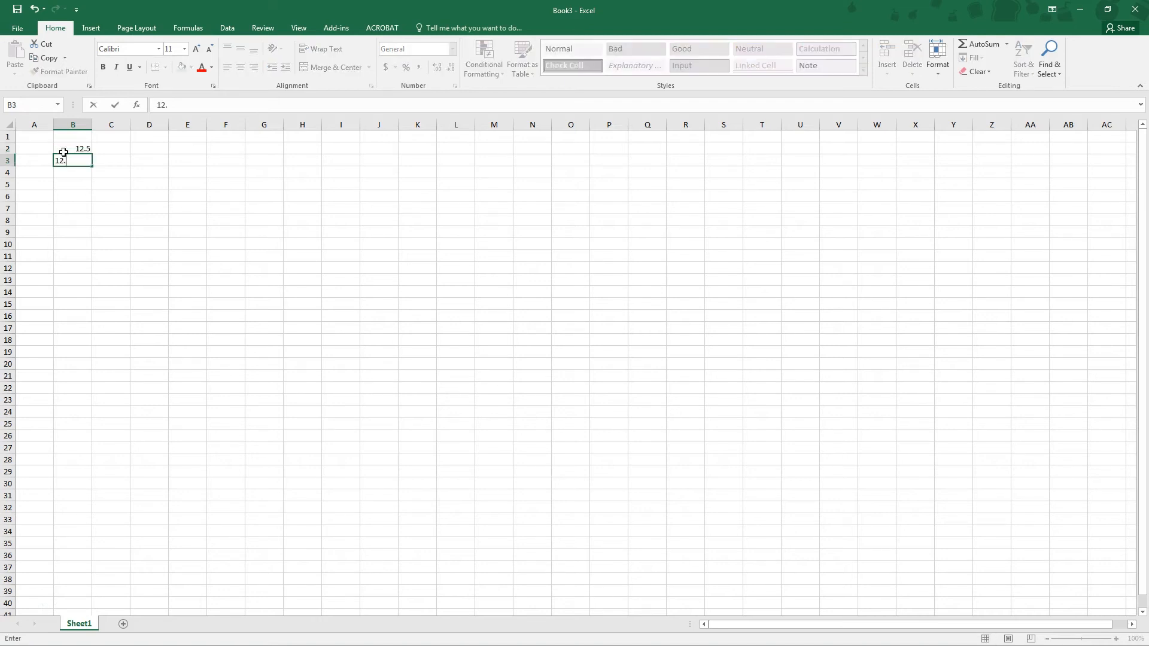
{"action": "key", "text": "Return"}
{"action": "type", "text": "2.3"}
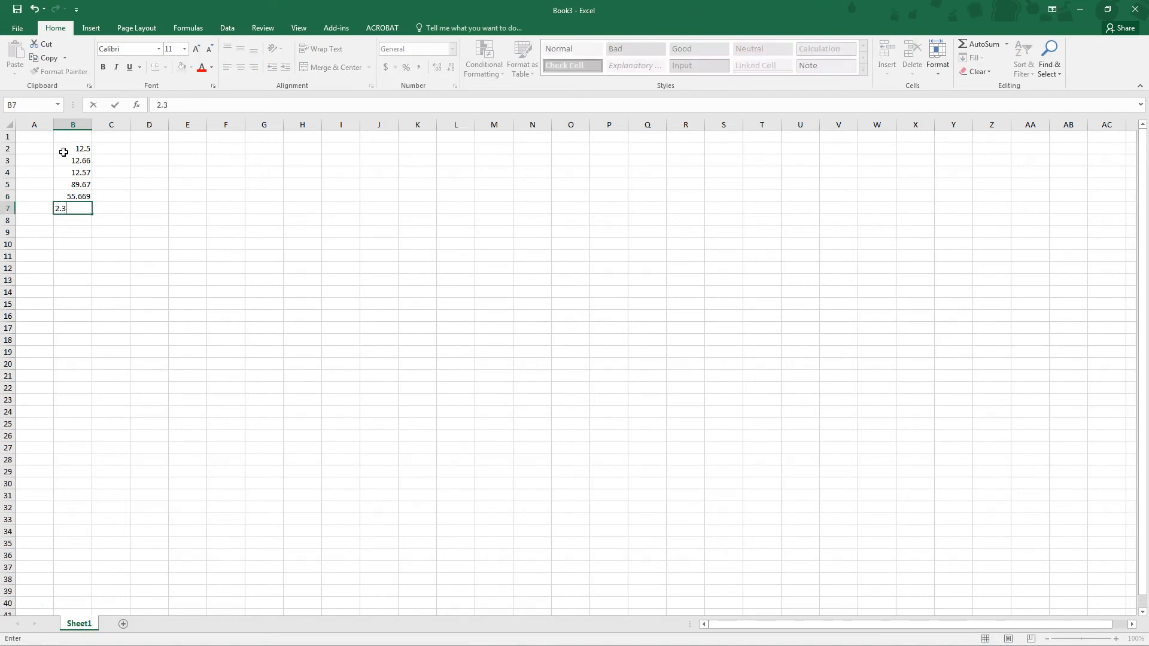
{"action": "type", "text": "48"}
{"action": "key", "text": "Return"}
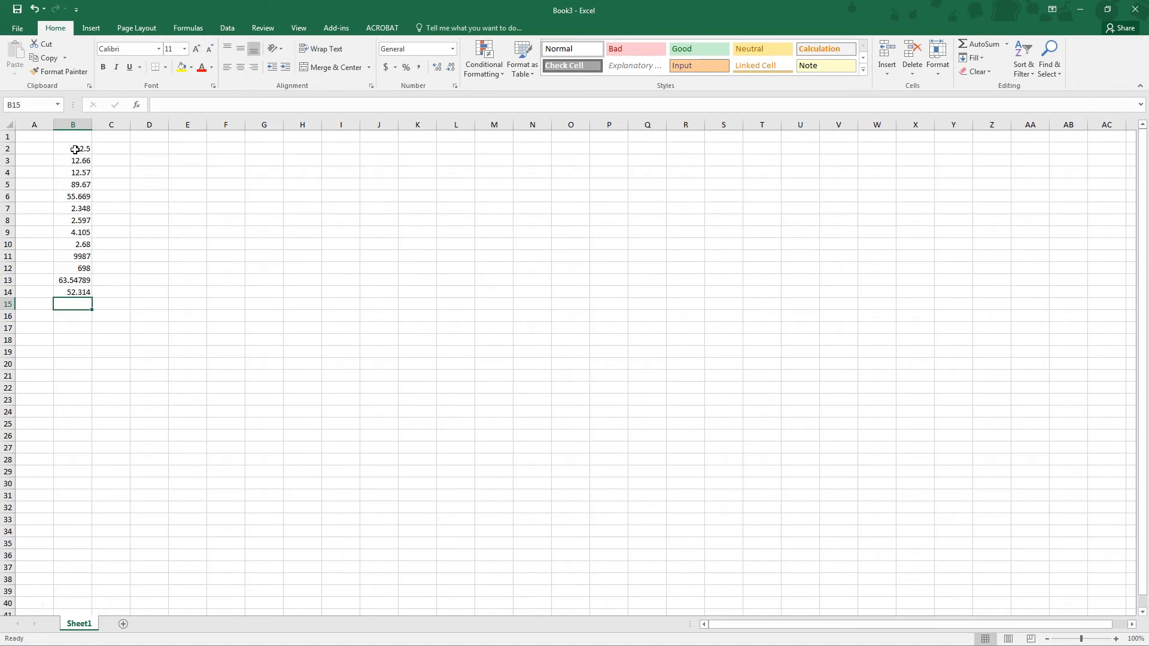
{"action": "mouse_move", "coordinate": [100, 146]}
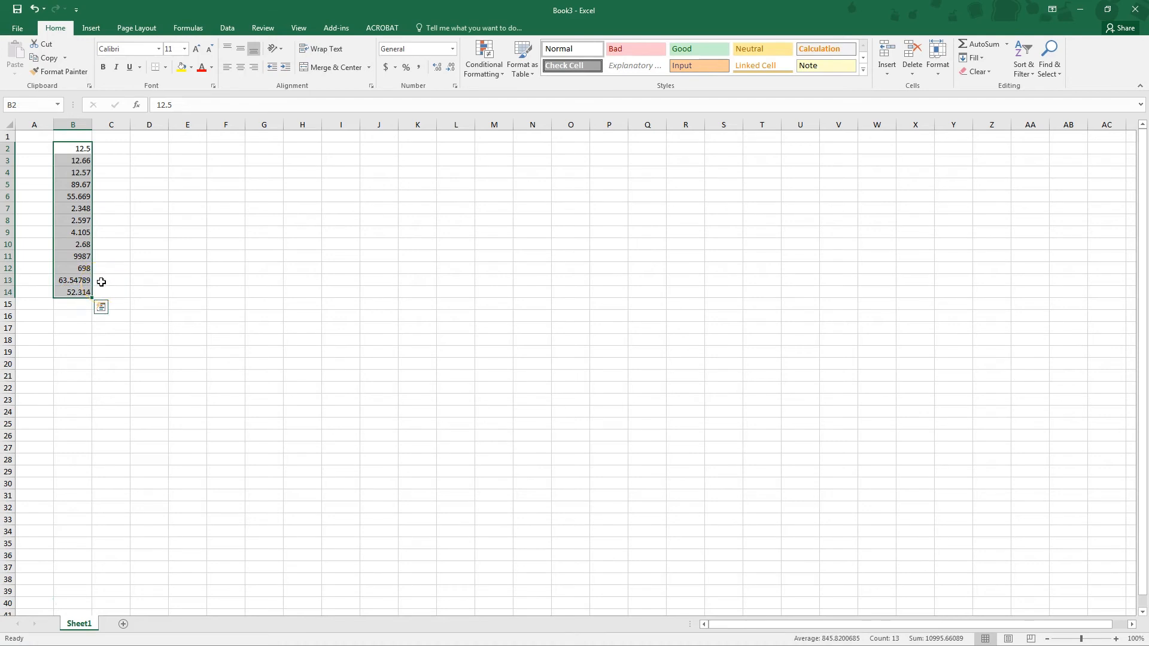
{"action": "mouse_move", "coordinate": [967, 637]}
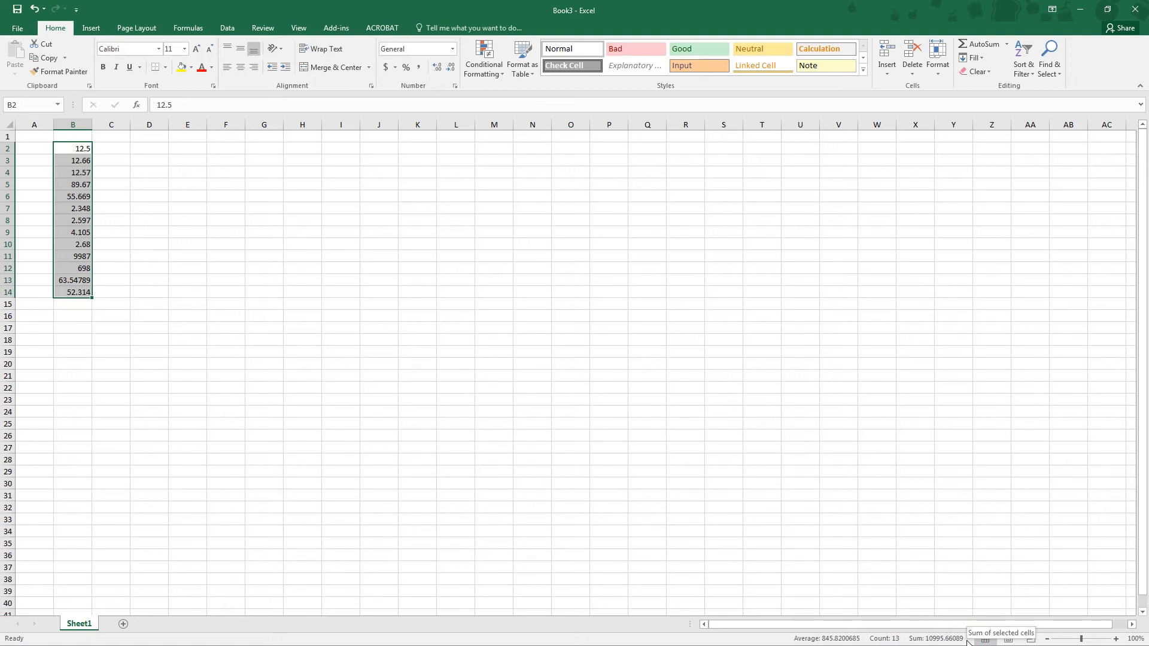
{"action": "mouse_move", "coordinate": [901, 638]}
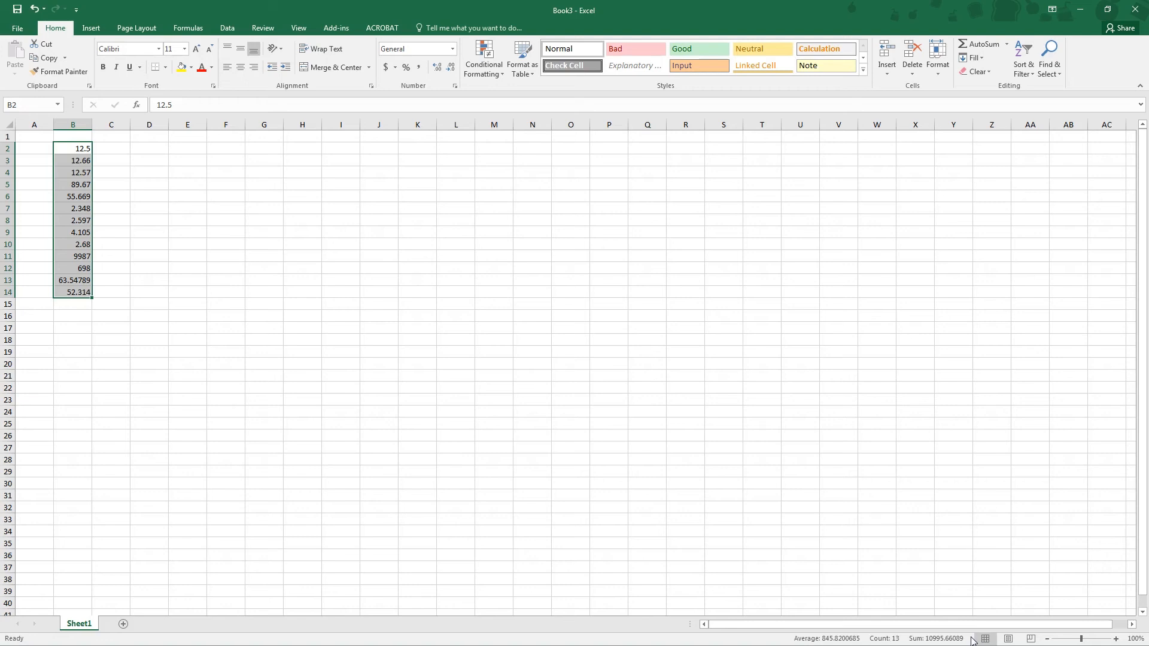
{"action": "mouse_move", "coordinate": [887, 559]}
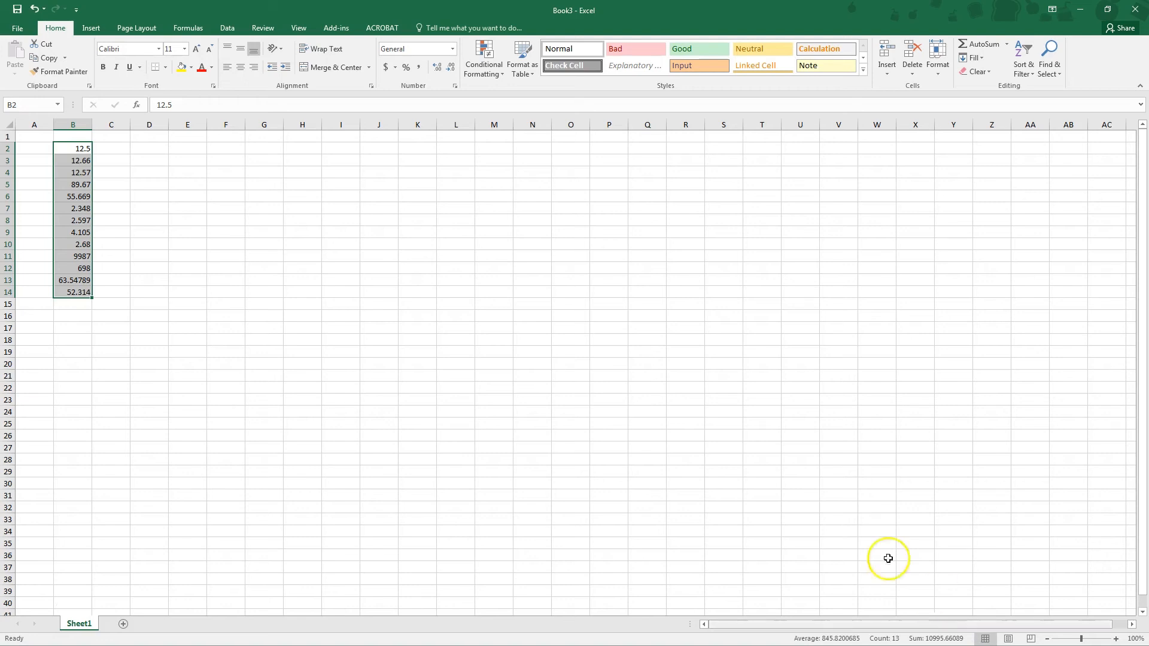
{"action": "left_click", "coordinate": [226, 267]}
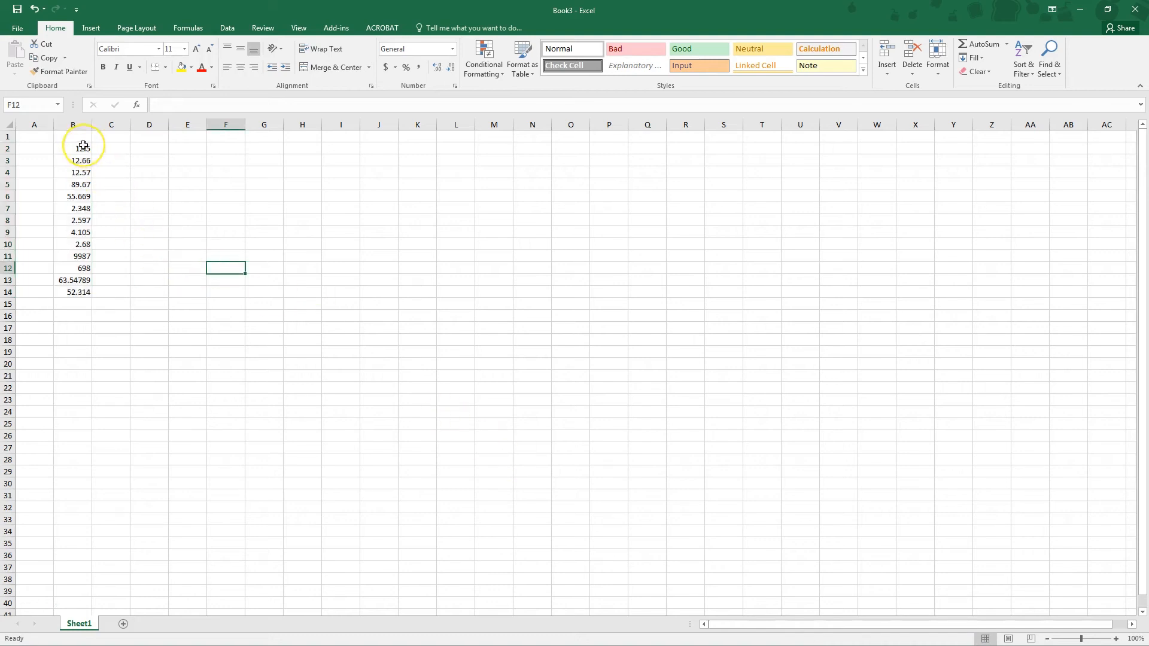
{"action": "left_click_drag", "start_coordinate": [73, 149], "coordinate": [73, 160]}
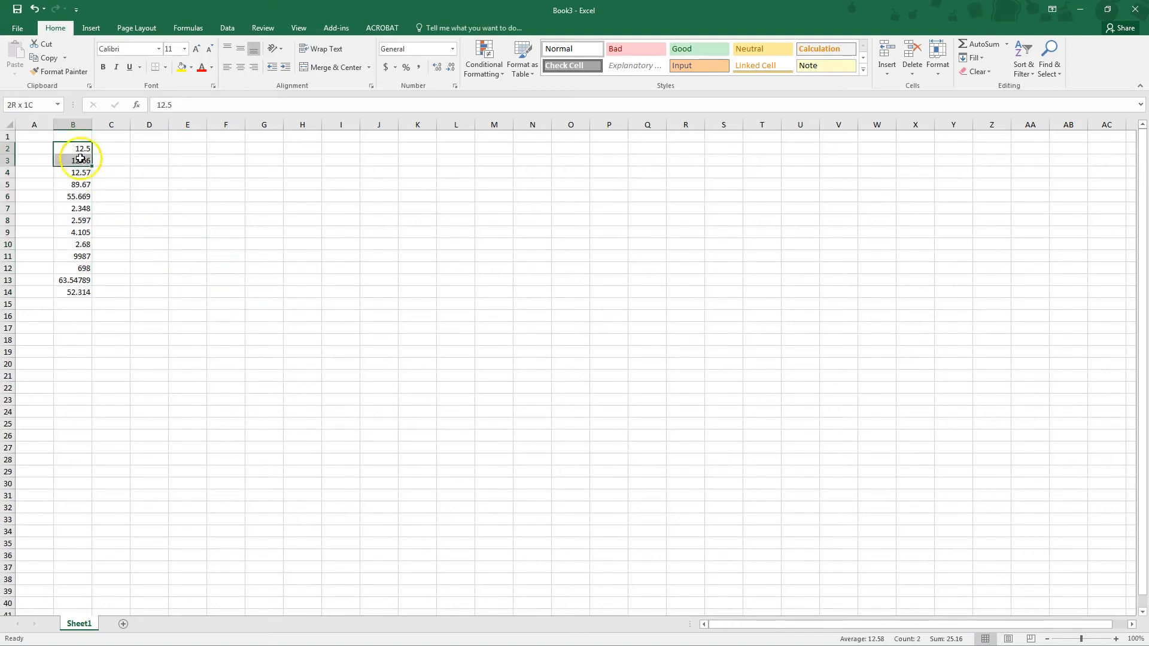
{"action": "left_click_drag", "start_coordinate": [73, 148], "coordinate": [73, 220]}
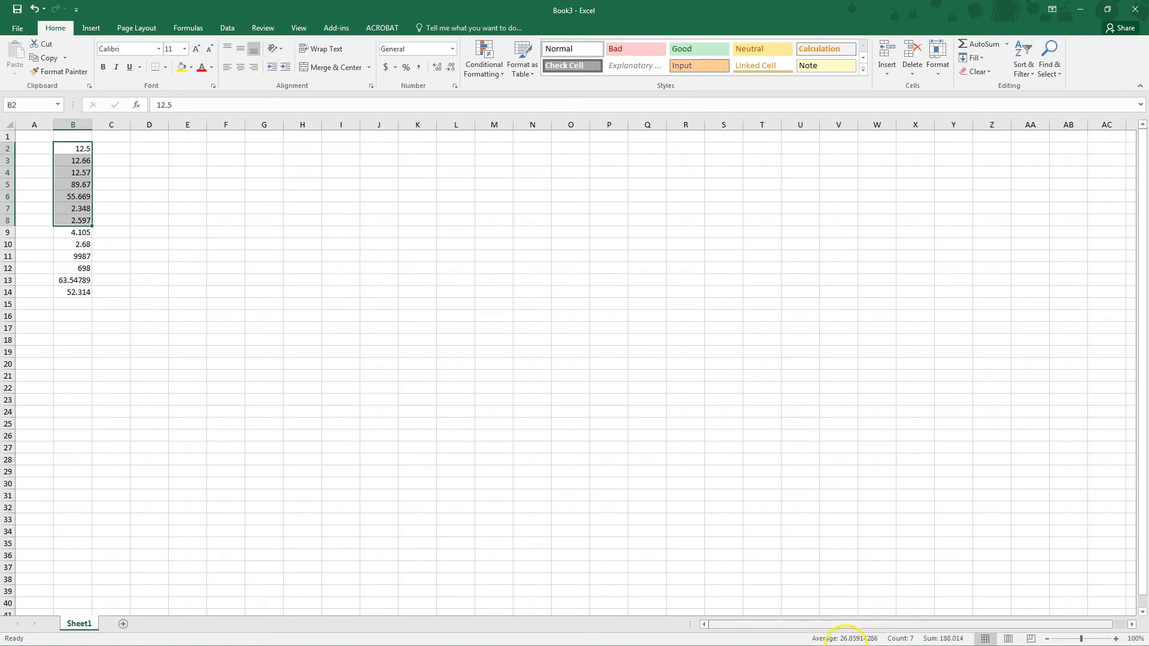
{"action": "mouse_move", "coordinate": [869, 468]}
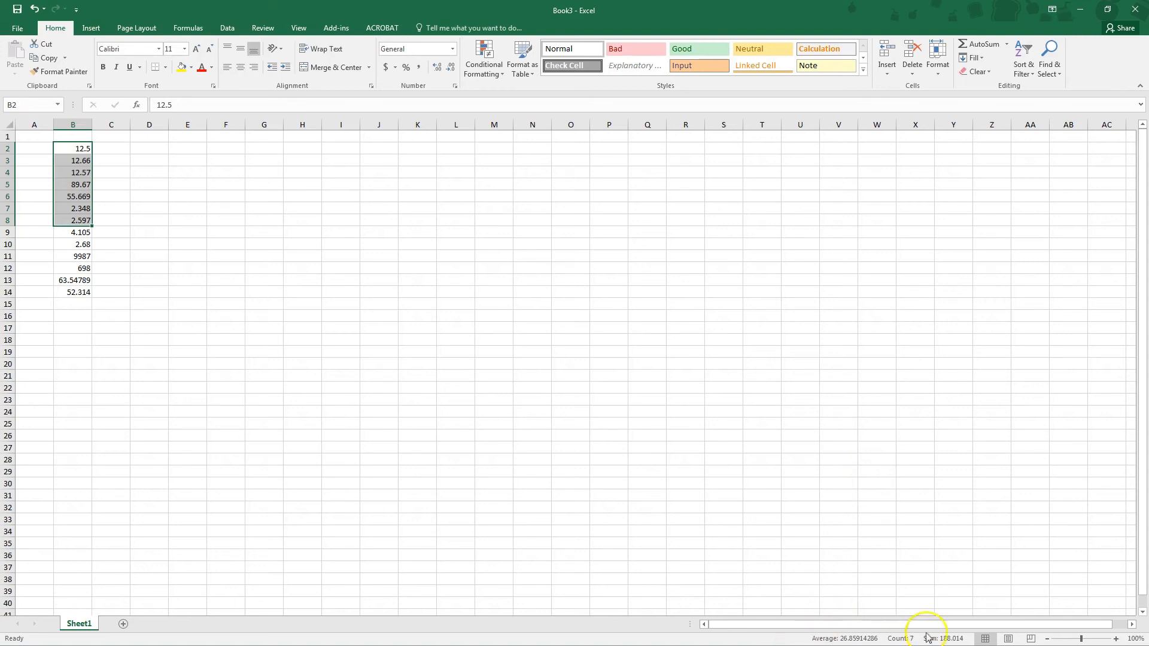
{"action": "mouse_move", "coordinate": [901, 639]}
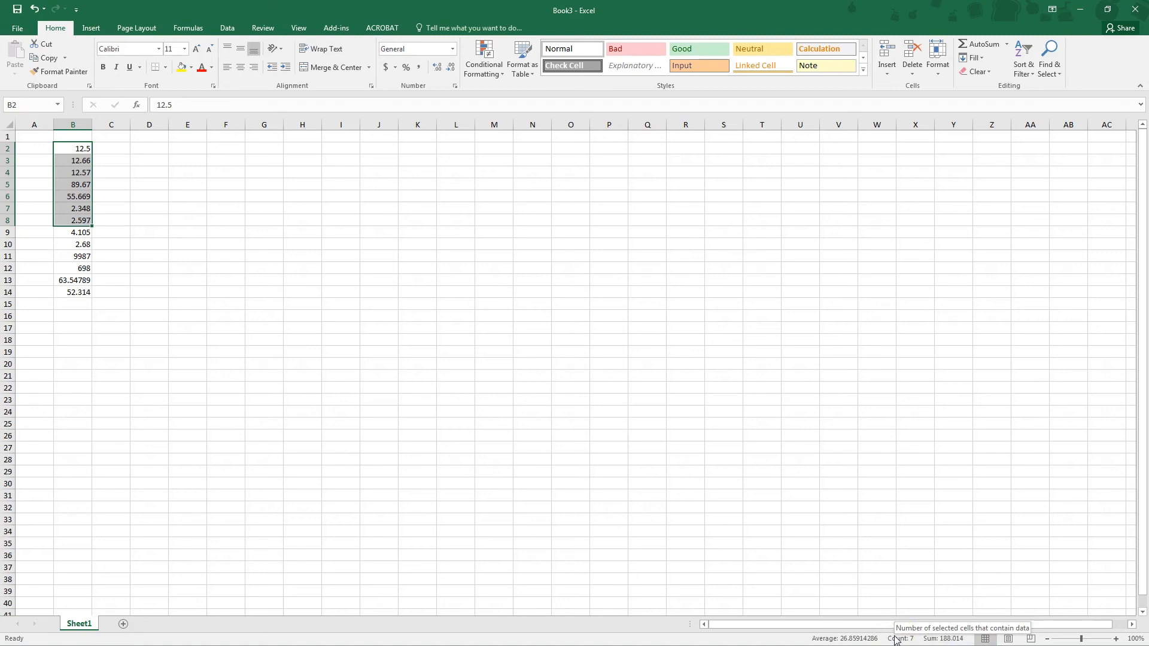
{"action": "left_click", "coordinate": [148, 208]}
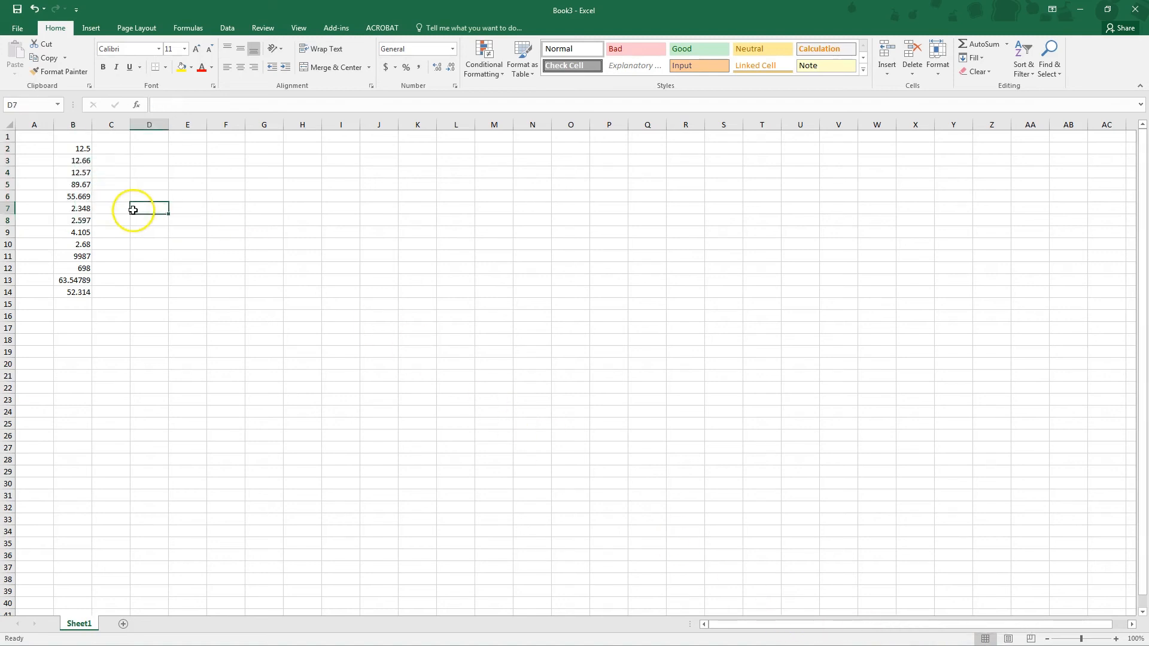
{"action": "mouse_move", "coordinate": [110, 313]}
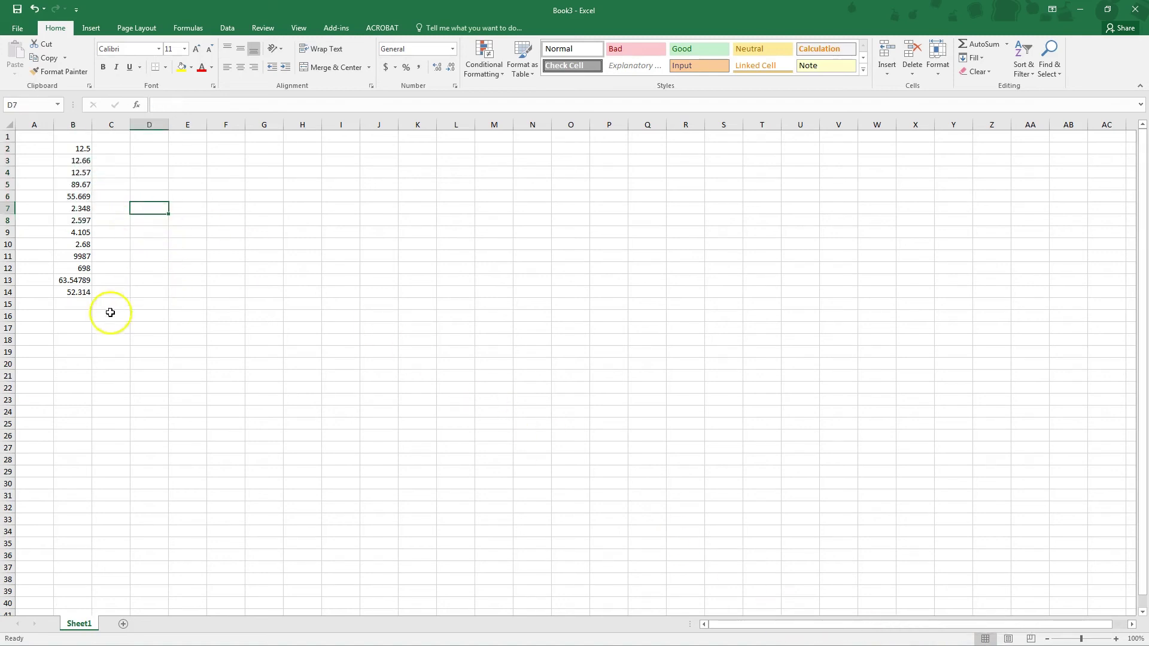
Total B2:B14 in B16 with a SUM formula giving 10995.66.
{"action": "left_click", "coordinate": [73, 316]}
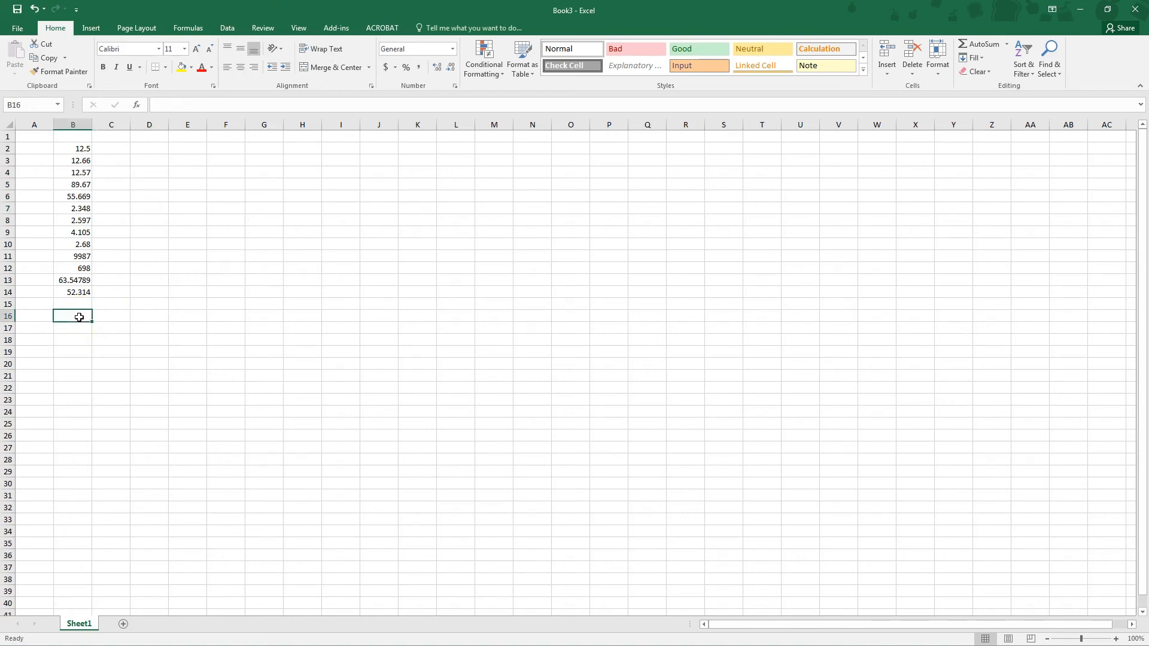
{"action": "type", "text": "="}
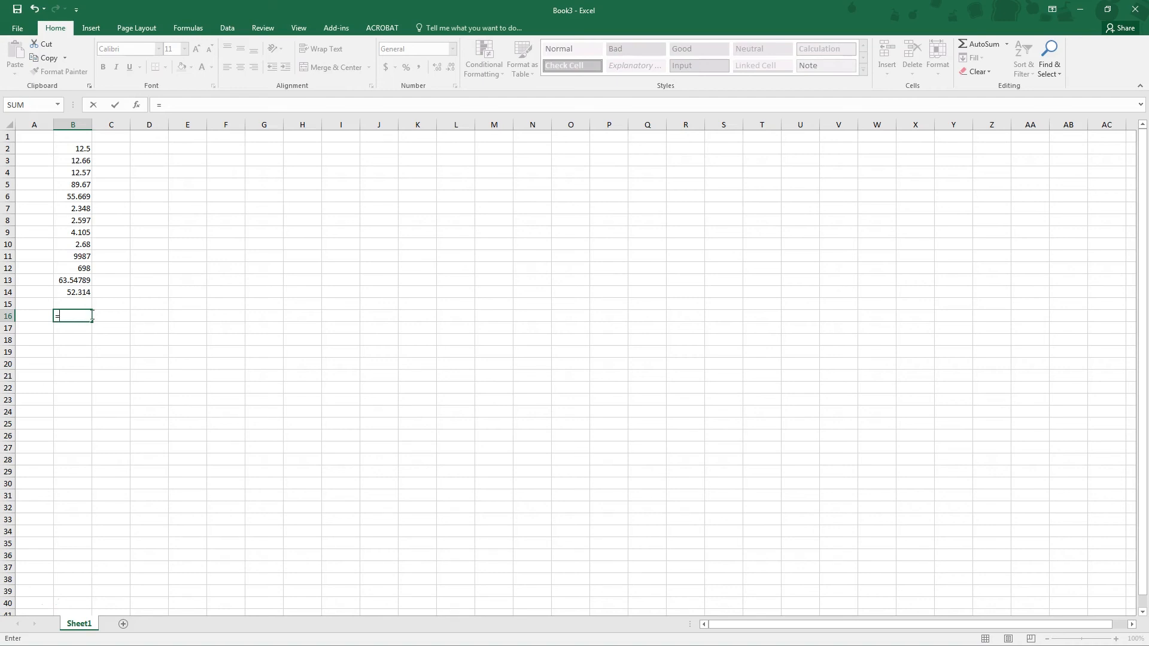
{"action": "type", "text": "sum(B2:B14"}
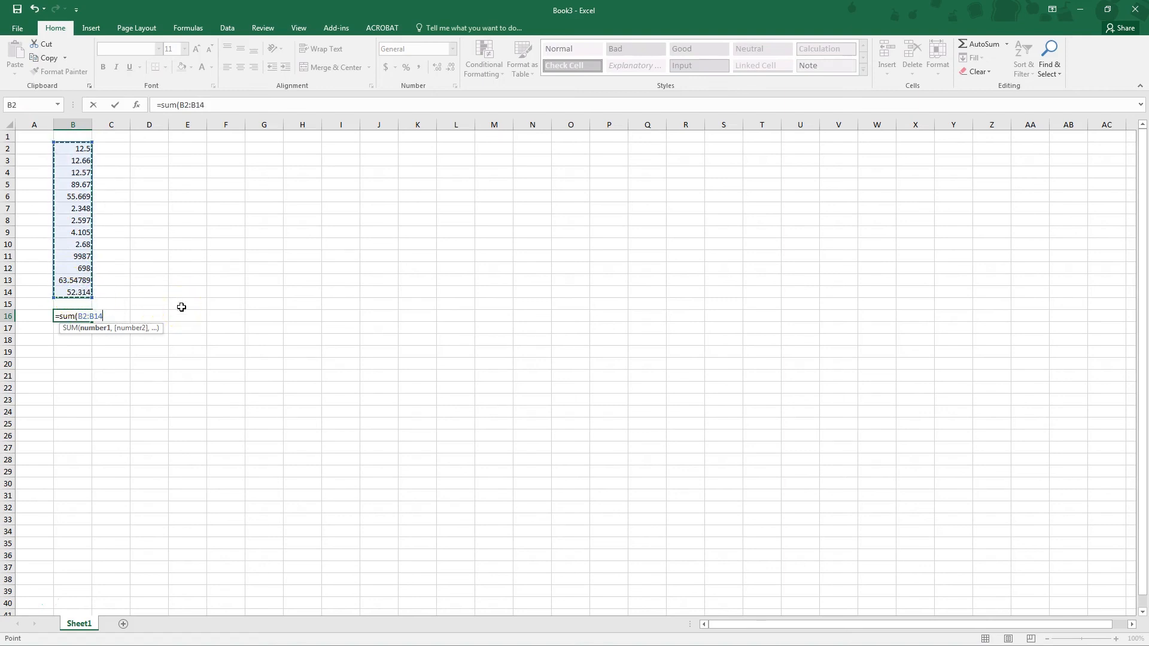
{"action": "key", "text": "Return"}
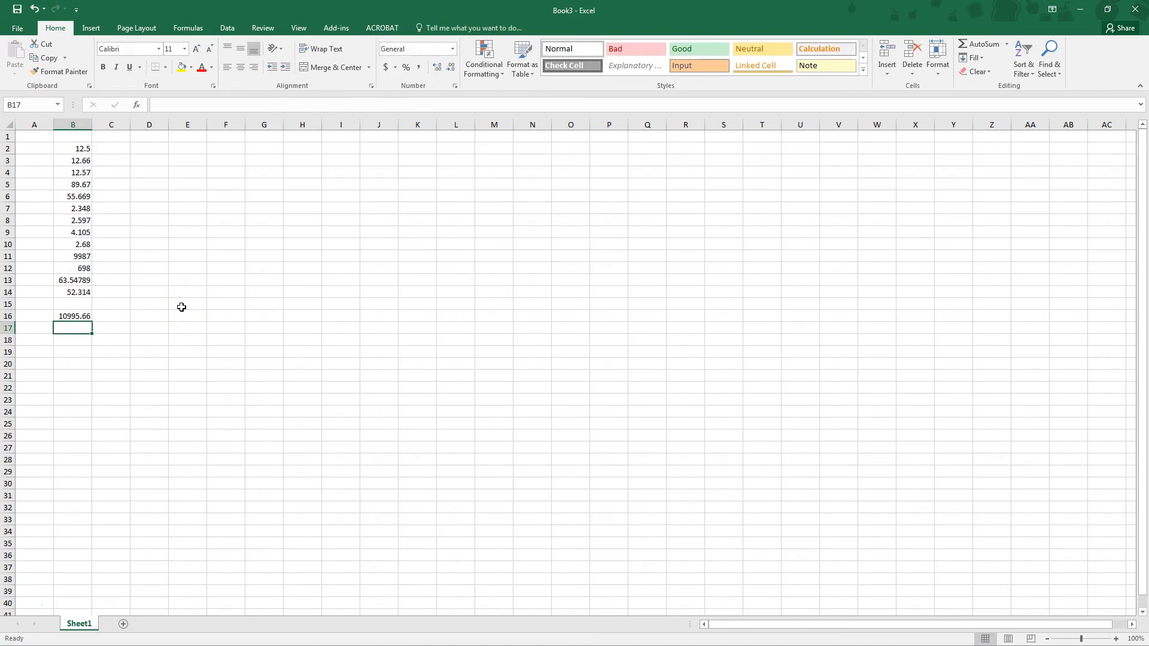
Narrow the B16 formula to =SUM(B2:B8) so it shows 188.014.
{"action": "left_click", "coordinate": [110, 316]}
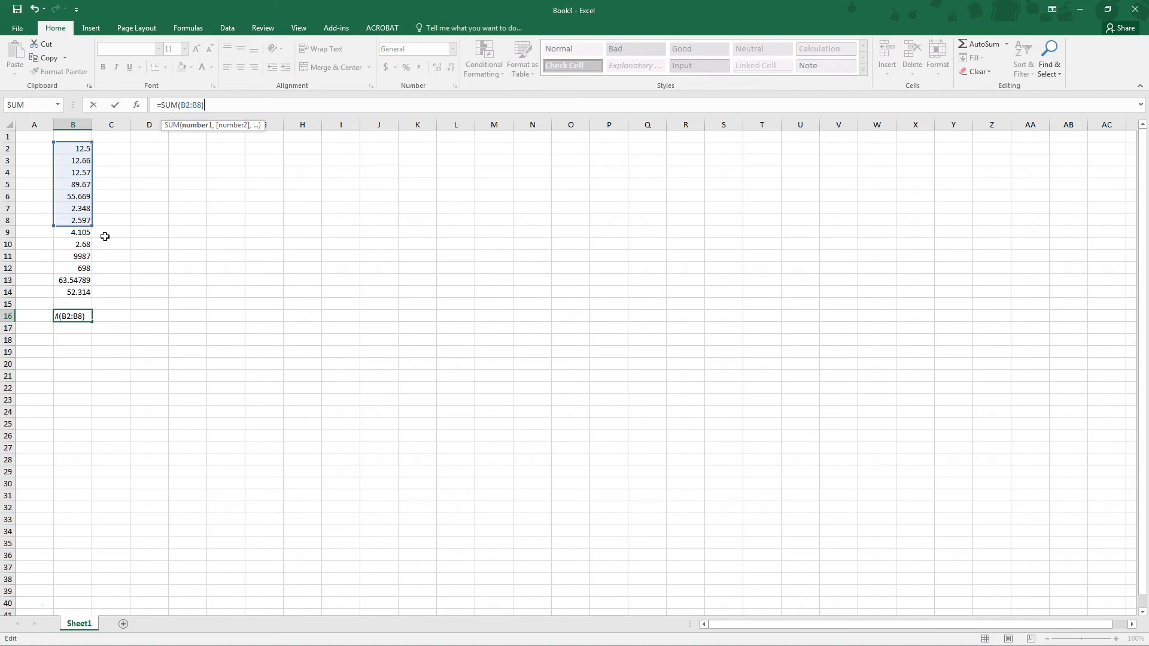
{"action": "key", "text": "Return"}
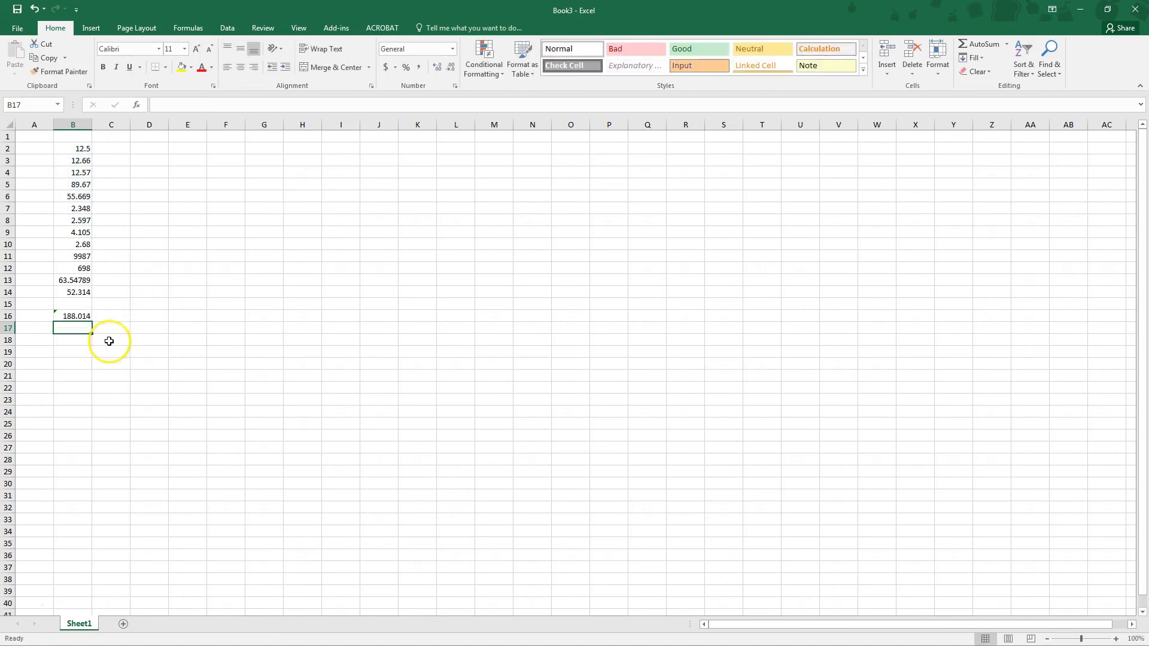
{"action": "left_click", "coordinate": [111, 315]}
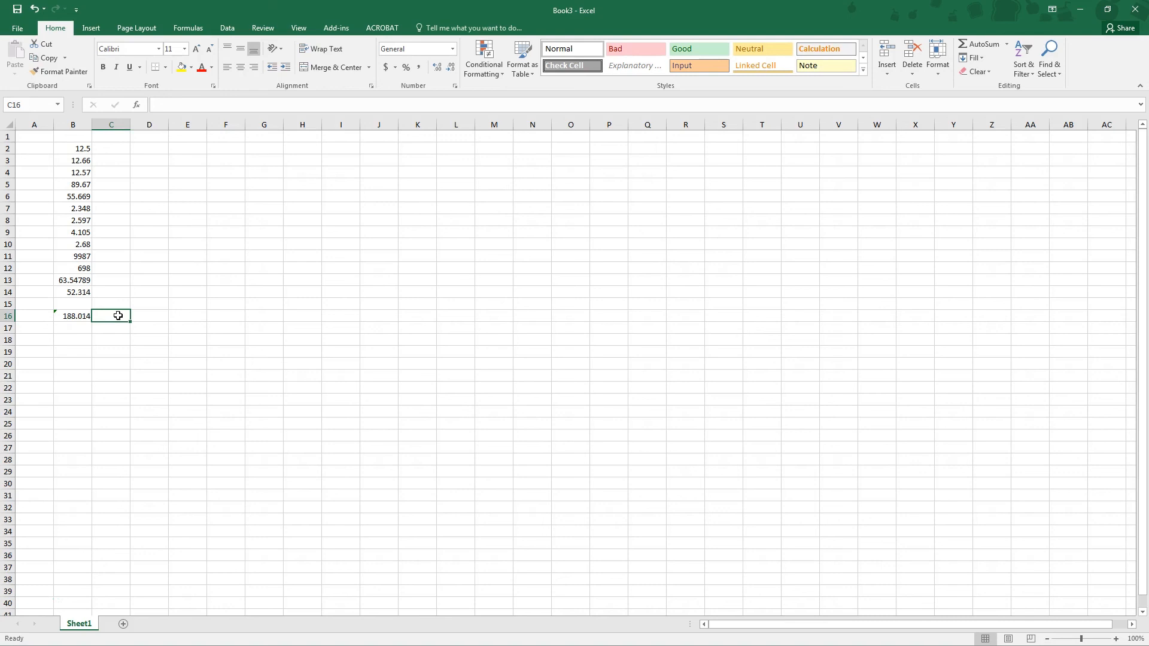
{"action": "mouse_move", "coordinate": [105, 179]}
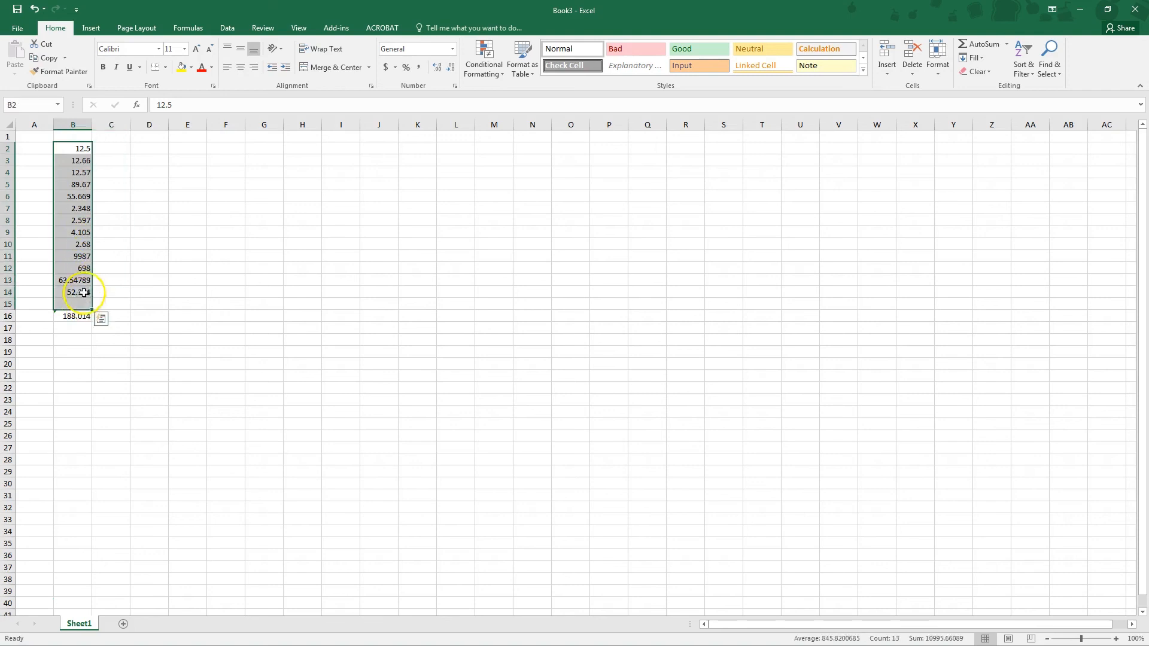
Change B8 from 2.597 to 5.597 so the B16 total recalculates to 191.014.
{"action": "left_click", "coordinate": [110, 256]}
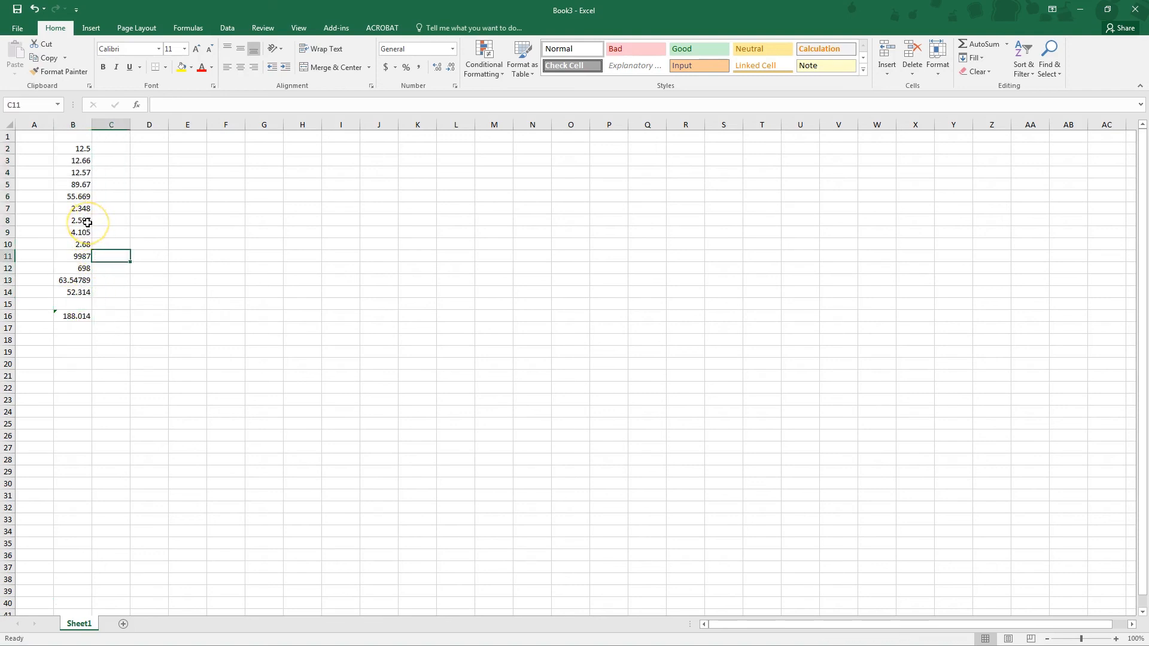
{"action": "left_click", "coordinate": [73, 220]}
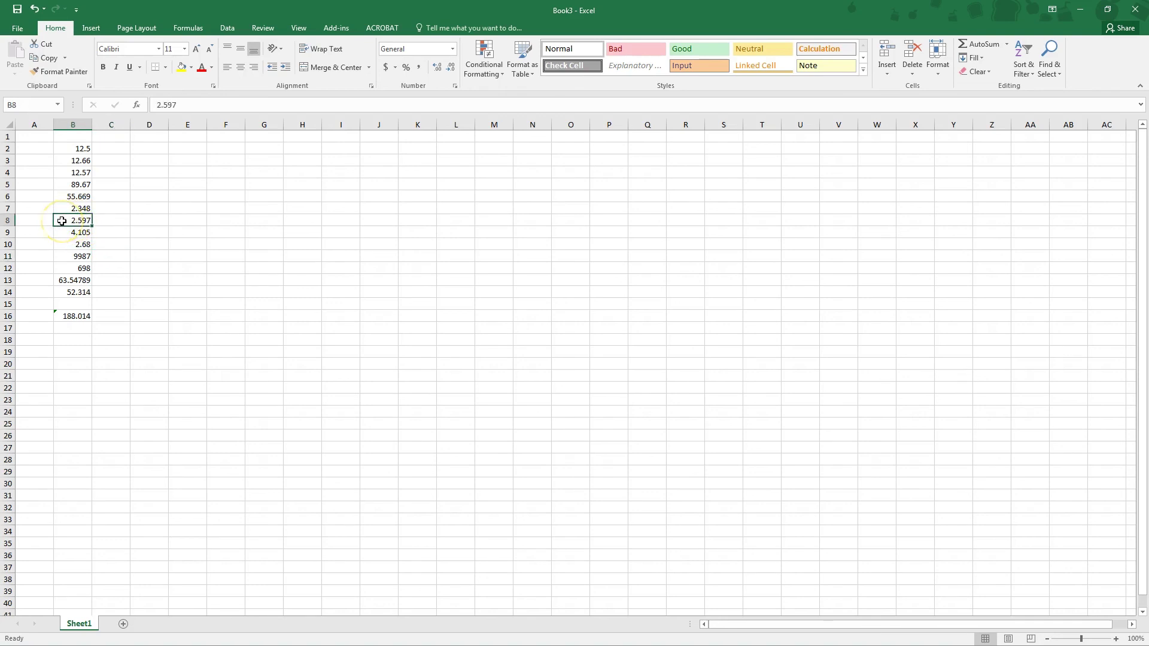
{"action": "double_click", "coordinate": [73, 220]}
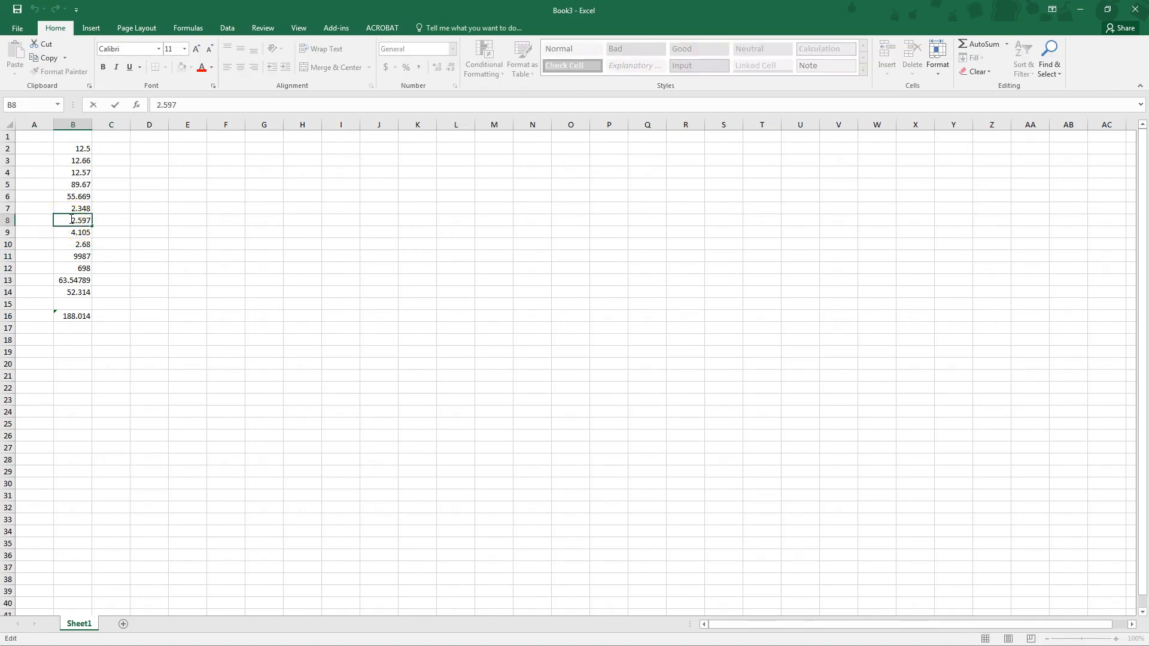
{"action": "type", "text": "5"}
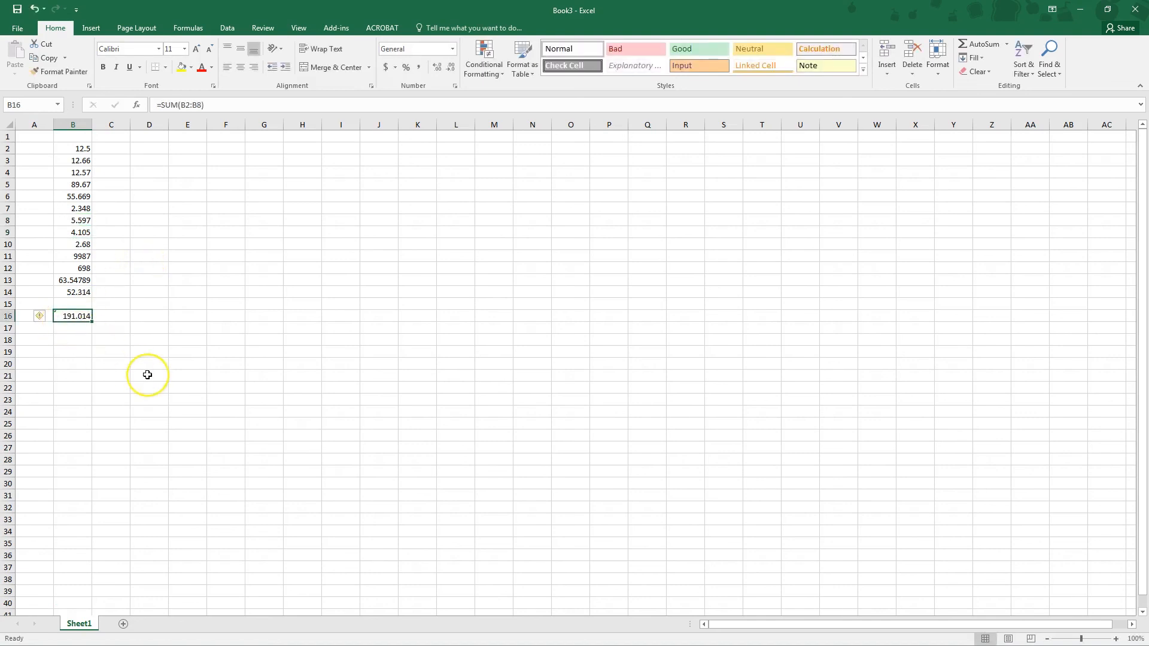
{"action": "mouse_move", "coordinate": [147, 374]}
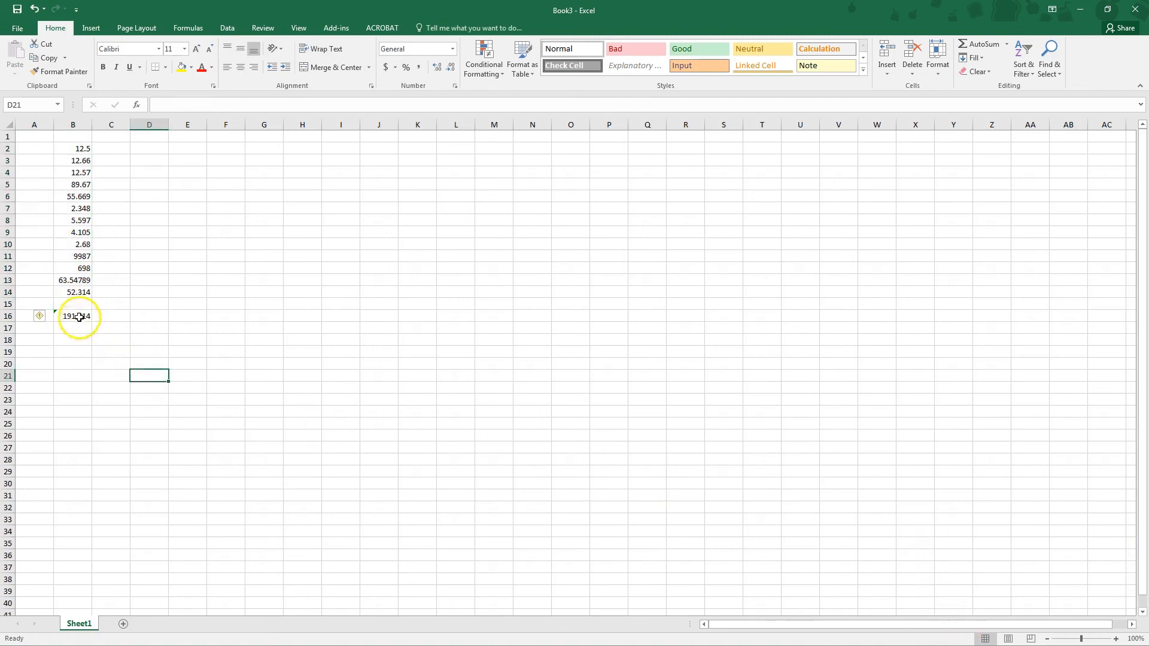
{"action": "left_click", "coordinate": [73, 316]}
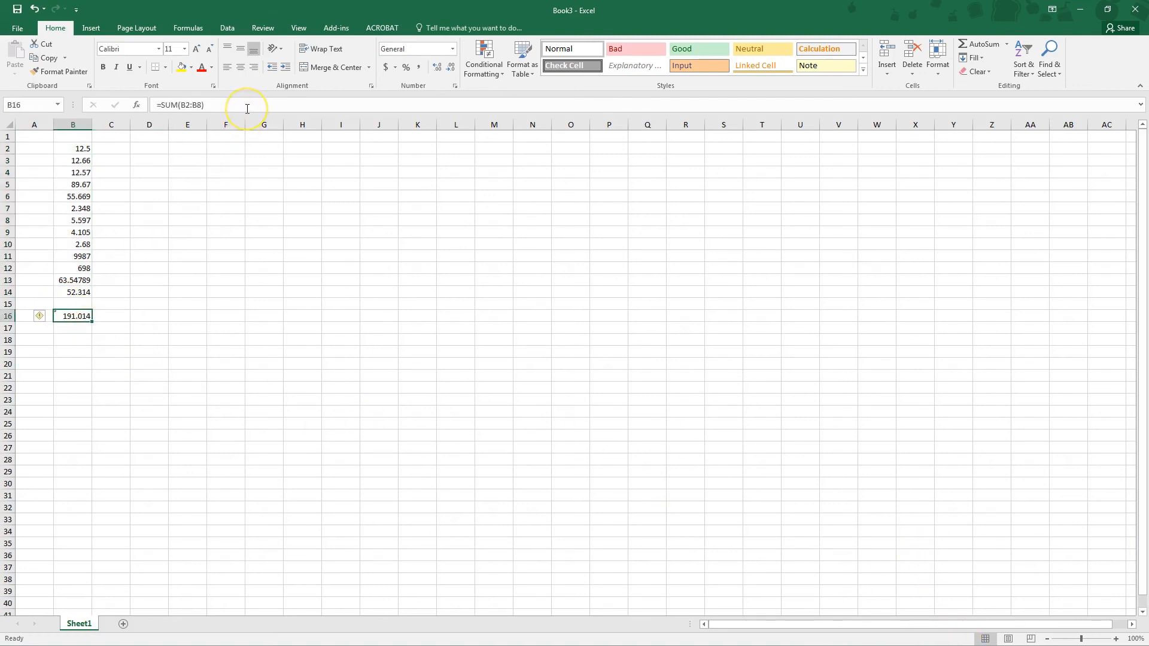
{"action": "mouse_move", "coordinate": [247, 109]}
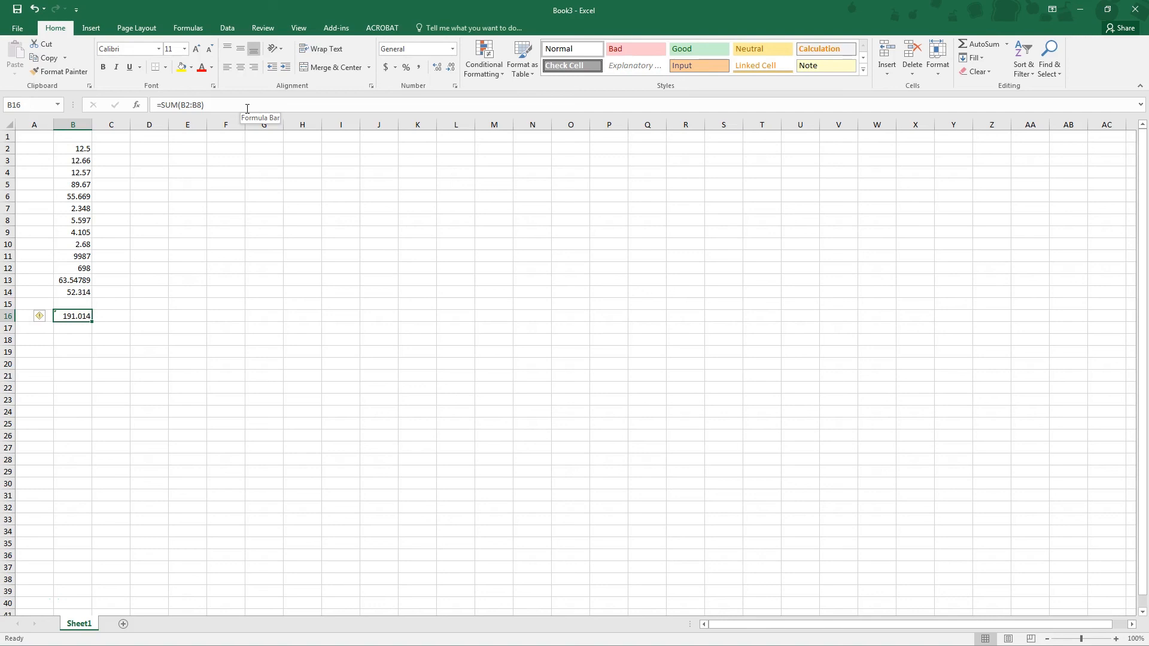
{"action": "mouse_move", "coordinate": [214, 173]}
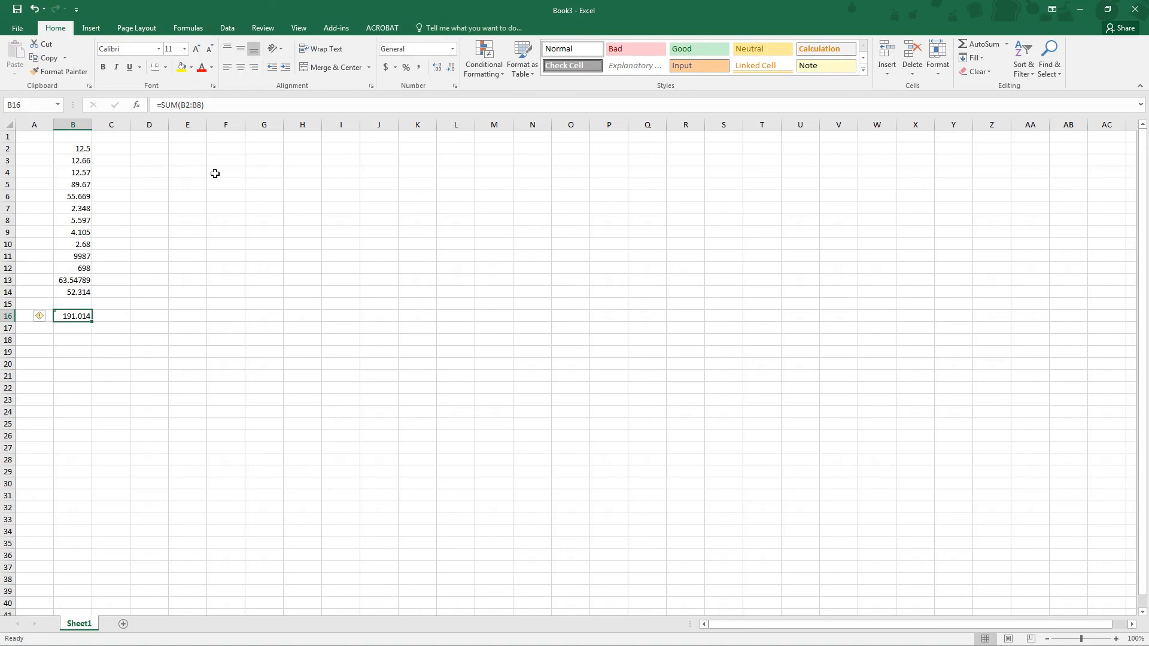
{"action": "mouse_move", "coordinate": [215, 205]}
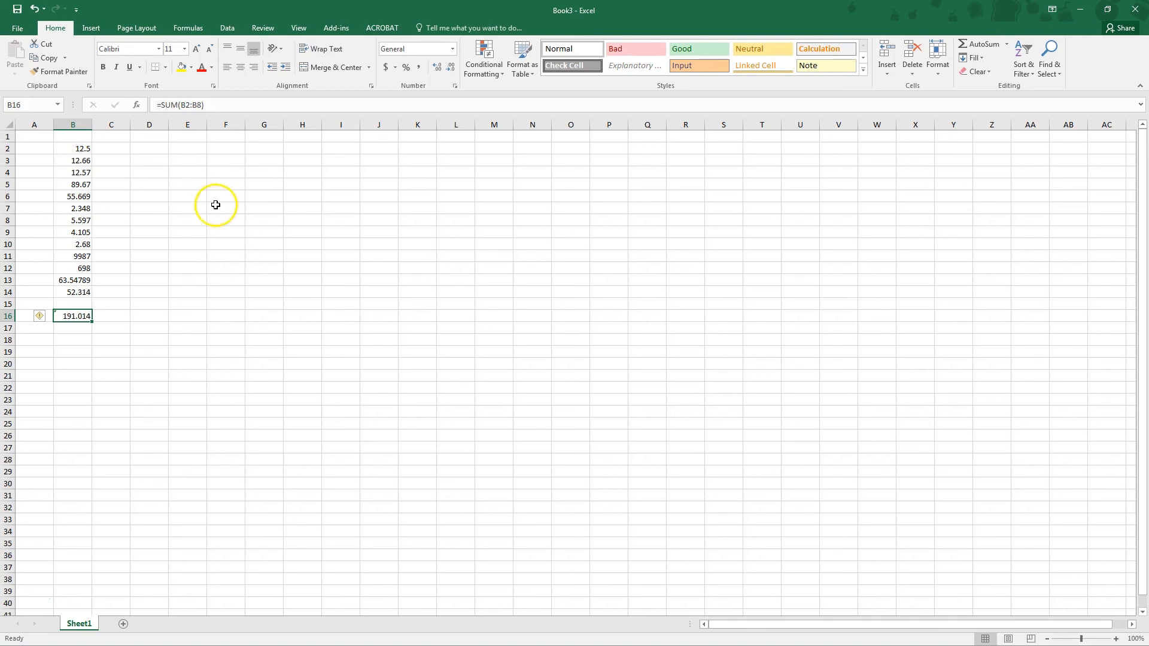
{"action": "mouse_move", "coordinate": [141, 361]}
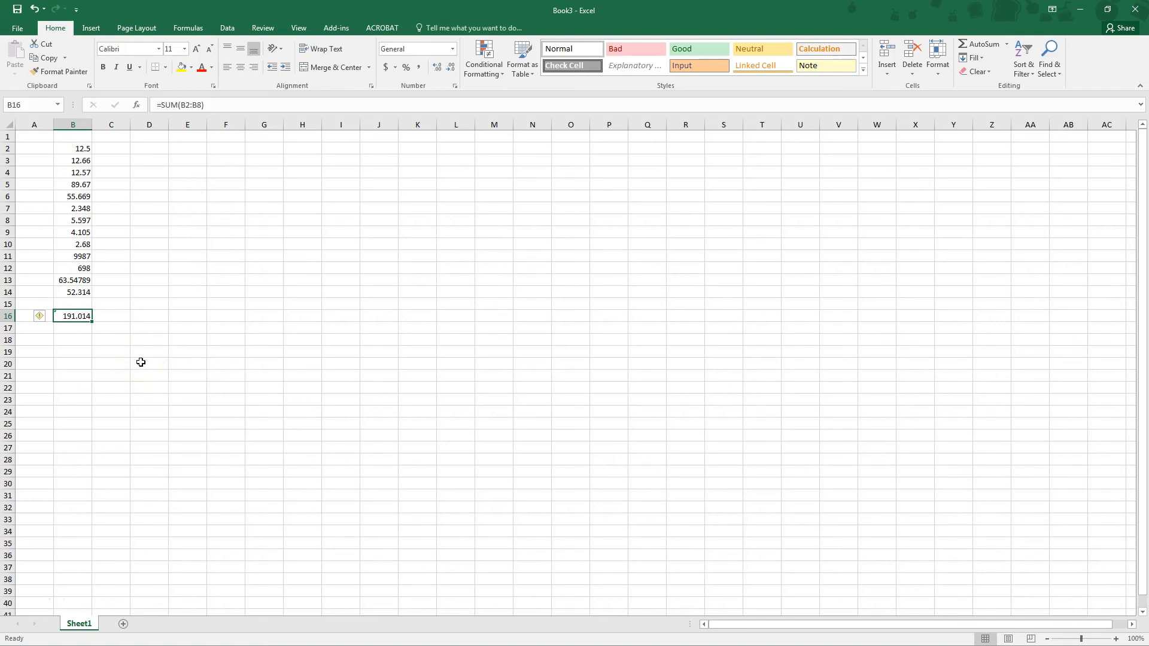
{"action": "mouse_move", "coordinate": [26, 622]}
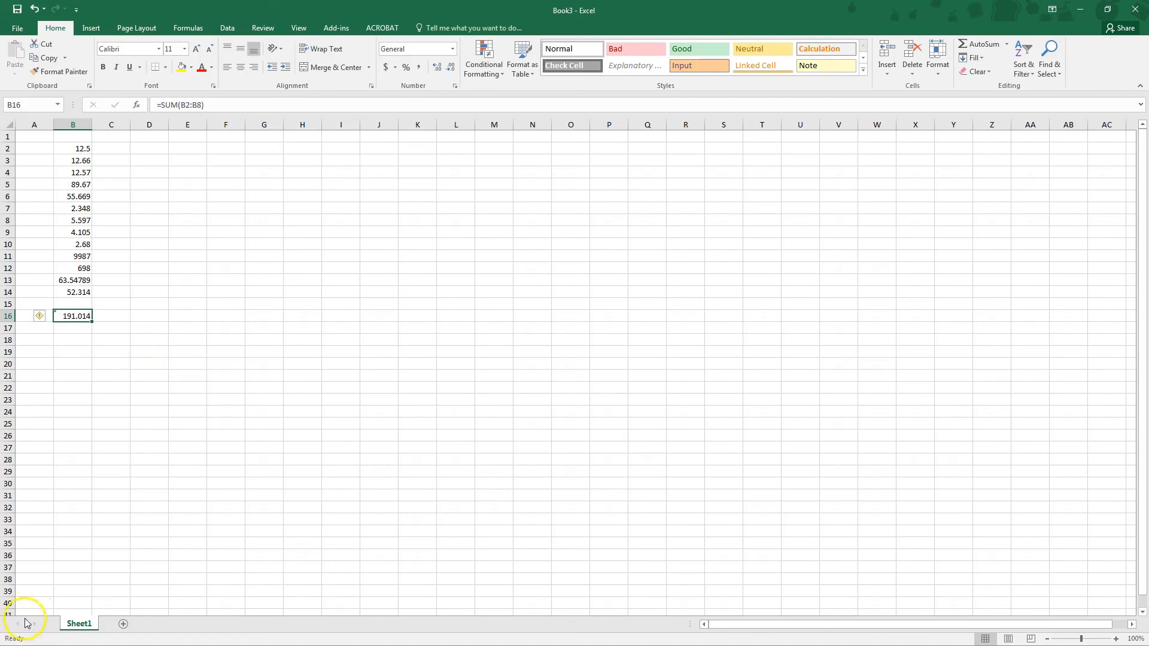